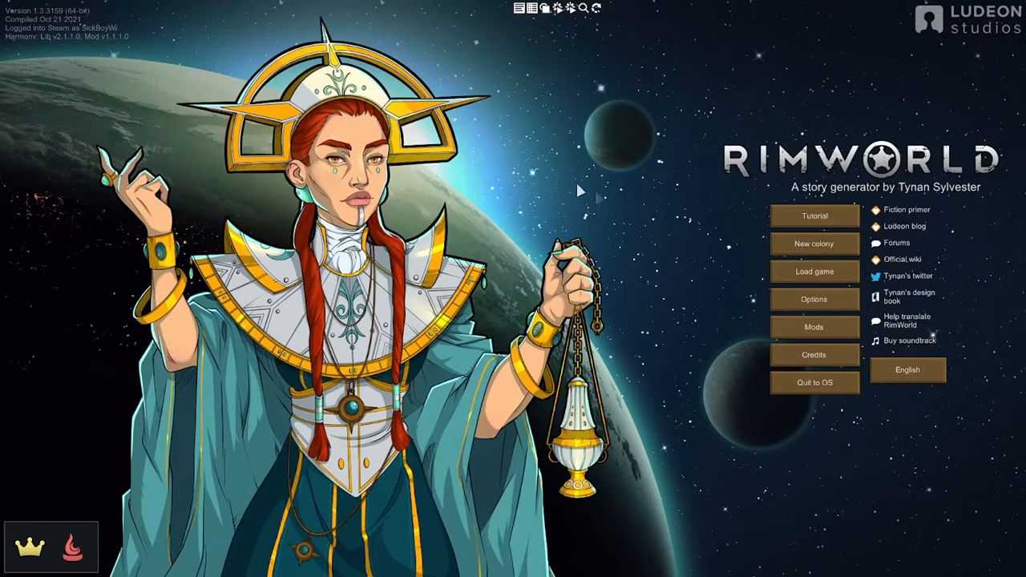
{"action": "mouse_move", "coordinate": [606, 196]}
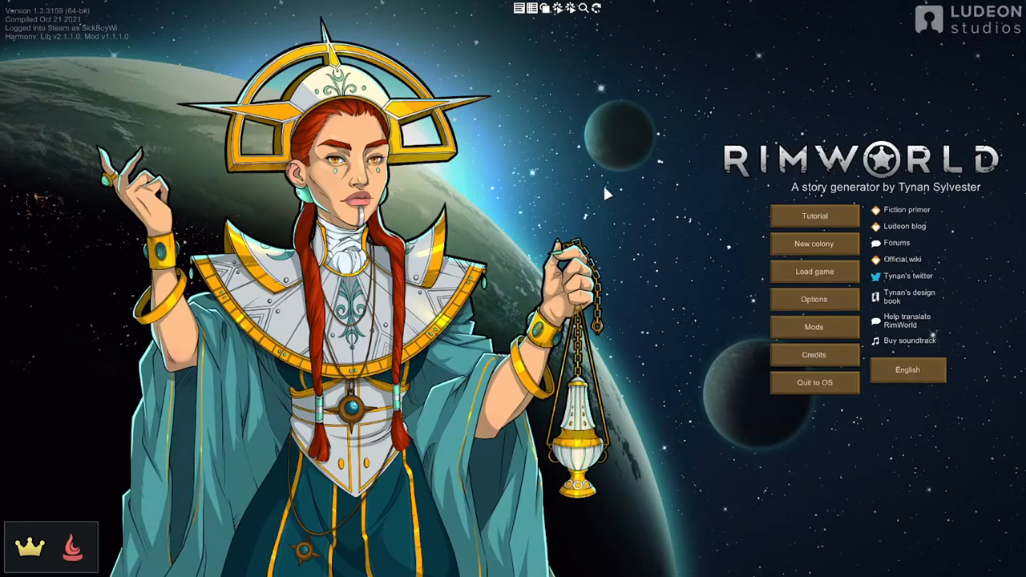
{"action": "mouse_move", "coordinate": [815, 327]}
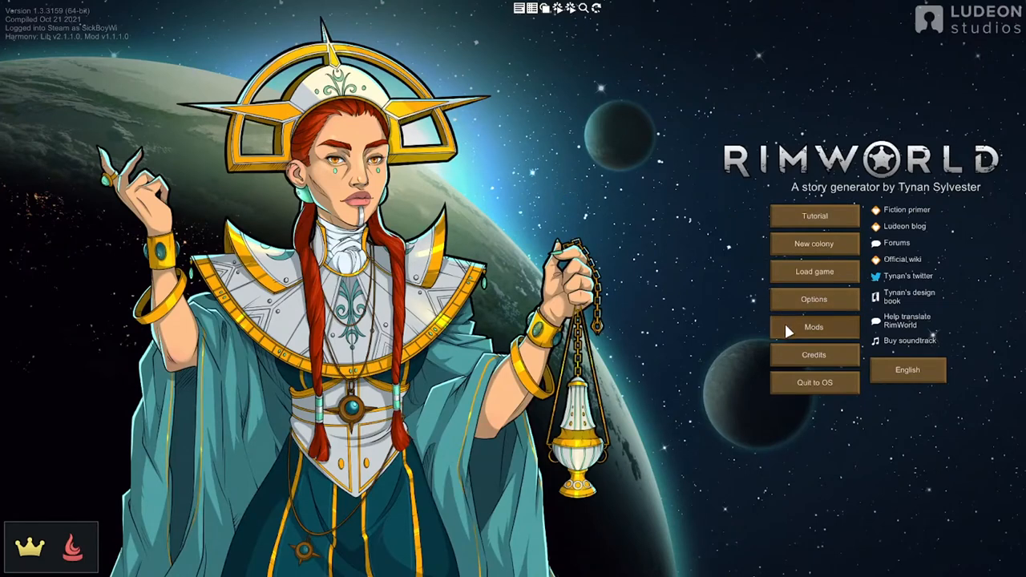
- Bring up the installed mod list and review the Castle Walls mod's details
{"action": "left_click", "coordinate": [814, 328]}
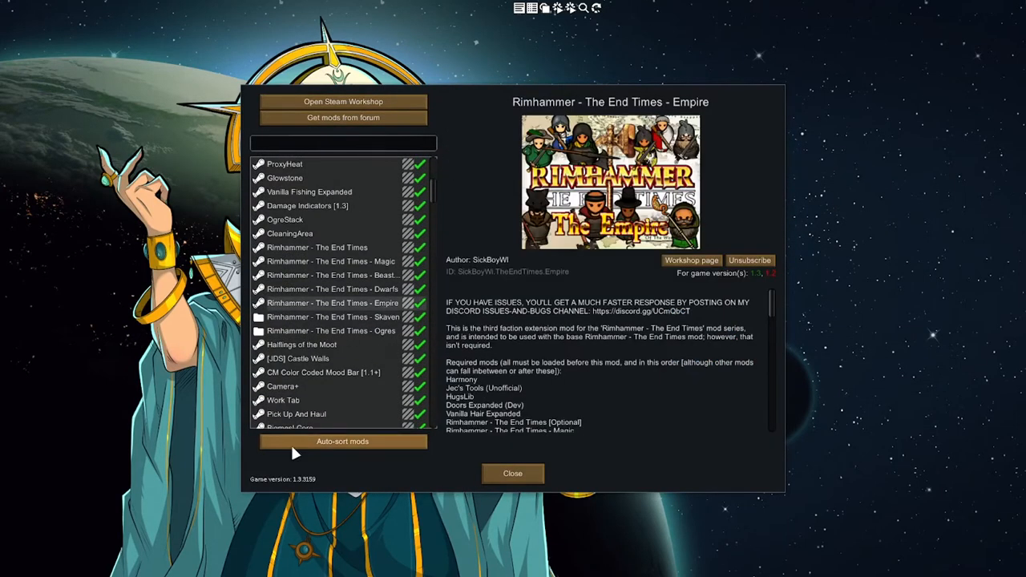
{"action": "left_click", "coordinate": [343, 441]}
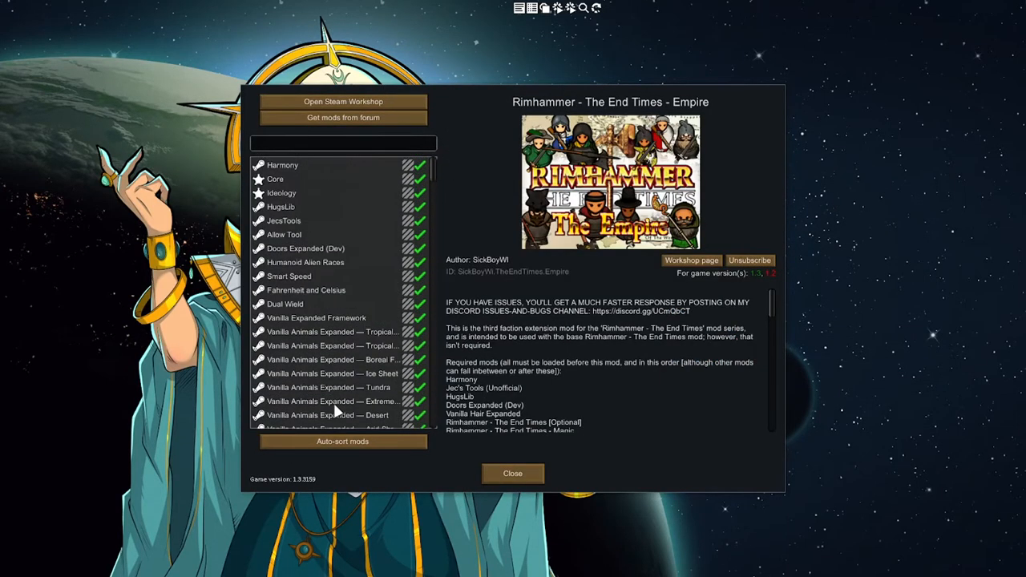
{"action": "scroll", "scroll_direction": "down", "scroll_amount": 3}
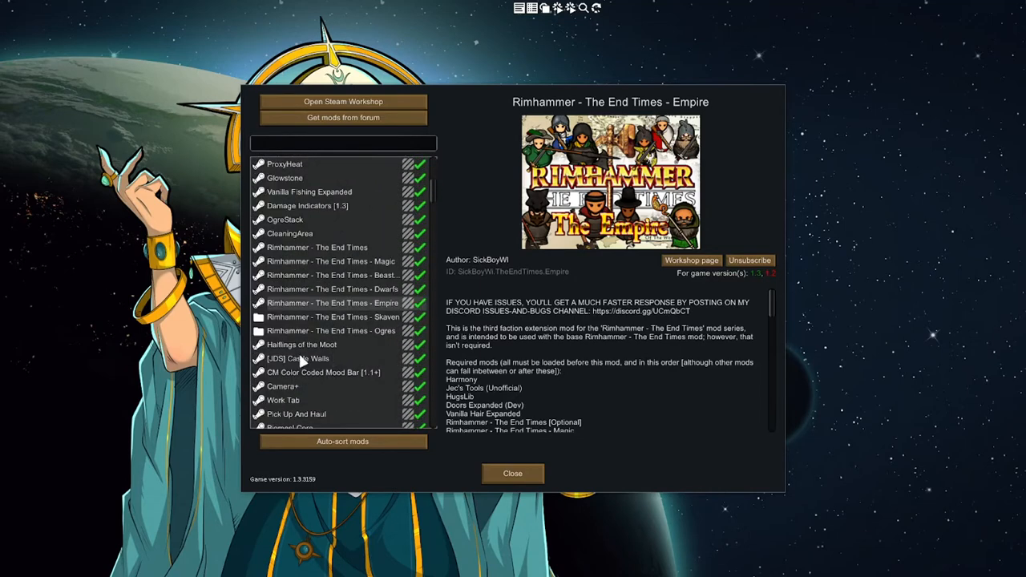
{"action": "left_click", "coordinate": [298, 359]}
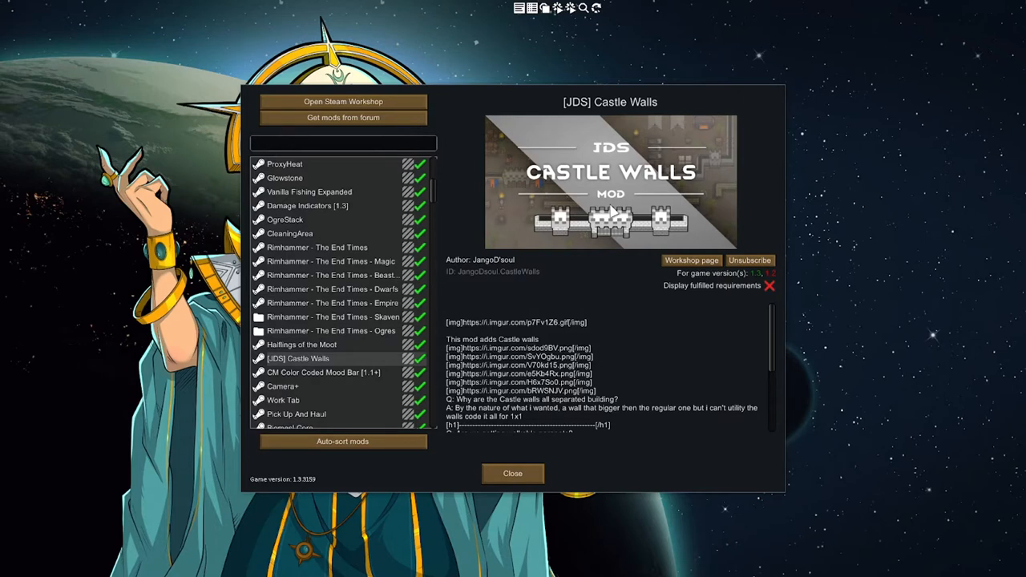
{"action": "mouse_move", "coordinate": [375, 369]}
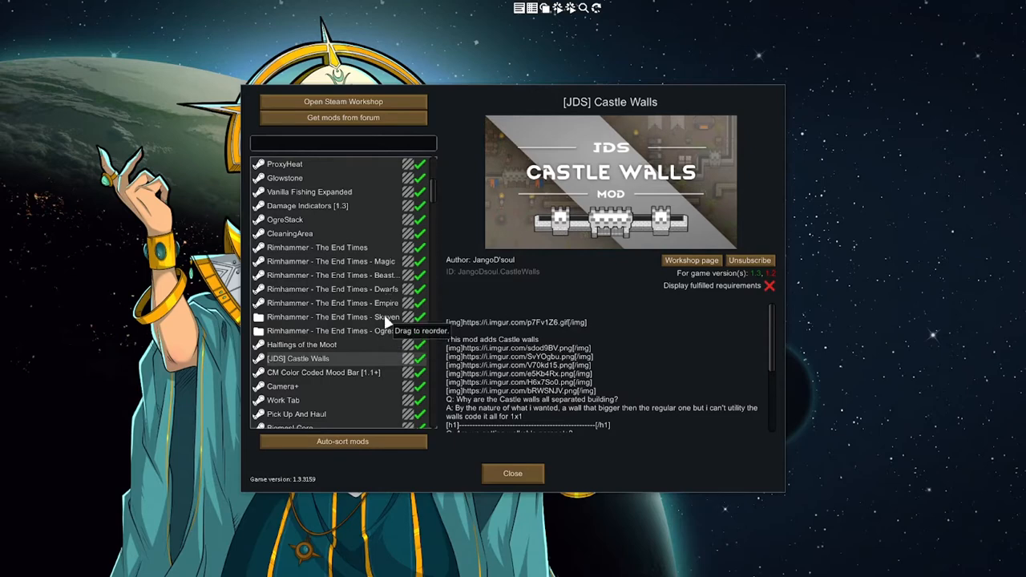
- Review the Beastmen, Skaven and Ogres Rimhammer mods and browse the load order
{"action": "left_click", "coordinate": [331, 276]}
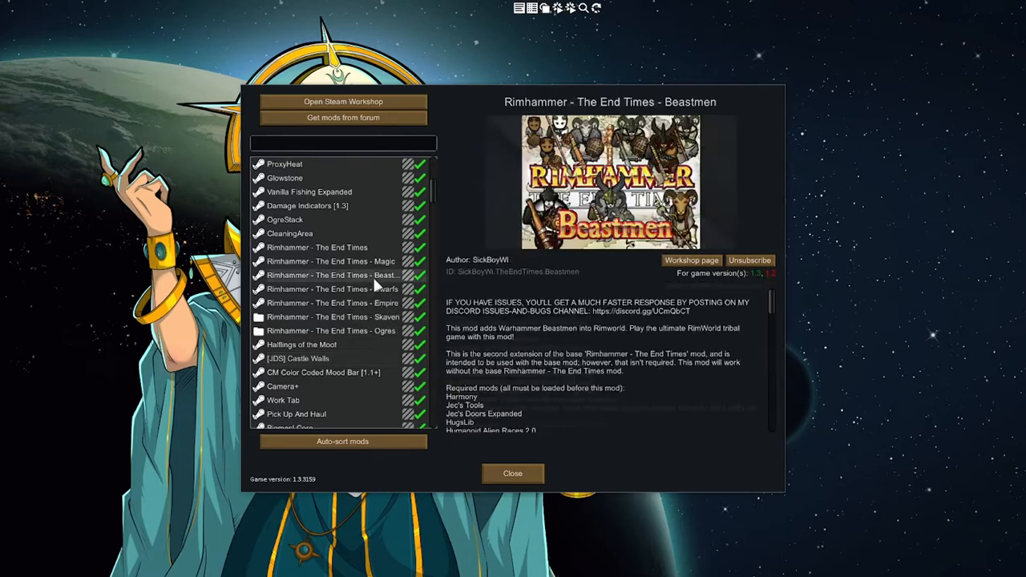
{"action": "left_click", "coordinate": [334, 318]}
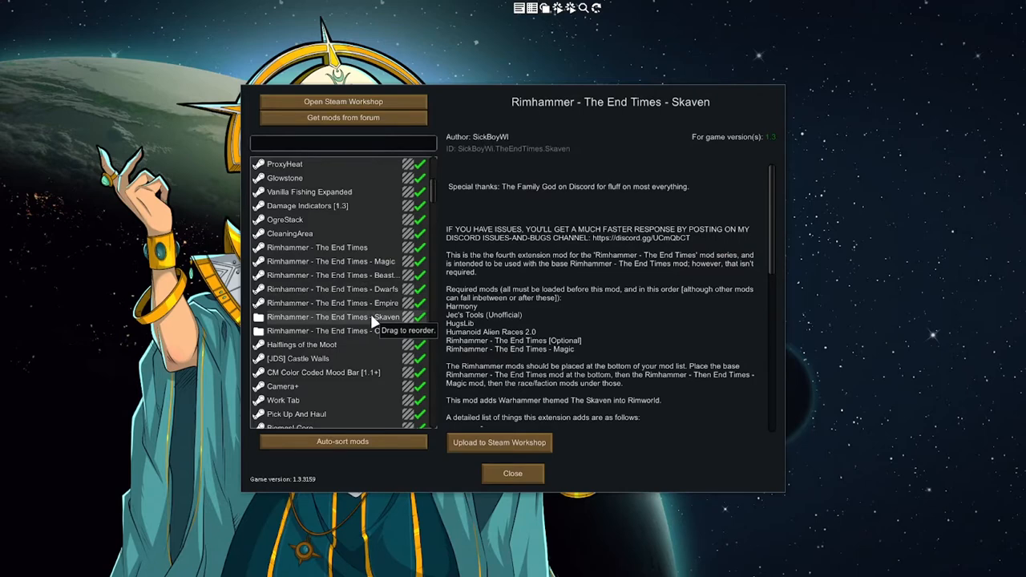
{"action": "left_click", "coordinate": [330, 330]}
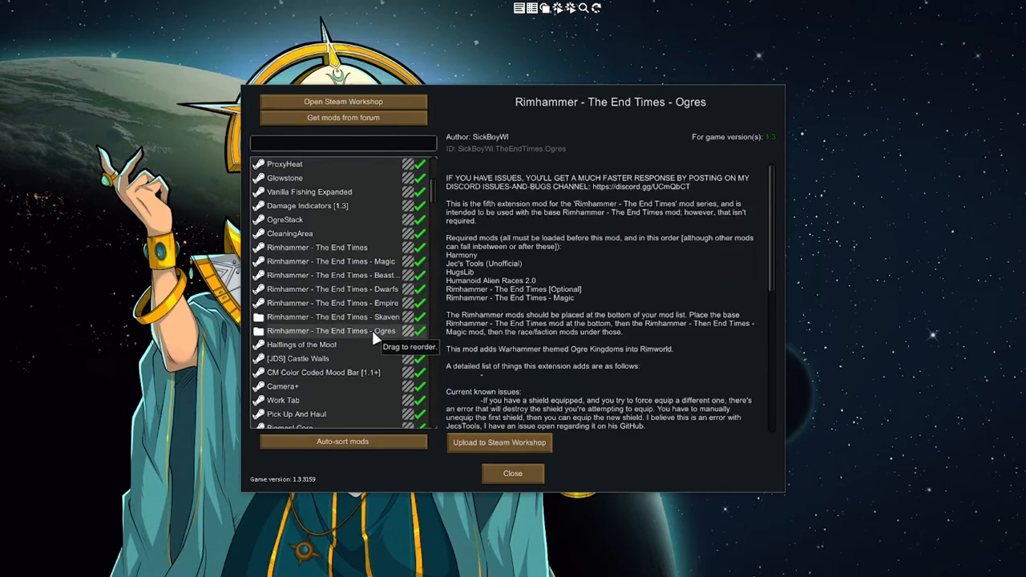
{"action": "mouse_move", "coordinate": [340, 337]}
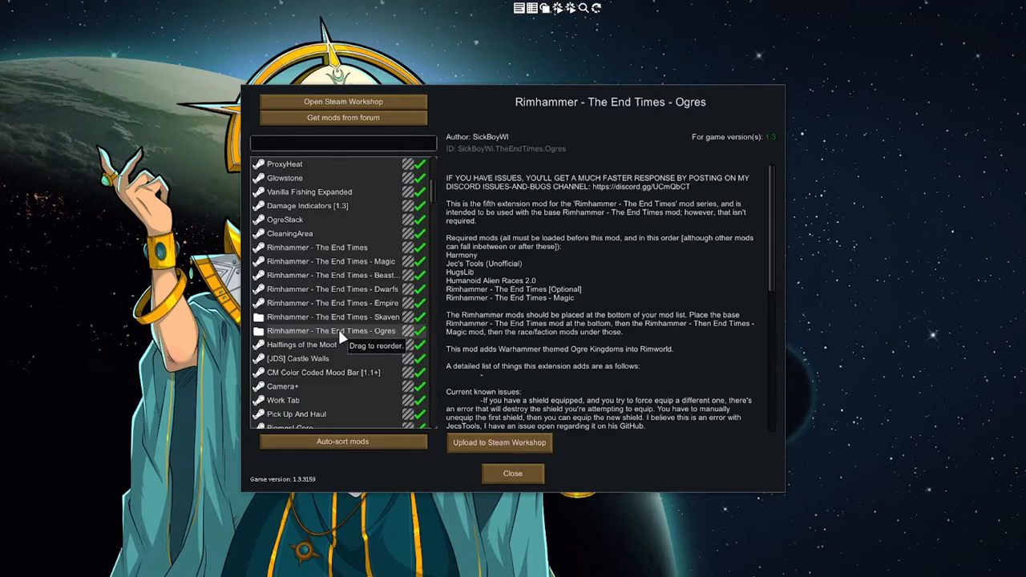
{"action": "mouse_move", "coordinate": [351, 330]}
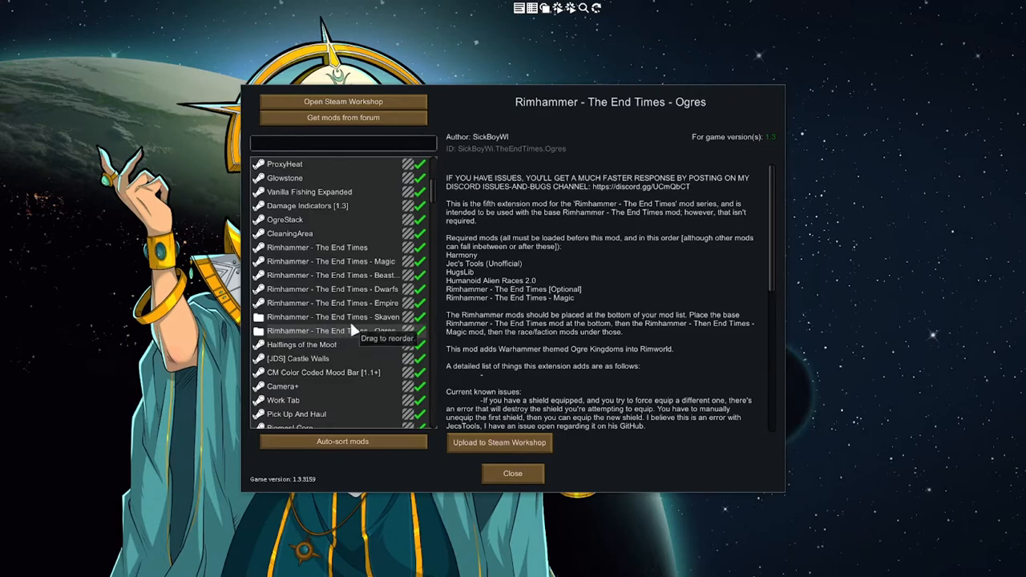
{"action": "mouse_move", "coordinate": [356, 340]}
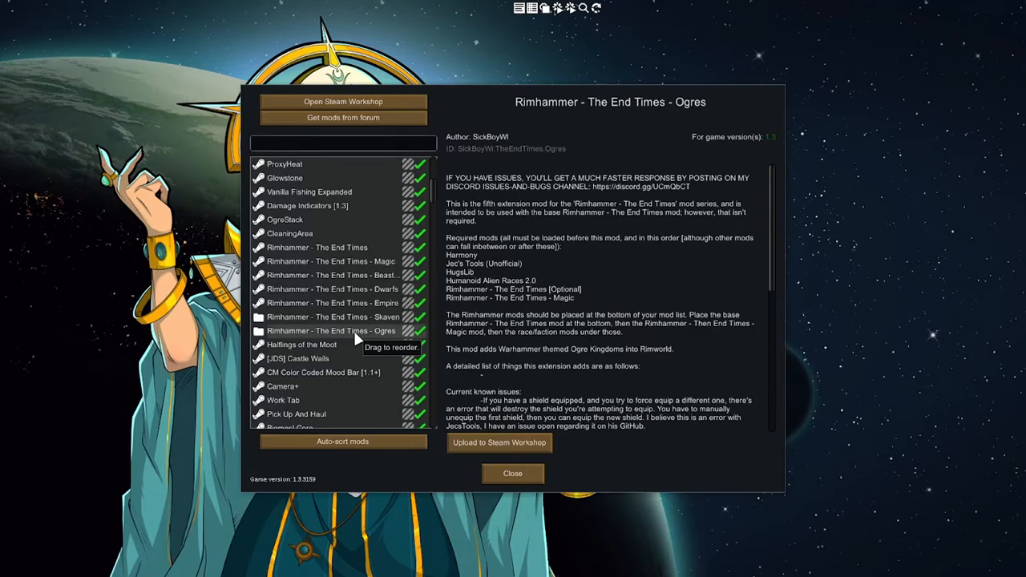
{"action": "mouse_move", "coordinate": [382, 338]}
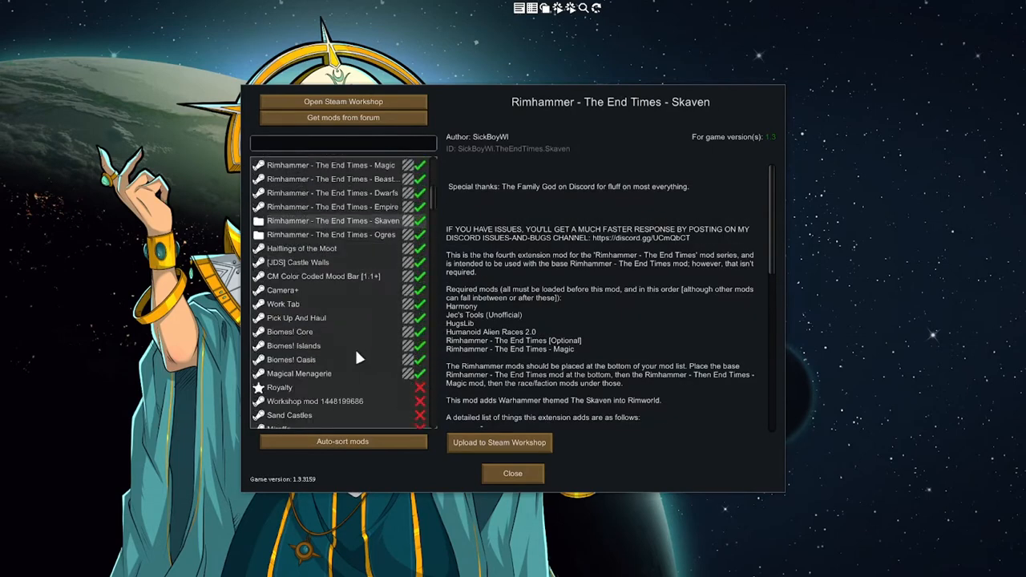
{"action": "scroll", "scroll_direction": "down", "scroll_amount": 3}
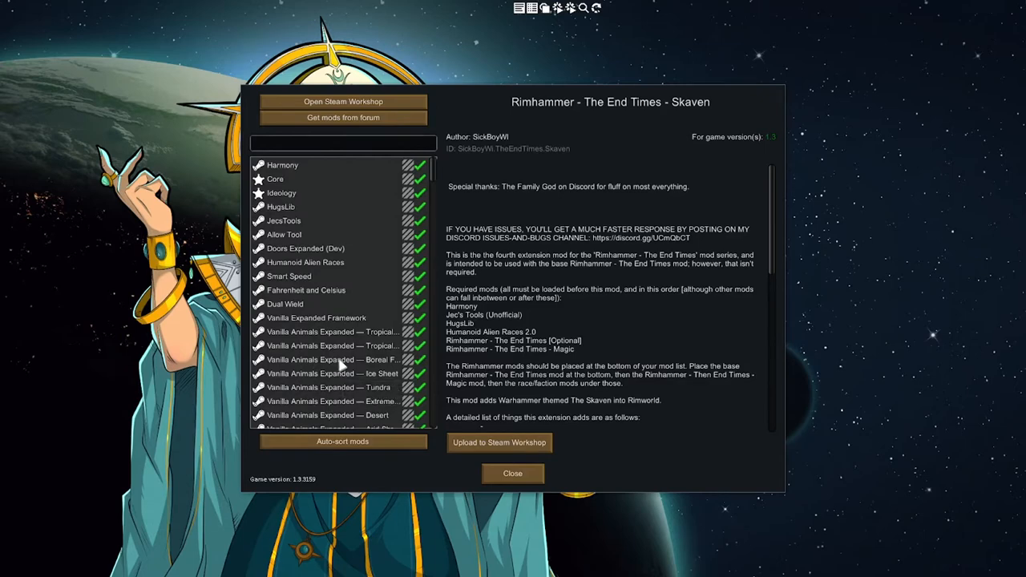
- Start a new colony with the default scenario and Randy Random on Losing is fun difficulty
{"action": "left_click", "coordinate": [513, 473]}
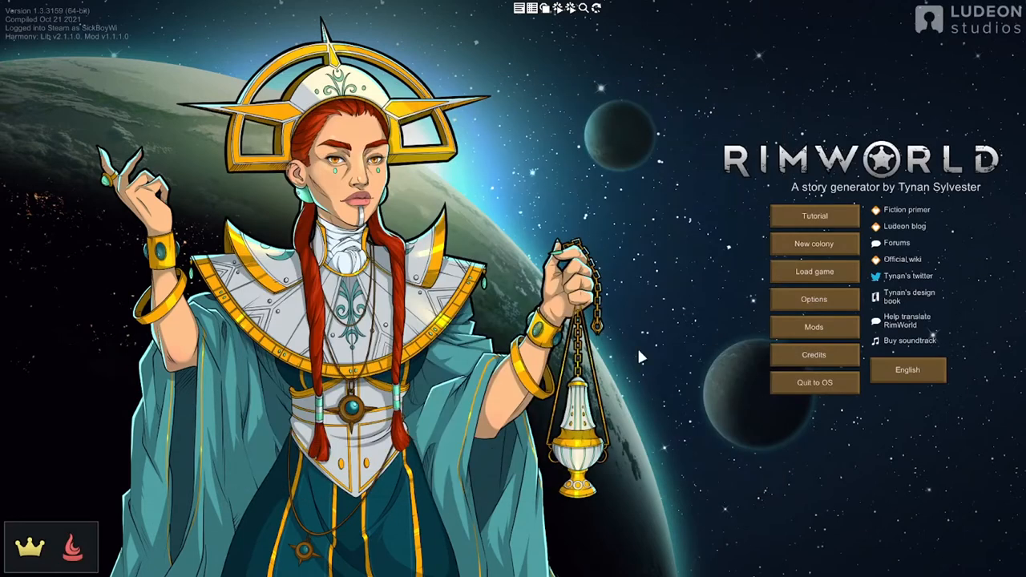
{"action": "mouse_move", "coordinate": [762, 314]}
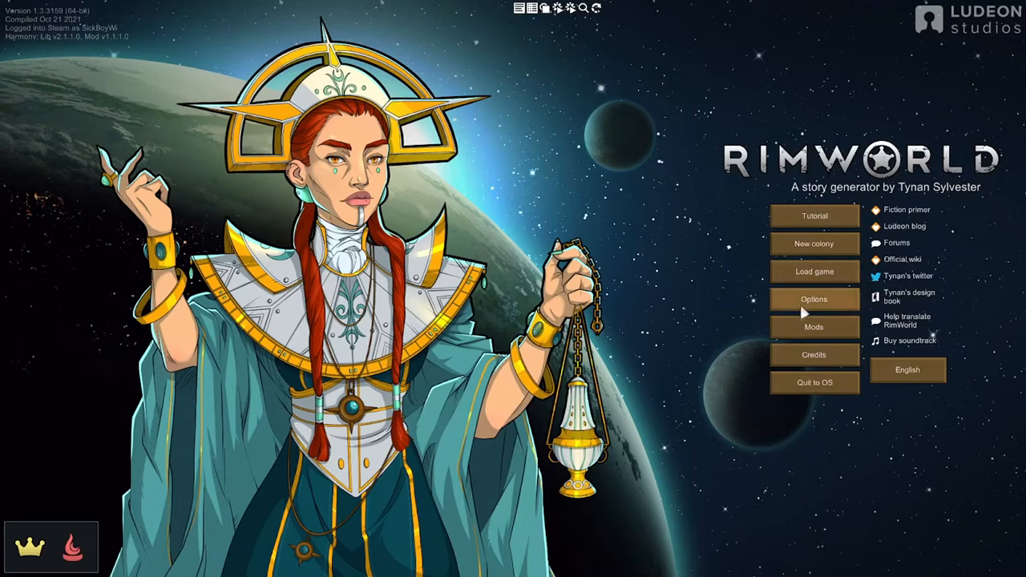
{"action": "left_click", "coordinate": [815, 244]}
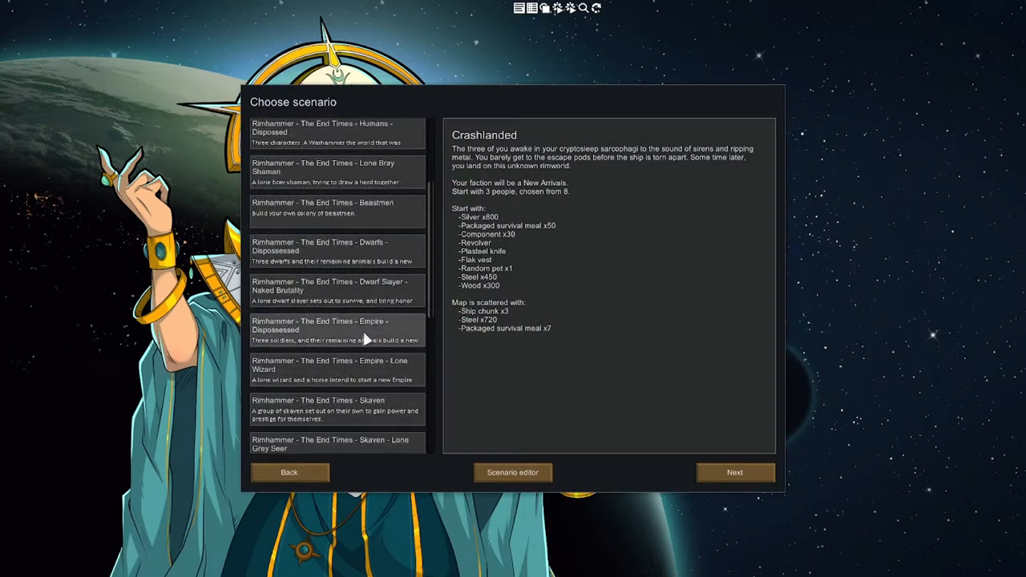
{"action": "left_click", "coordinate": [734, 472]}
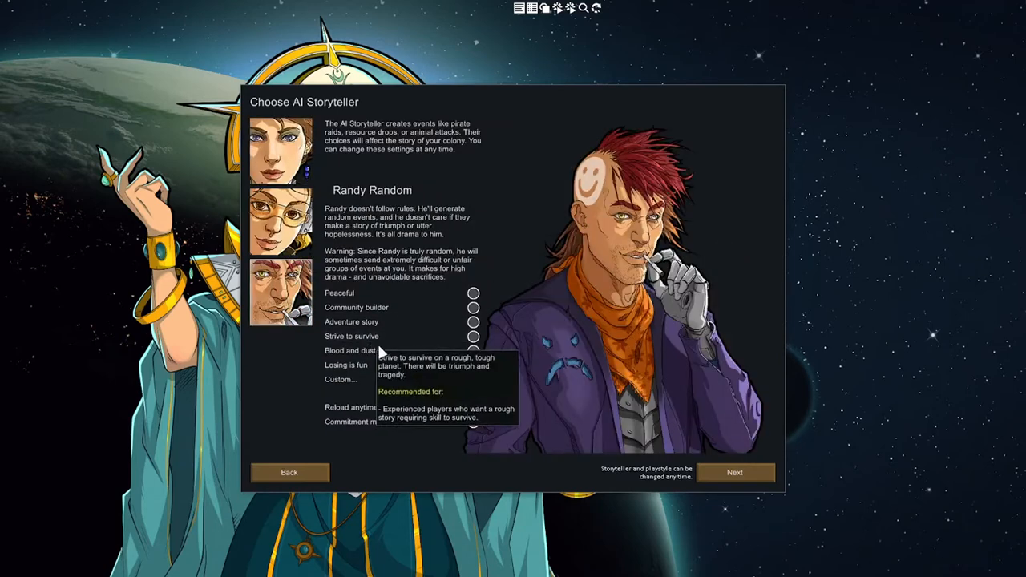
{"action": "left_click", "coordinate": [473, 366]}
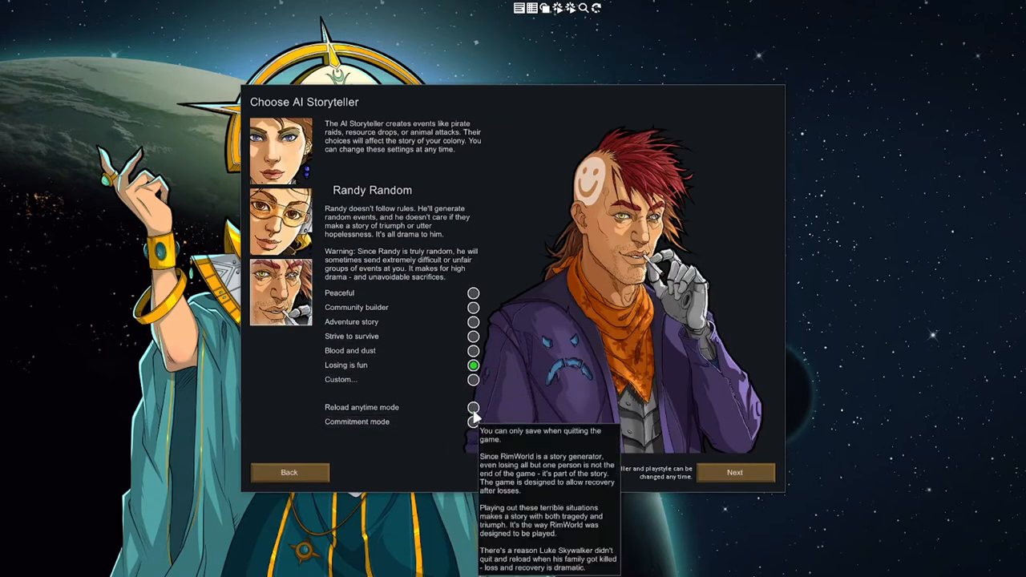
- On Create world, remove the Gentle tribe and add one Cannibal tribe
{"action": "left_click", "coordinate": [734, 471]}
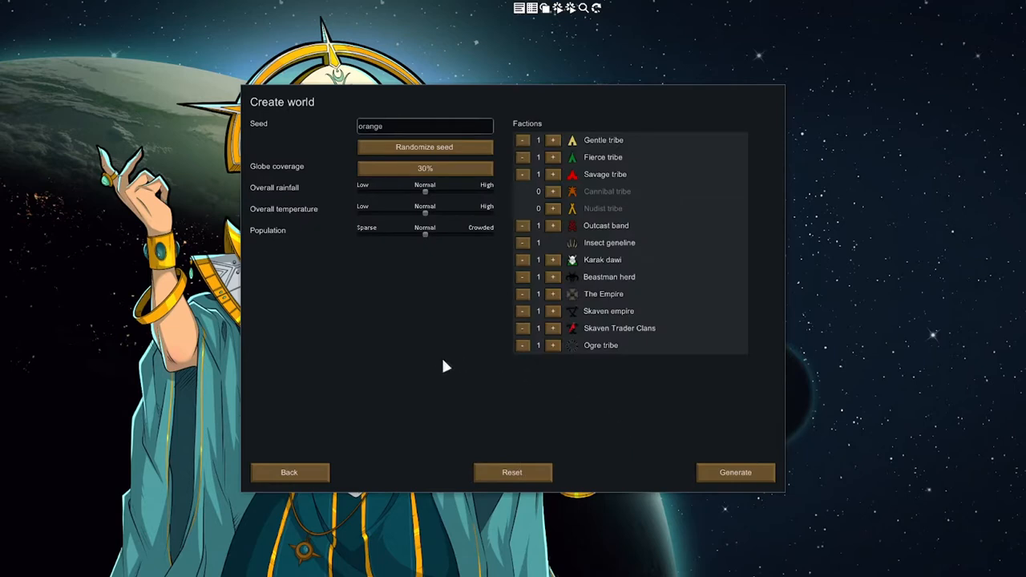
{"action": "mouse_move", "coordinate": [603, 139]}
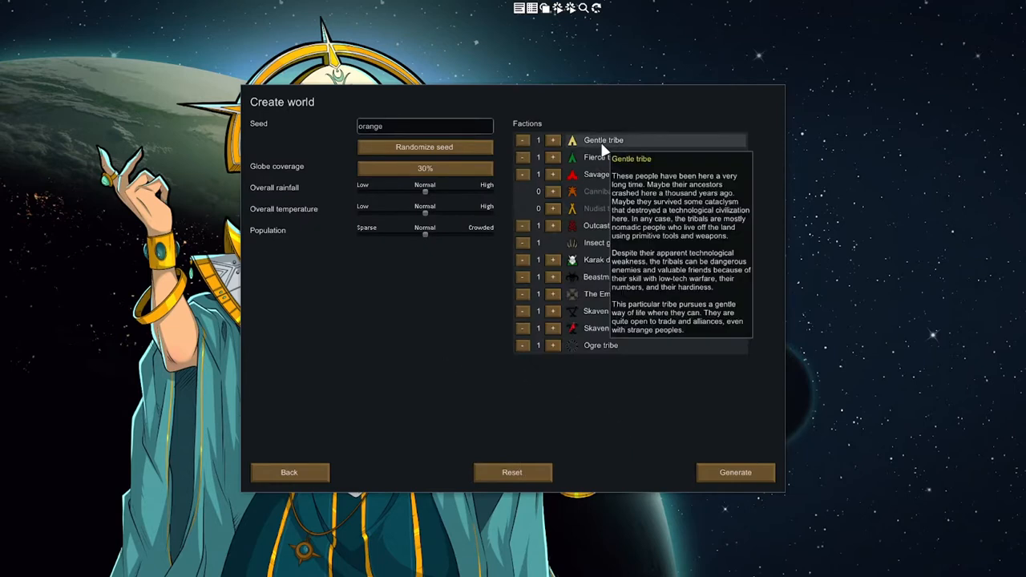
{"action": "mouse_move", "coordinate": [586, 237]}
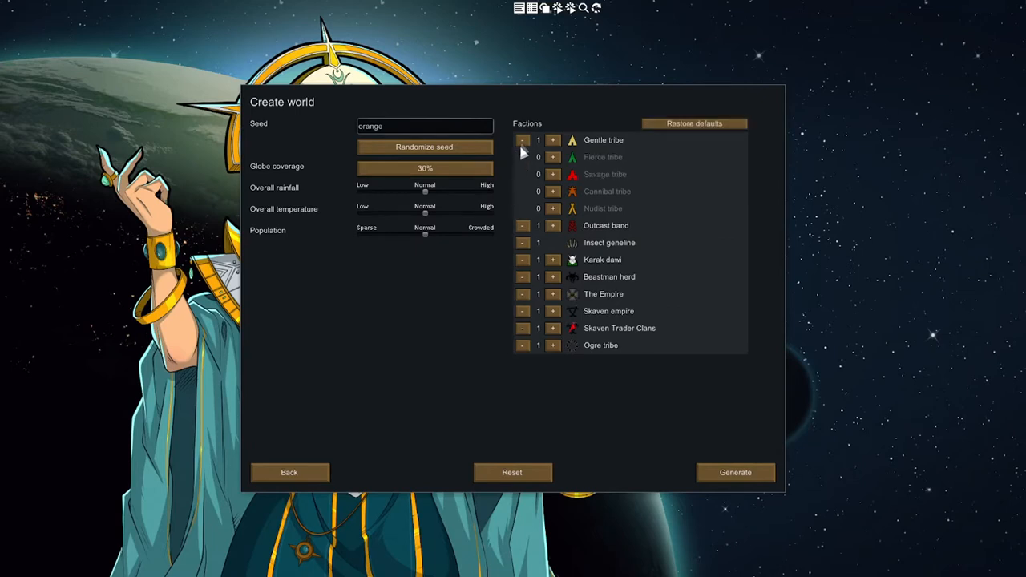
{"action": "left_click", "coordinate": [523, 140]}
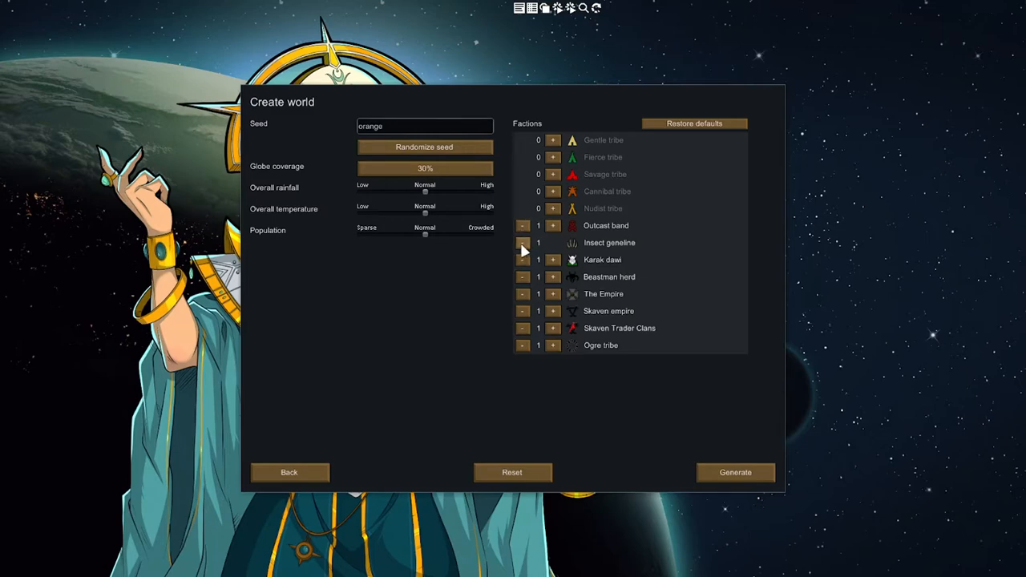
{"action": "mouse_move", "coordinate": [610, 244]}
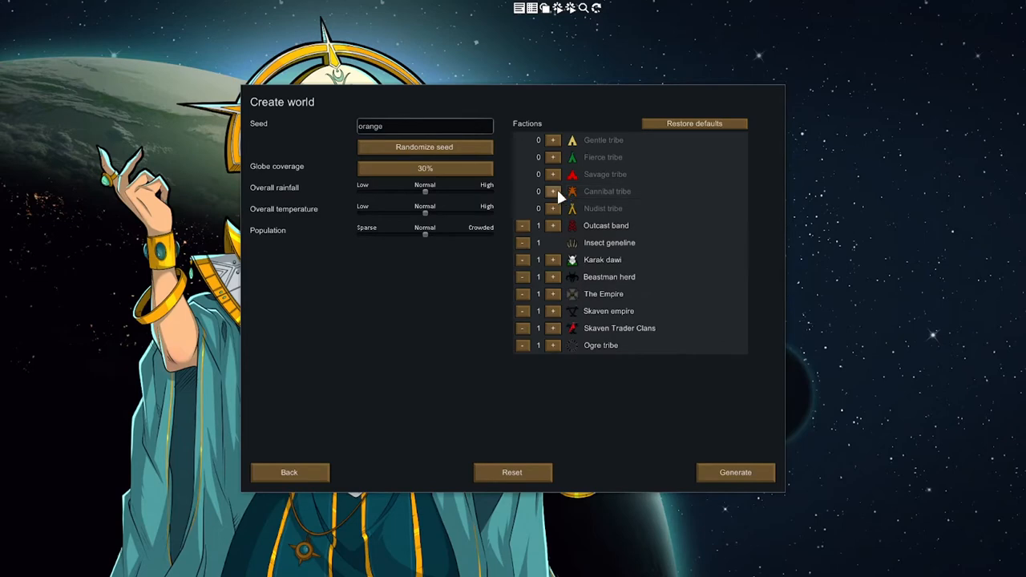
{"action": "left_click", "coordinate": [552, 191]}
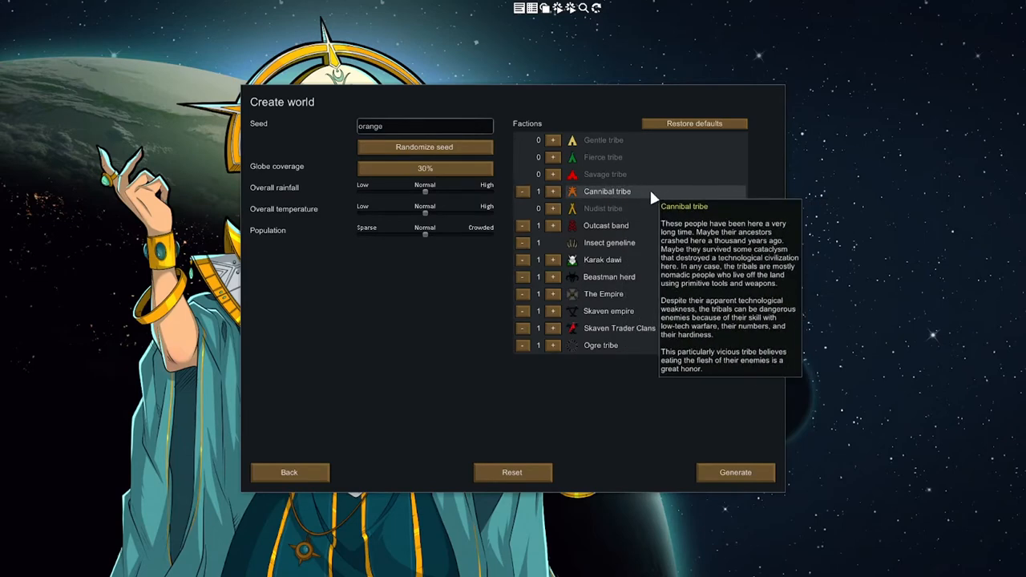
{"action": "mouse_move", "coordinate": [673, 345]}
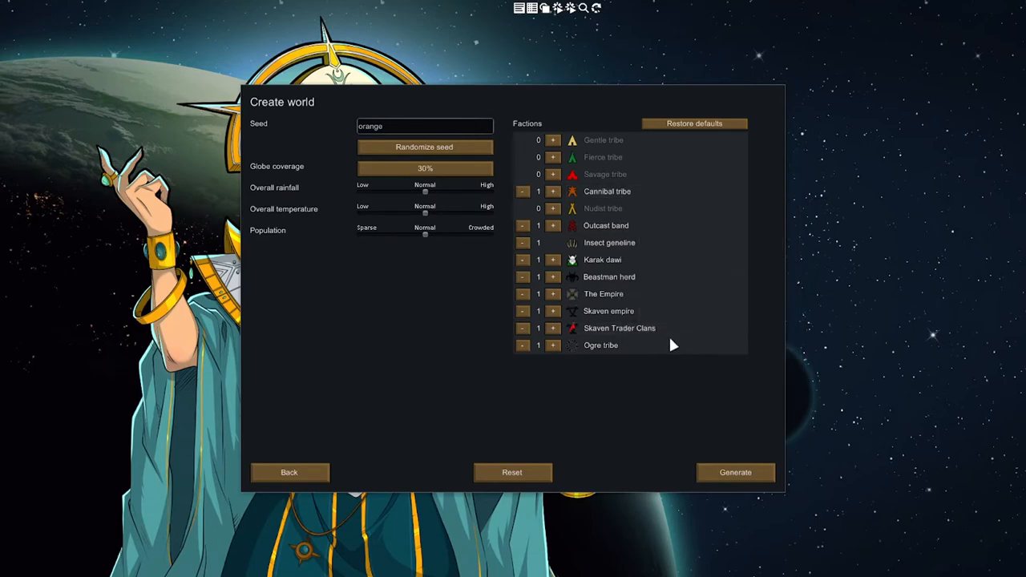
{"action": "mouse_move", "coordinate": [593, 281]}
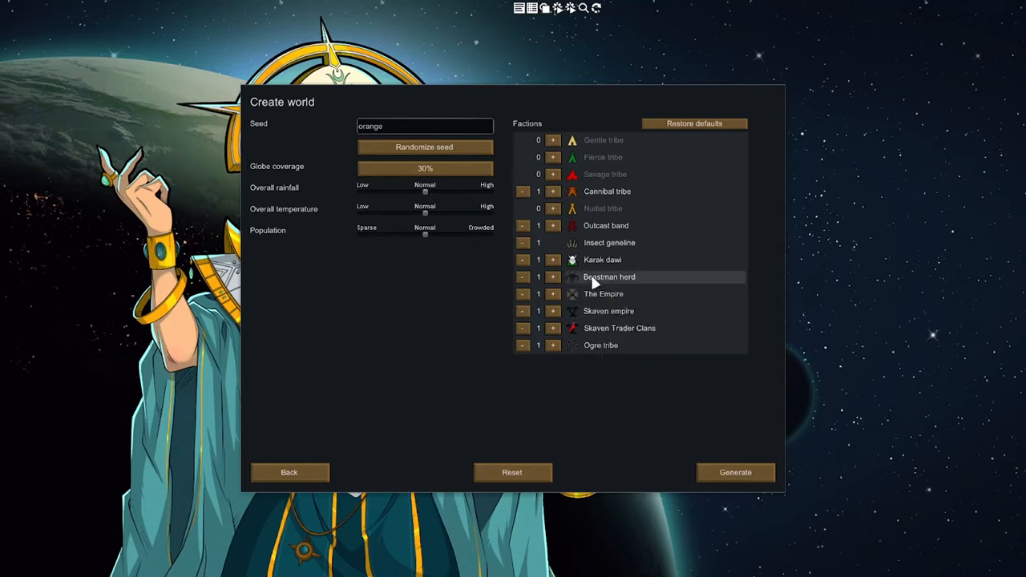
{"action": "mouse_move", "coordinate": [617, 228]}
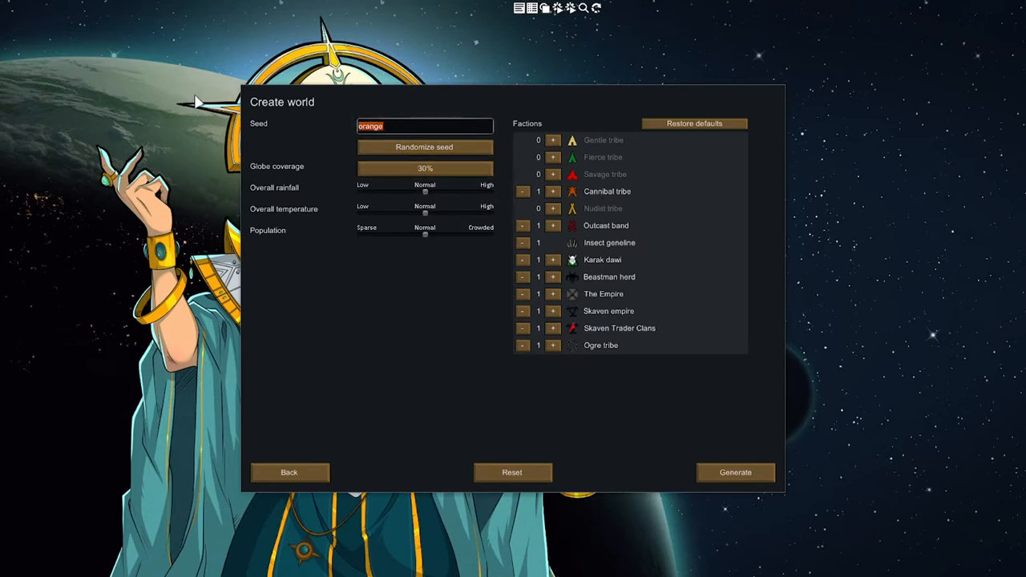
- Seed the world 'Empire Castle', enlarge the globe and population sliders, and add another Skaven faction
{"action": "type", "text": "Empire Castl"}
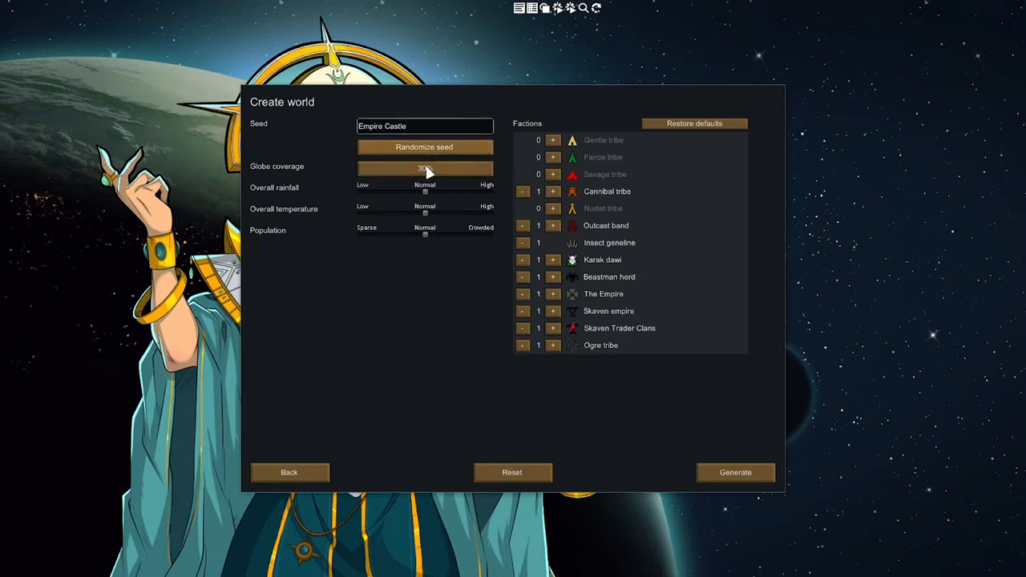
{"action": "left_click_drag", "start_coordinate": [425, 169], "coordinate": [494, 168]}
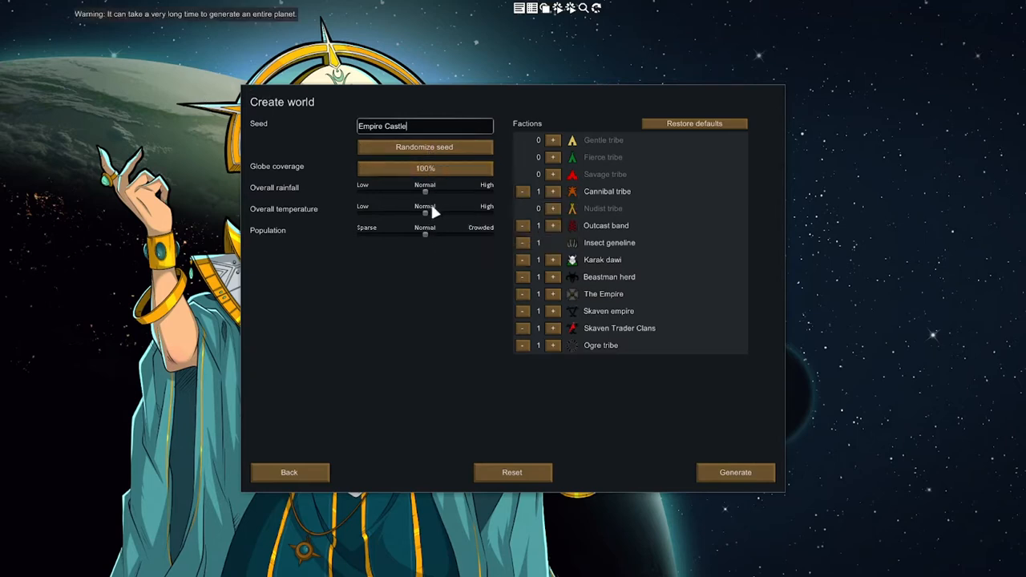
{"action": "left_click_drag", "start_coordinate": [425, 234], "coordinate": [447, 234]}
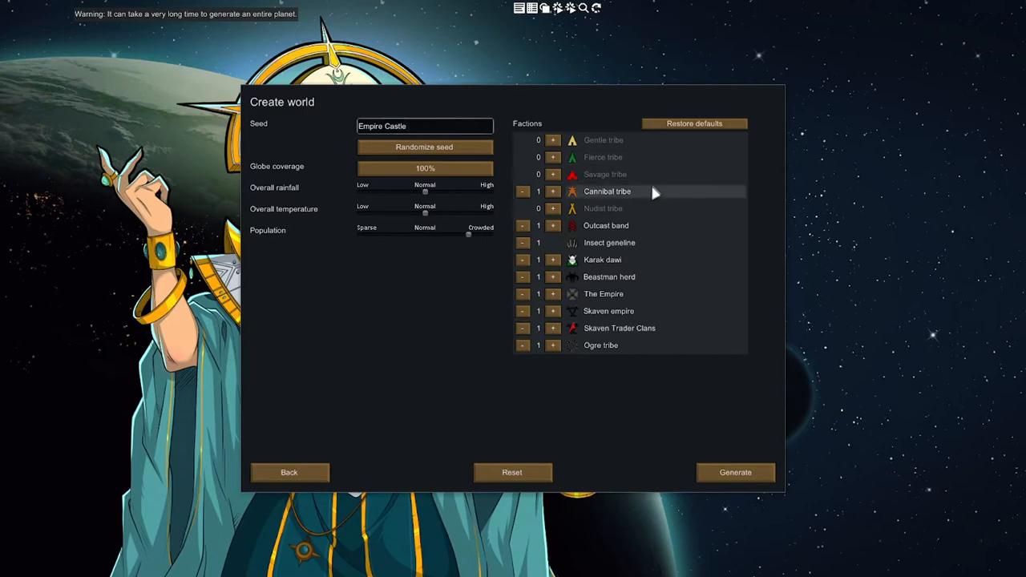
{"action": "mouse_move", "coordinate": [633, 344]}
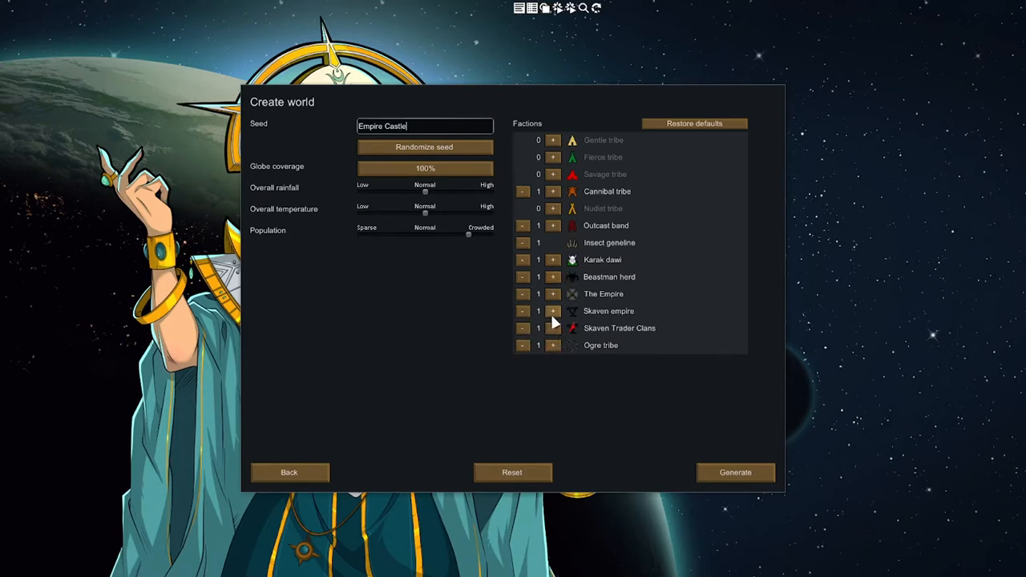
{"action": "mouse_move", "coordinate": [558, 279]}
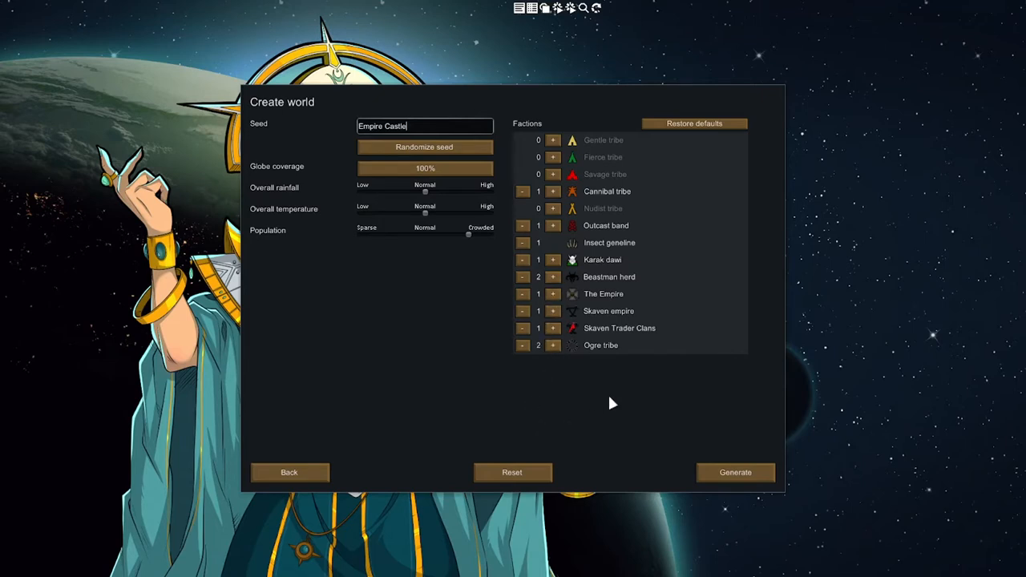
{"action": "mouse_move", "coordinate": [533, 356]}
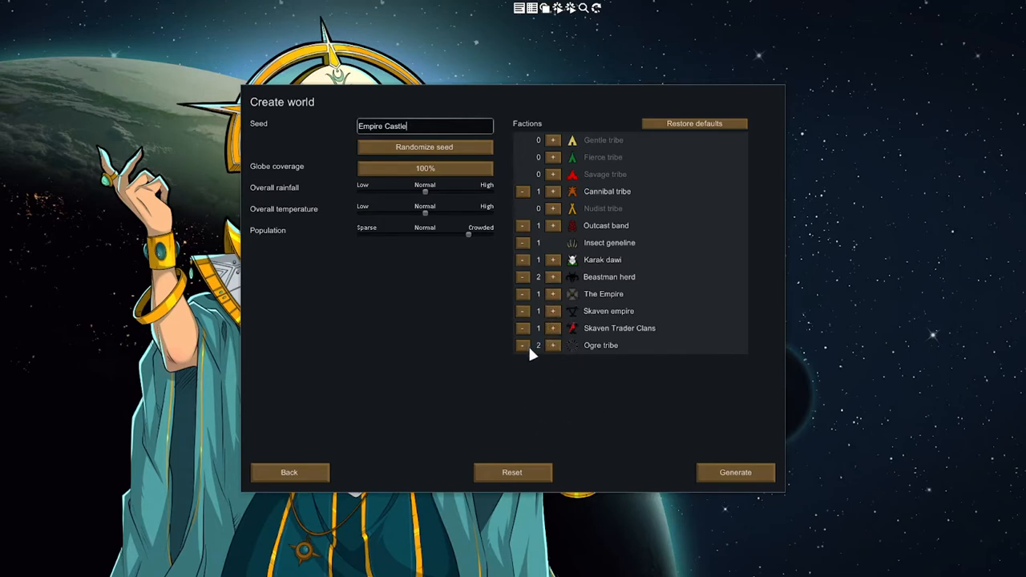
{"action": "left_click", "coordinate": [523, 345]}
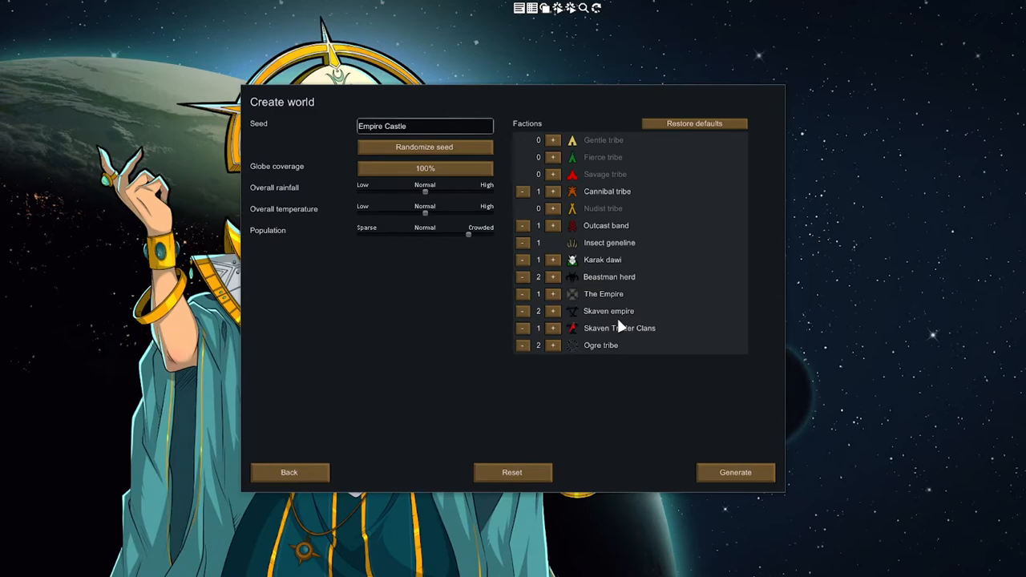
{"action": "mouse_move", "coordinate": [596, 346]}
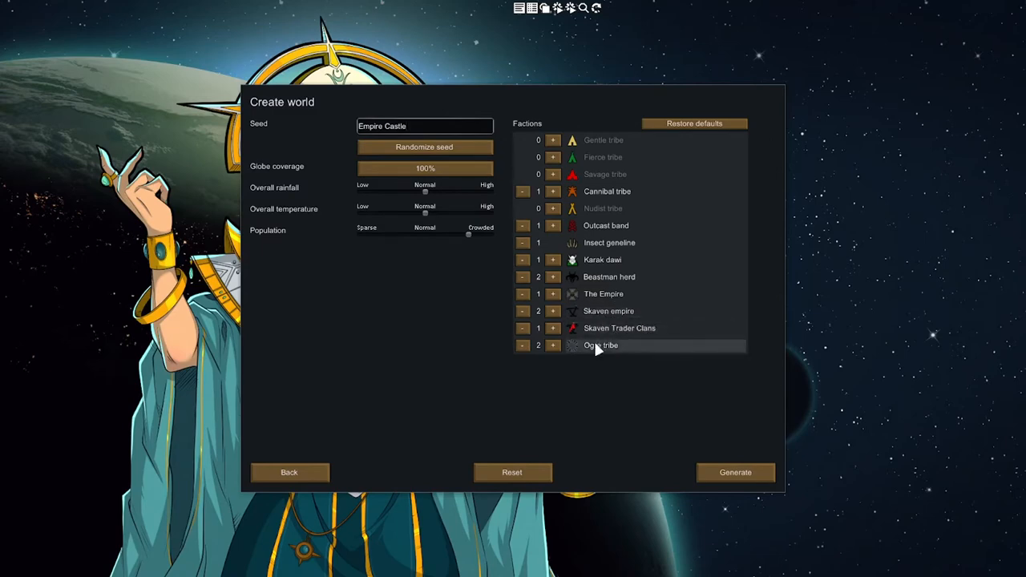
{"action": "mouse_move", "coordinate": [610, 276]}
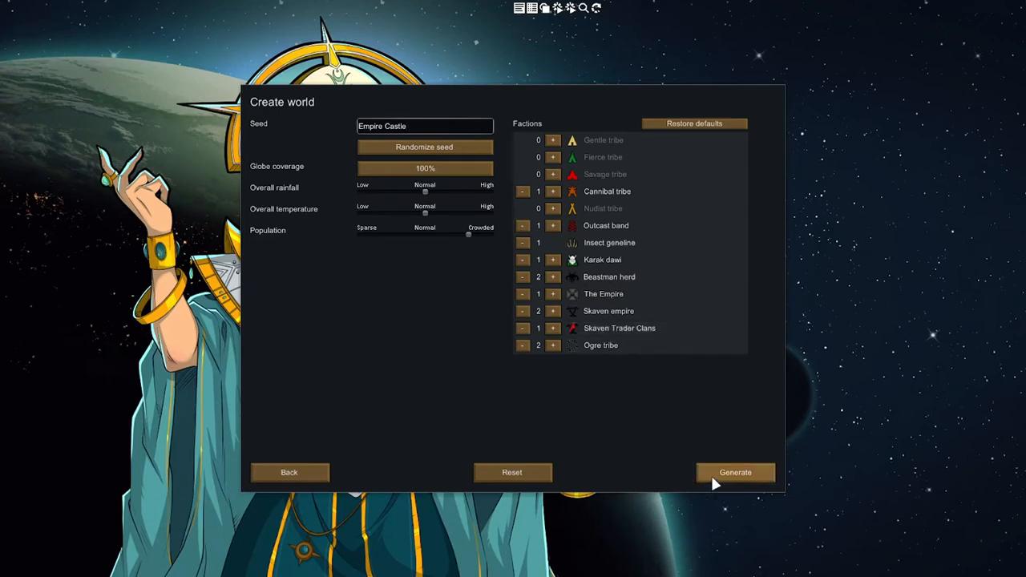
- Generate the world and browse the loaded mod list while waiting
{"action": "left_click", "coordinate": [734, 471]}
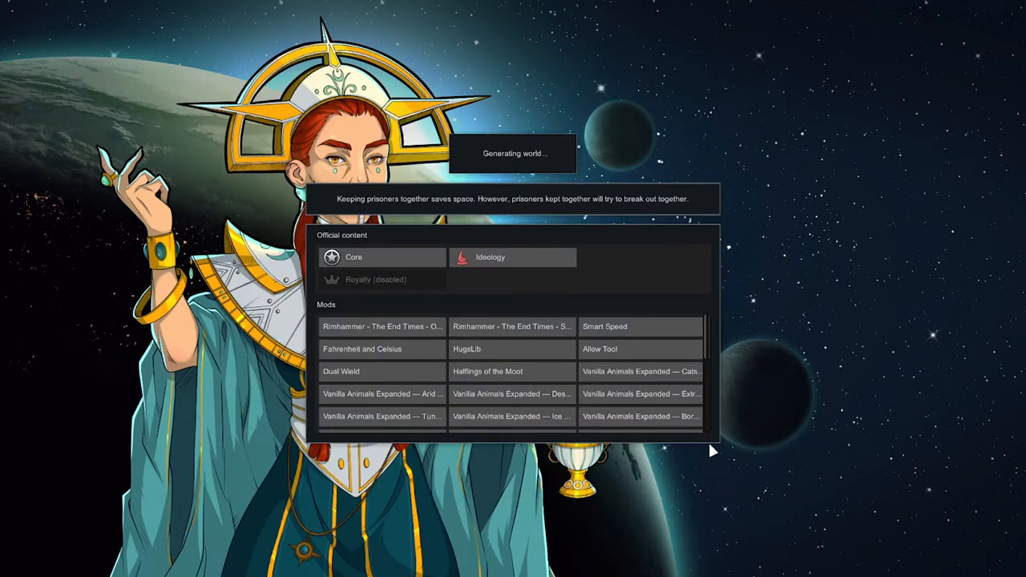
{"action": "mouse_move", "coordinate": [682, 426]}
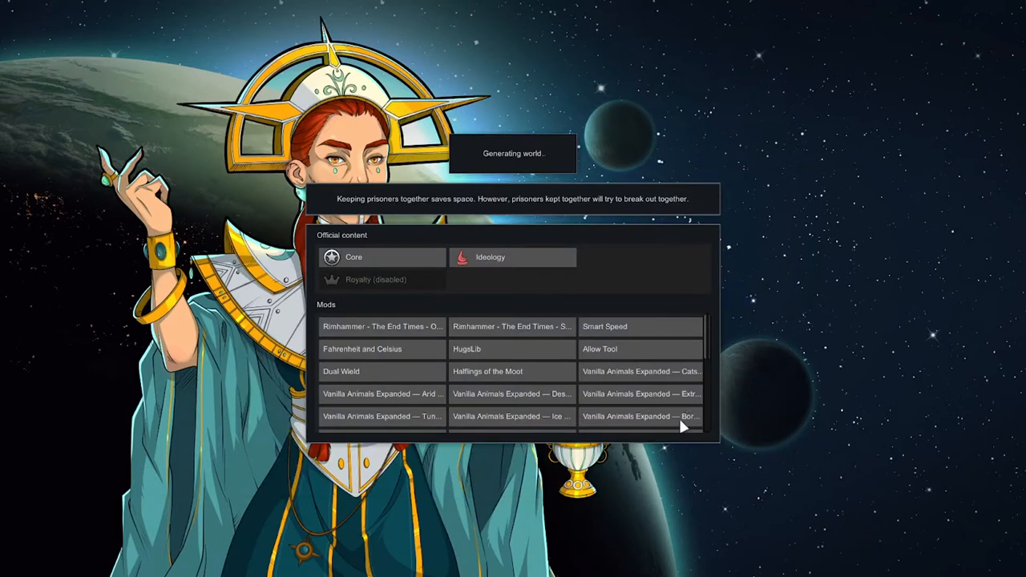
{"action": "mouse_move", "coordinate": [633, 392]}
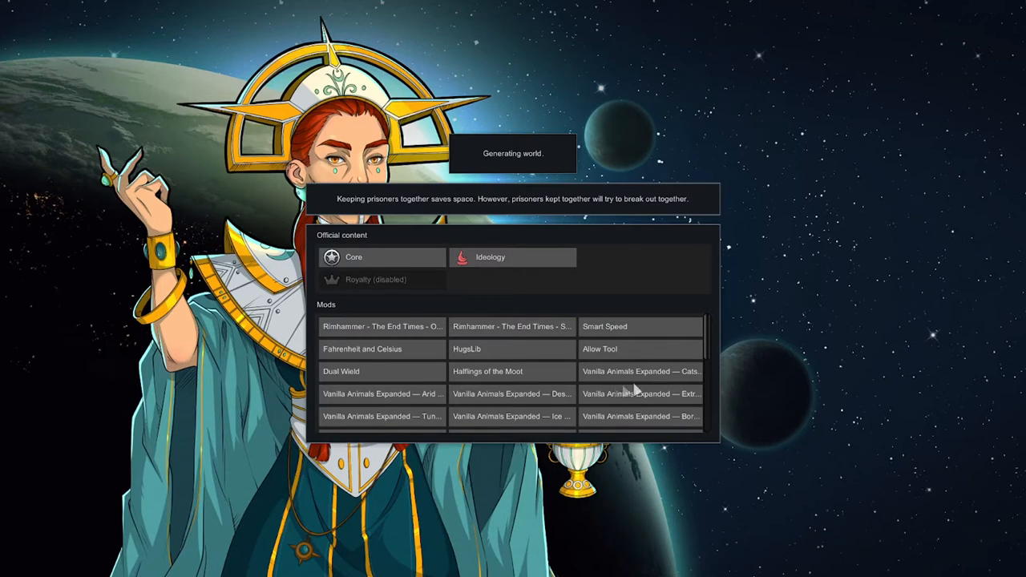
{"action": "mouse_move", "coordinate": [661, 372]}
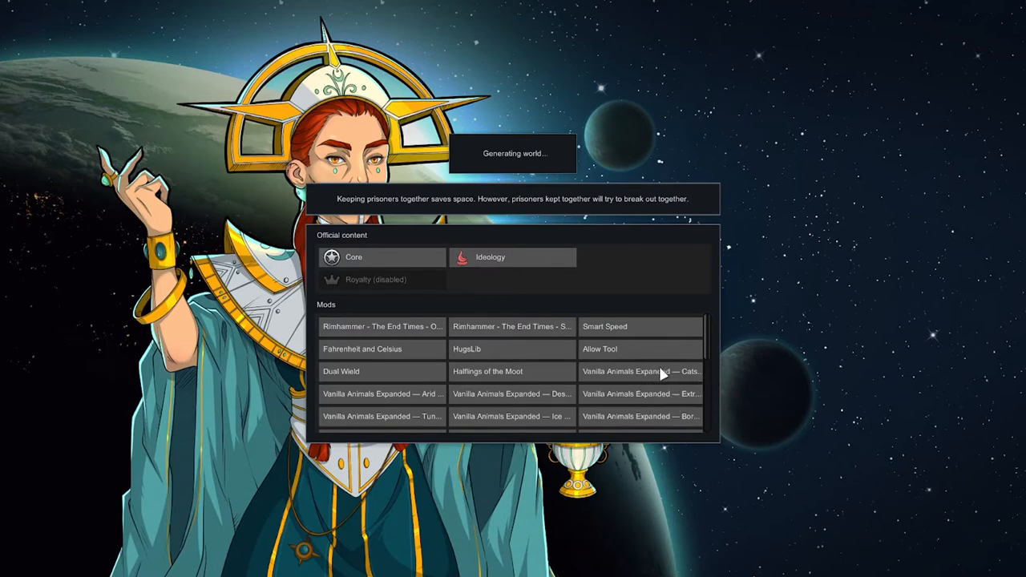
{"action": "mouse_move", "coordinate": [378, 400]}
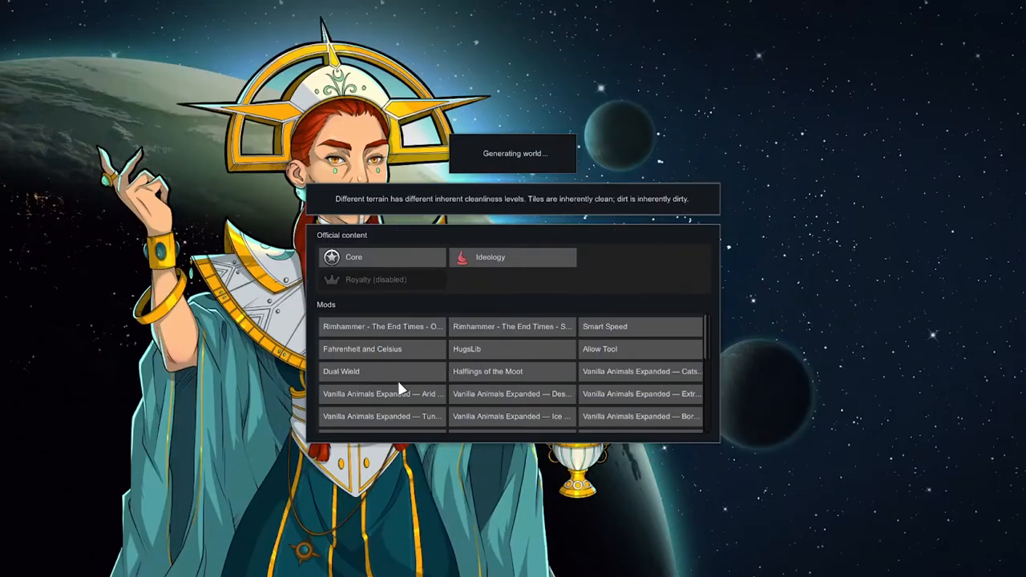
{"action": "scroll", "scroll_direction": "down", "scroll_amount": 3}
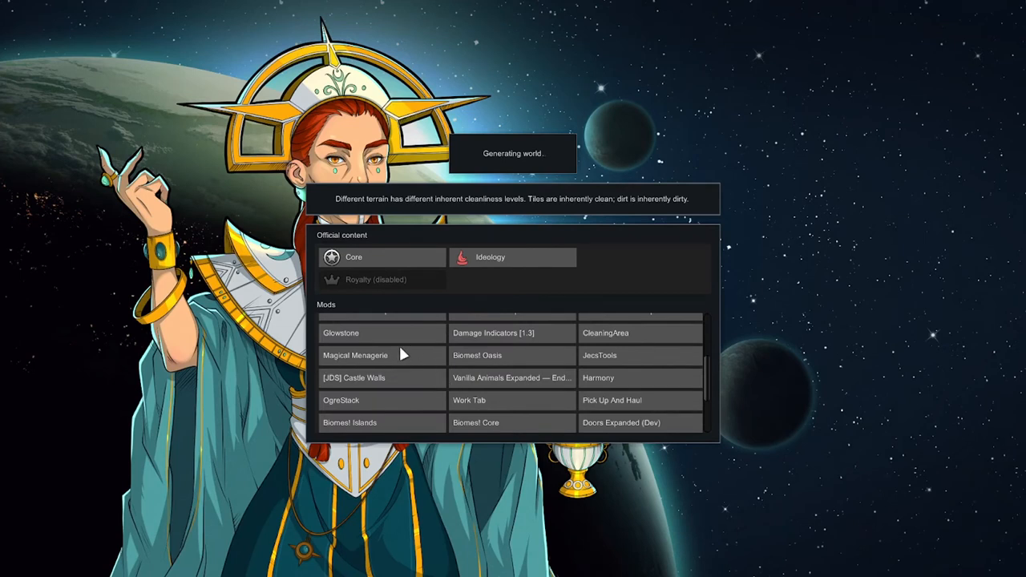
{"action": "mouse_move", "coordinate": [548, 353]}
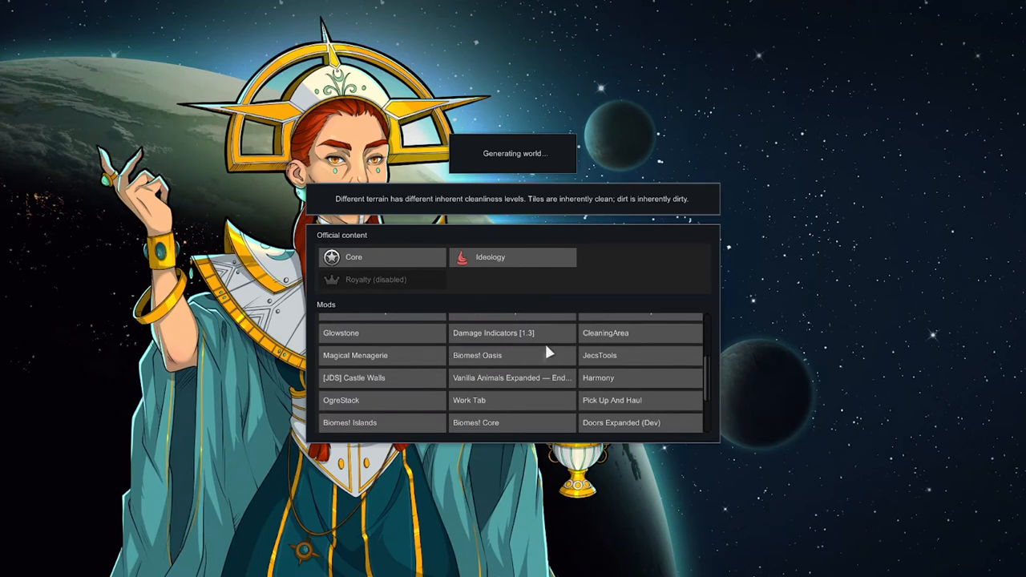
{"action": "mouse_move", "coordinate": [537, 340]}
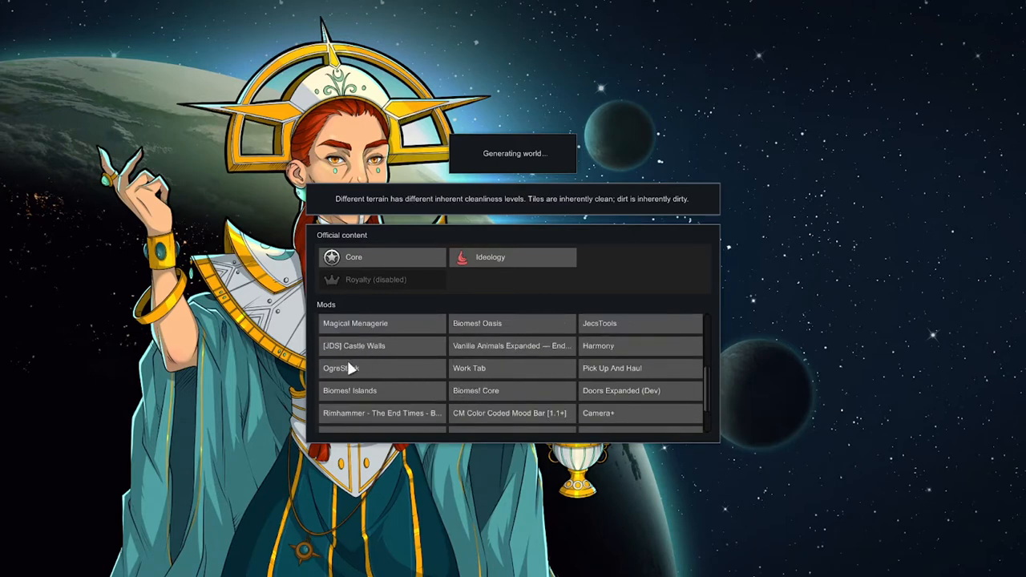
{"action": "mouse_move", "coordinate": [481, 370]}
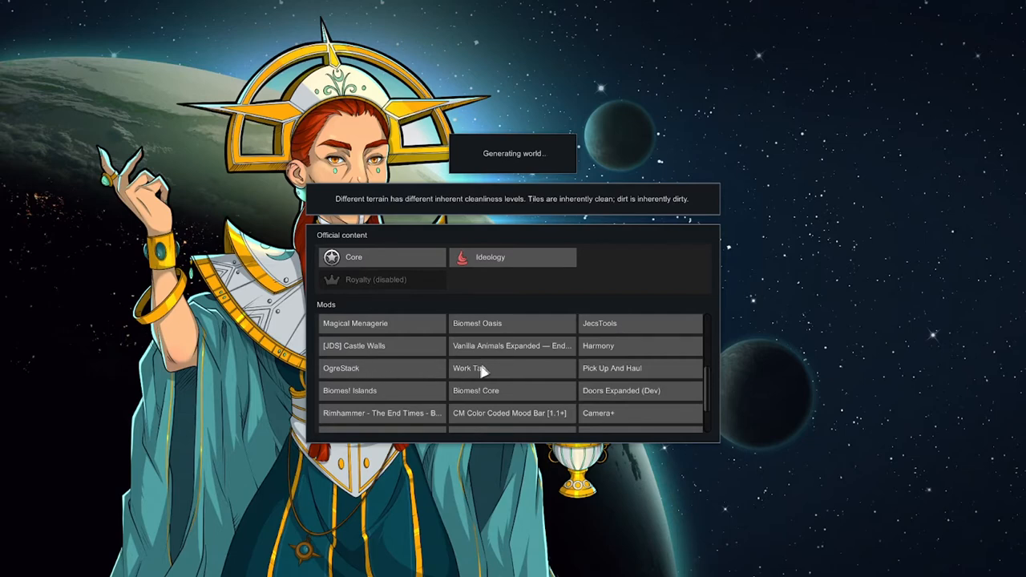
{"action": "scroll", "scroll_direction": "down", "scroll_amount": 3}
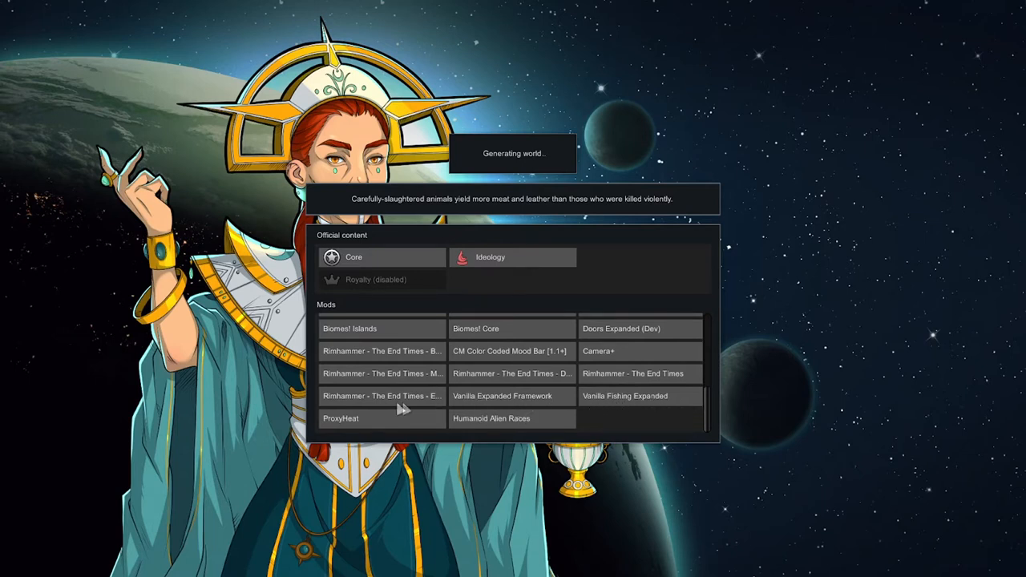
{"action": "mouse_move", "coordinate": [408, 404]}
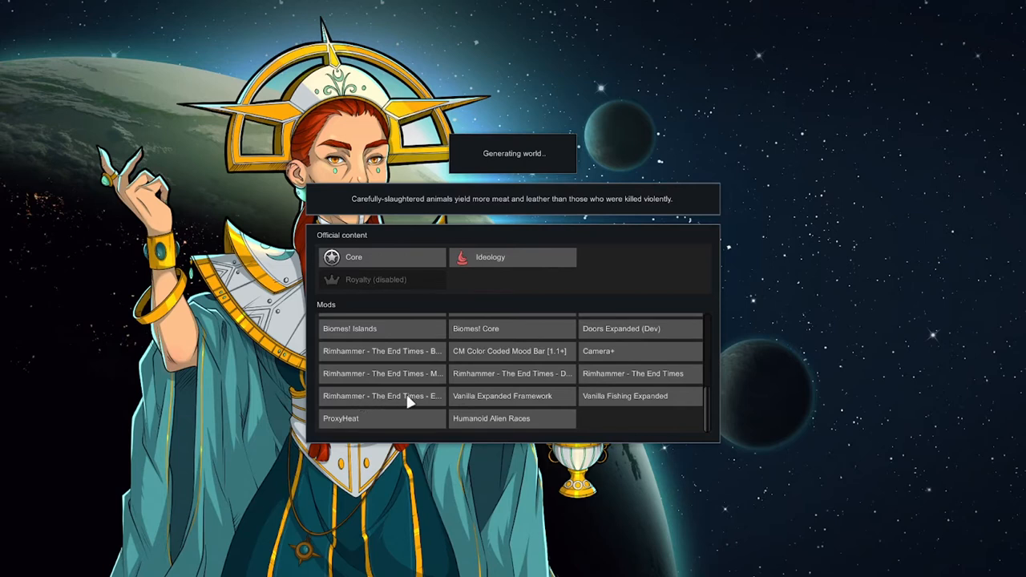
{"action": "mouse_move", "coordinate": [641, 372]}
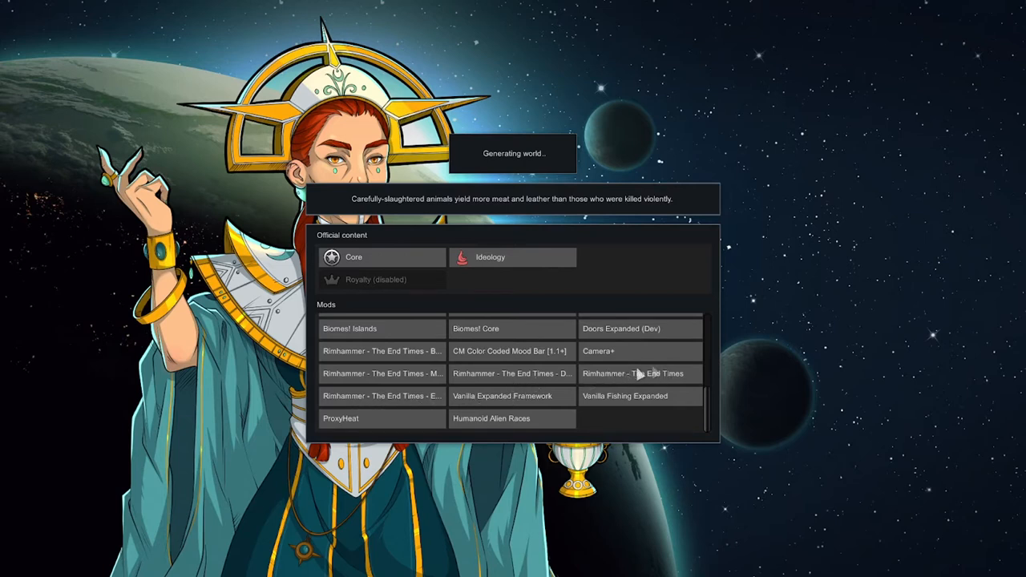
{"action": "mouse_move", "coordinate": [642, 398]}
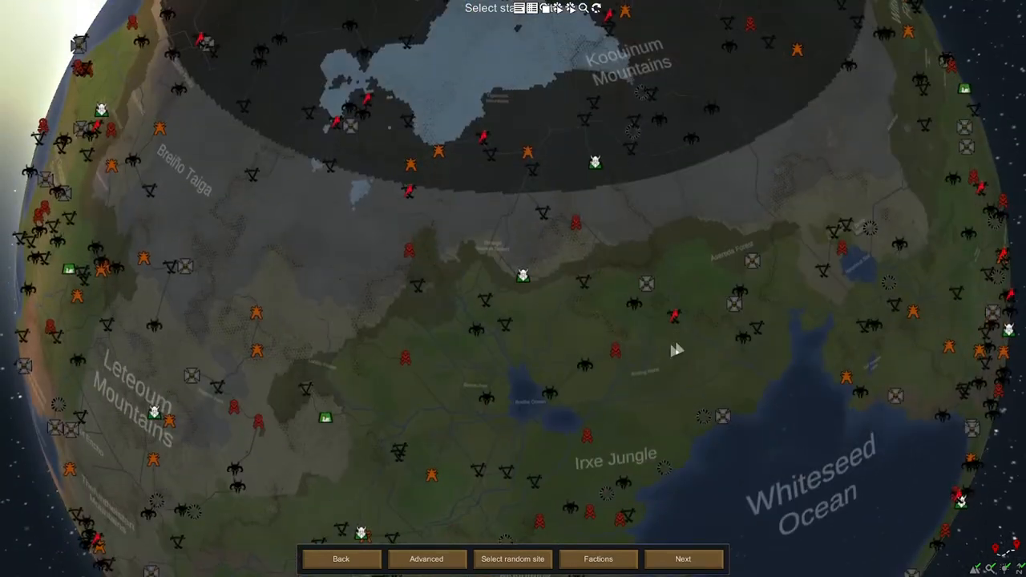
- Rotate and zoom the planet to a temperate forest coastal tile near Whitemule Peaks
{"action": "left_click_drag", "start_coordinate": [673, 350], "coordinate": [345, 324]}
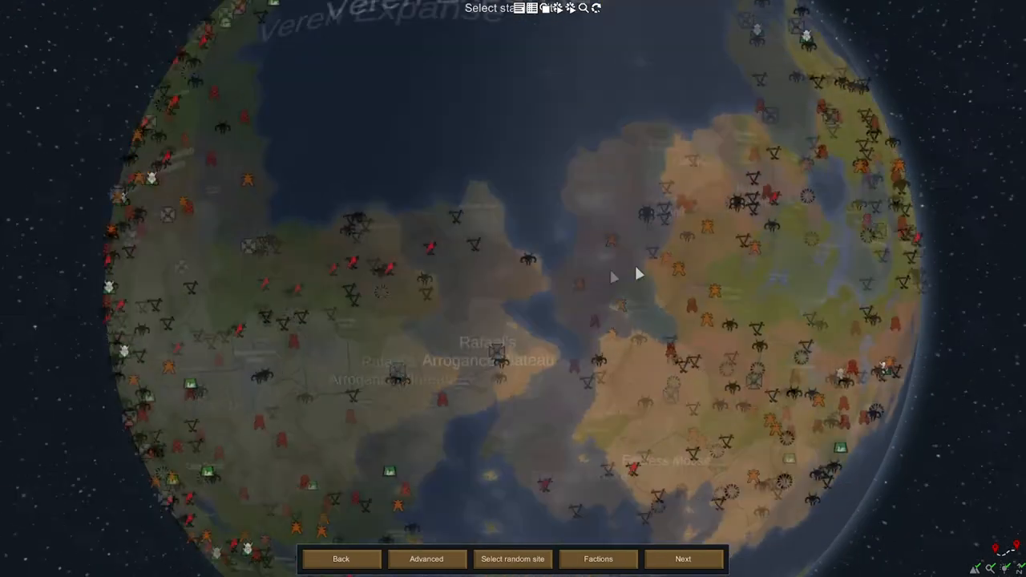
{"action": "left_click_drag", "start_coordinate": [641, 276], "coordinate": [513, 321]}
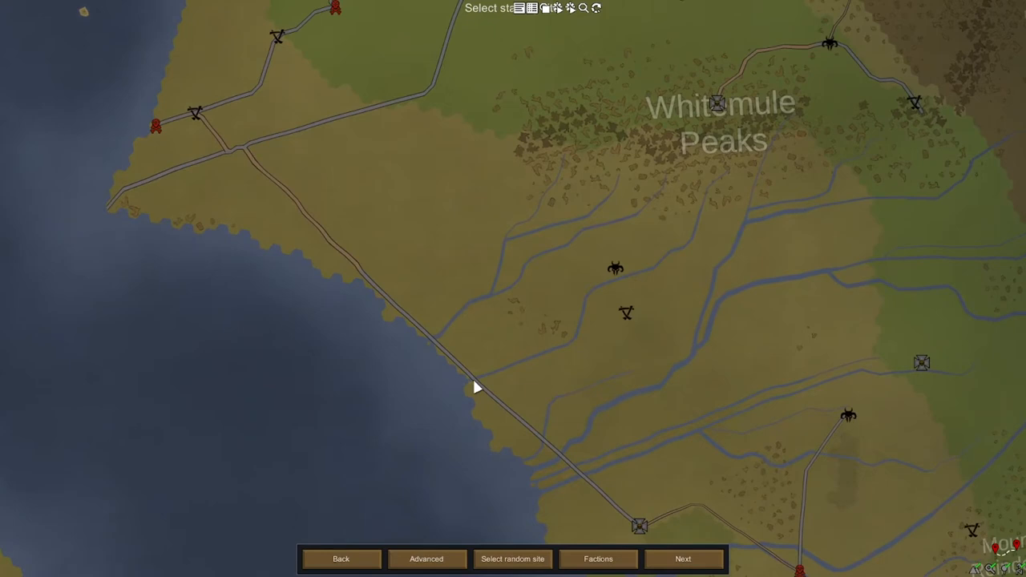
{"action": "mouse_move", "coordinate": [452, 367]}
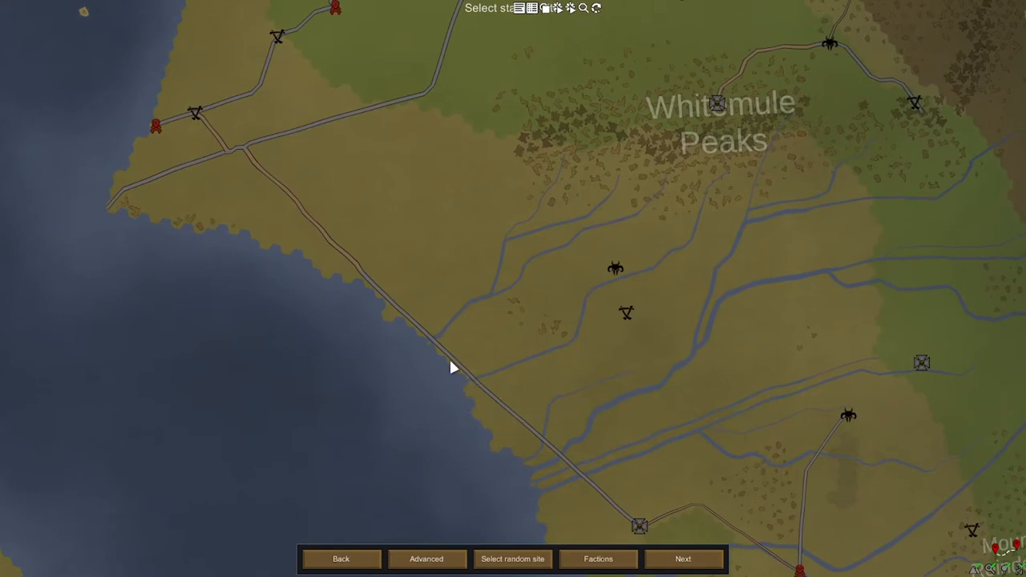
{"action": "mouse_move", "coordinate": [513, 404]}
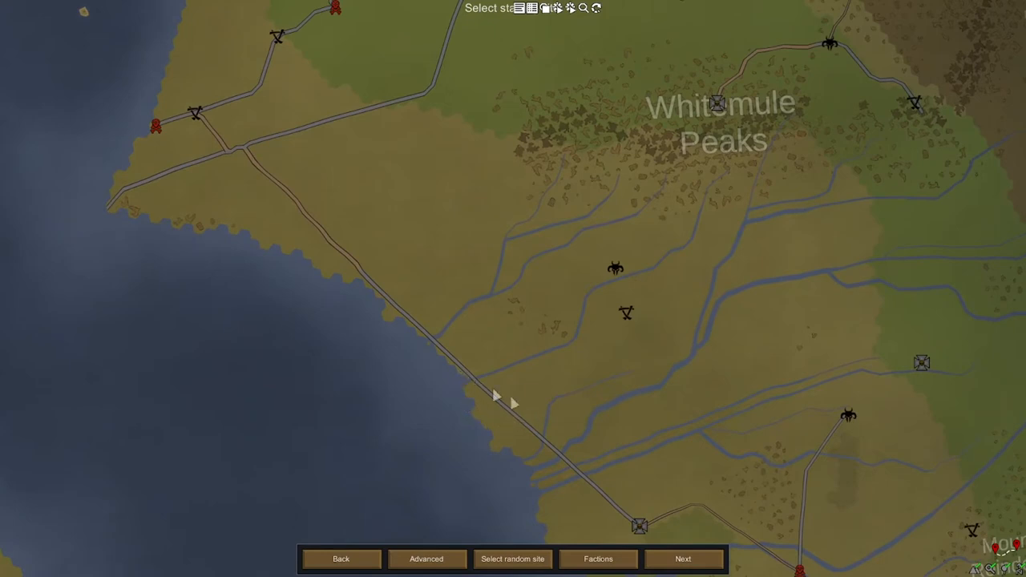
{"action": "scroll", "scroll_direction": "down", "scroll_amount": 3}
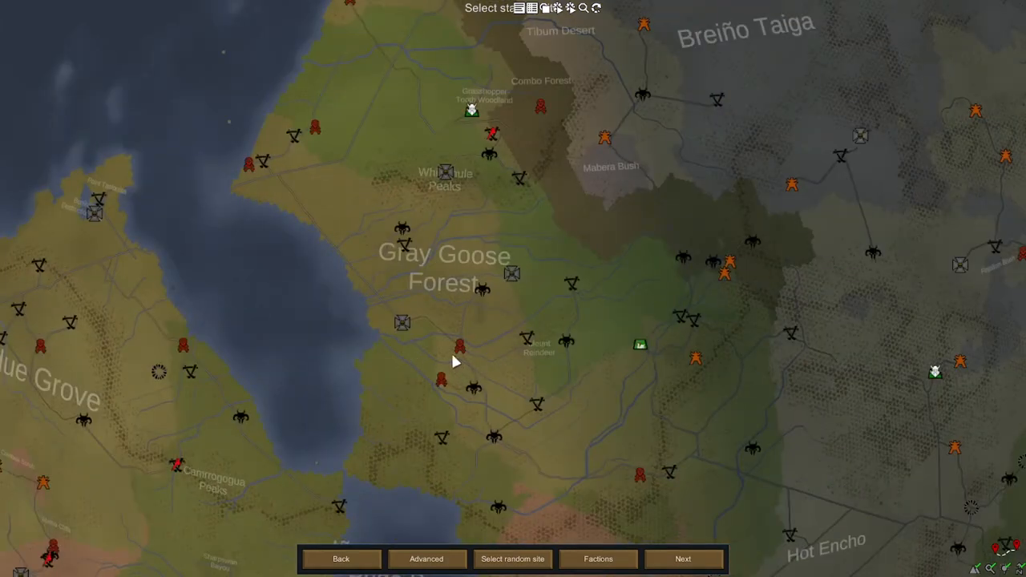
{"action": "scroll", "scroll_direction": "down", "scroll_amount": 3}
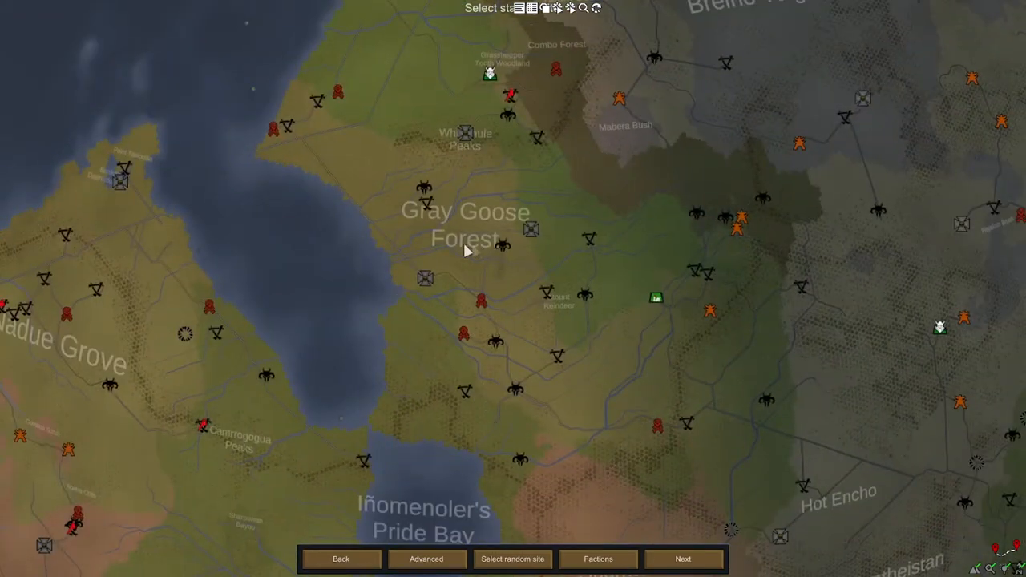
{"action": "mouse_move", "coordinate": [537, 154]}
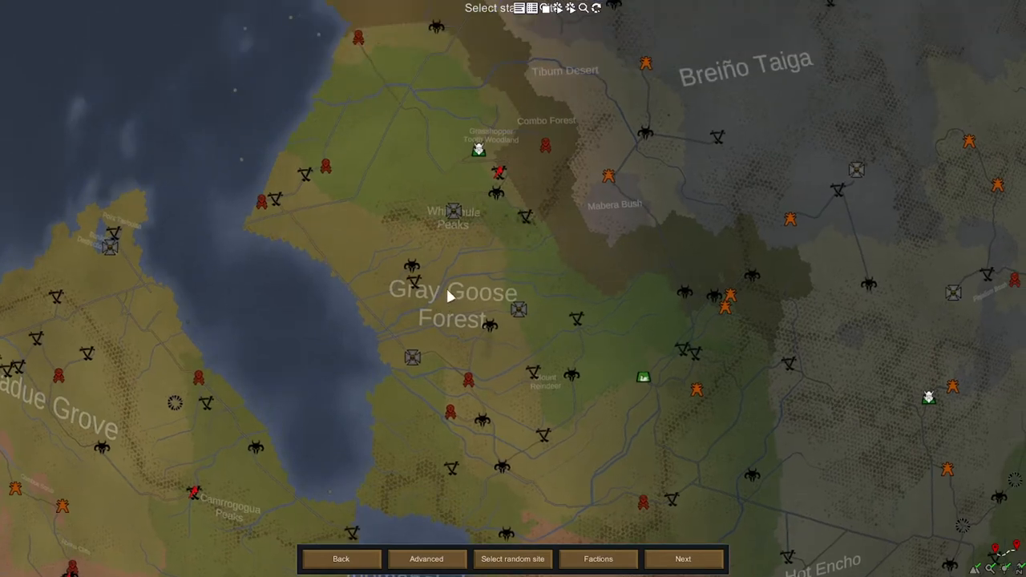
{"action": "scroll", "scroll_direction": "down", "scroll_amount": 3}
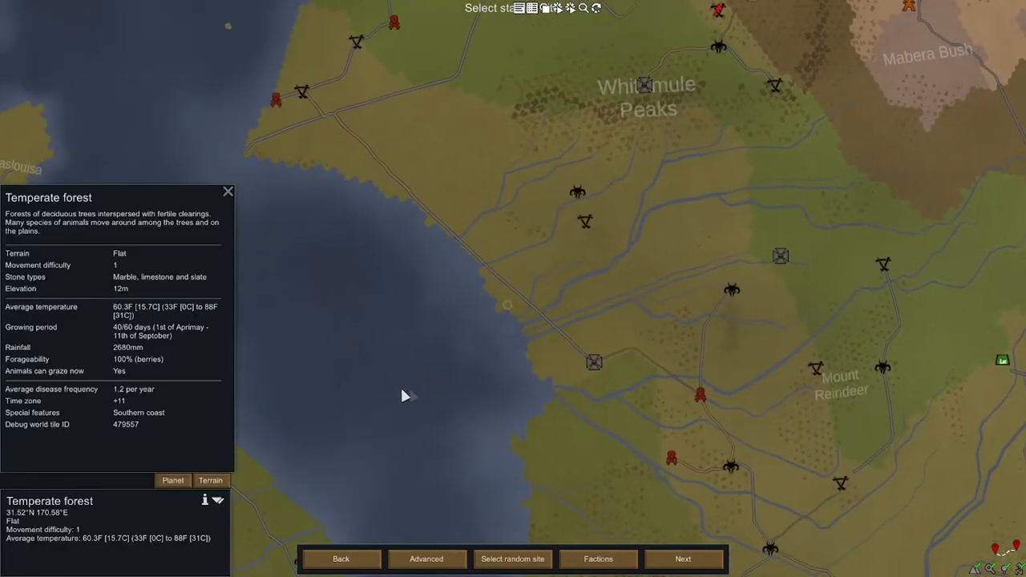
- Confirm the site, begin a custom ideoligion and add Human primacy alongside Loyalist
{"action": "left_click", "coordinate": [683, 558]}
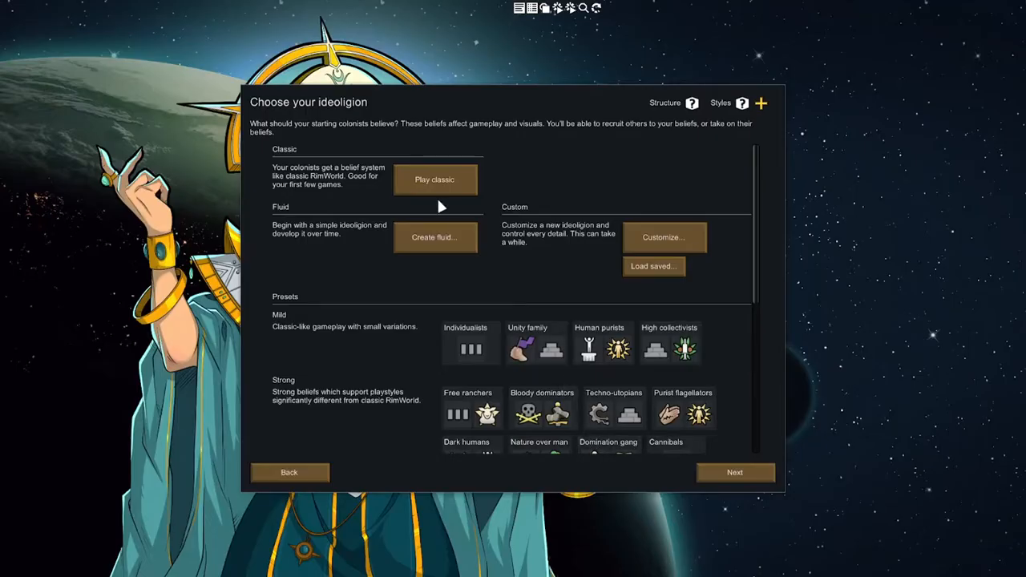
{"action": "left_click", "coordinate": [664, 237]}
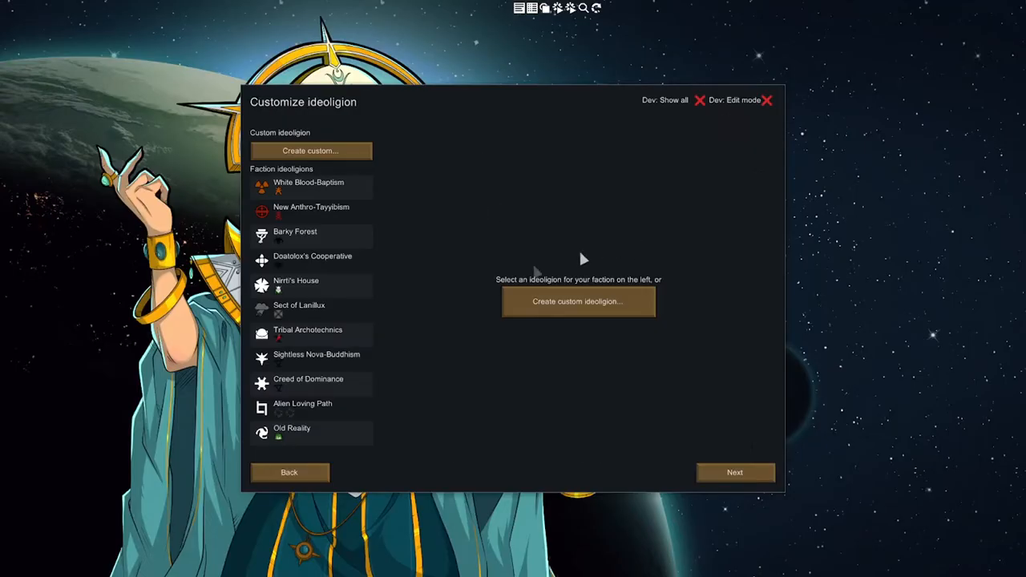
{"action": "left_click", "coordinate": [311, 151]}
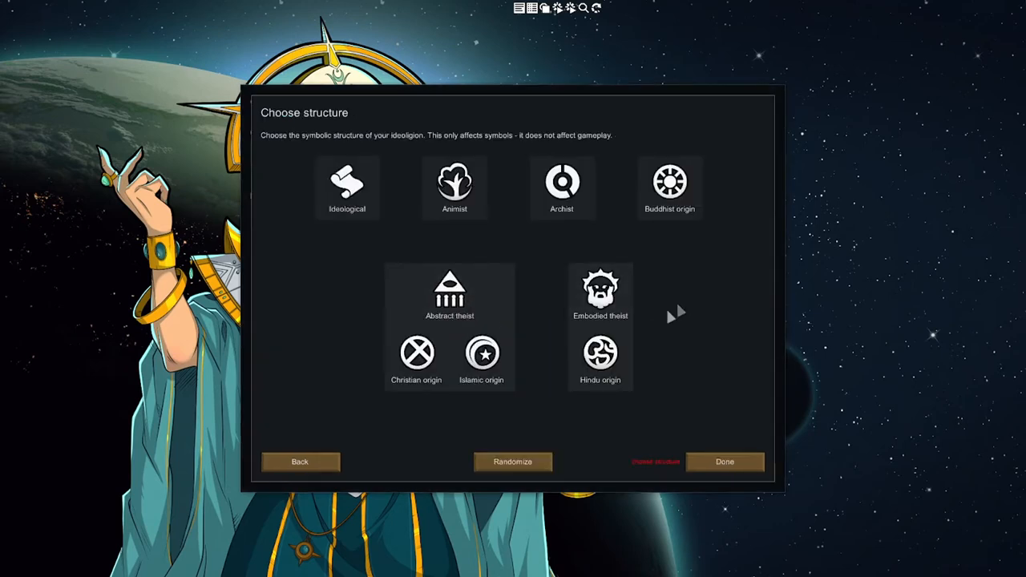
{"action": "mouse_move", "coordinate": [680, 311]}
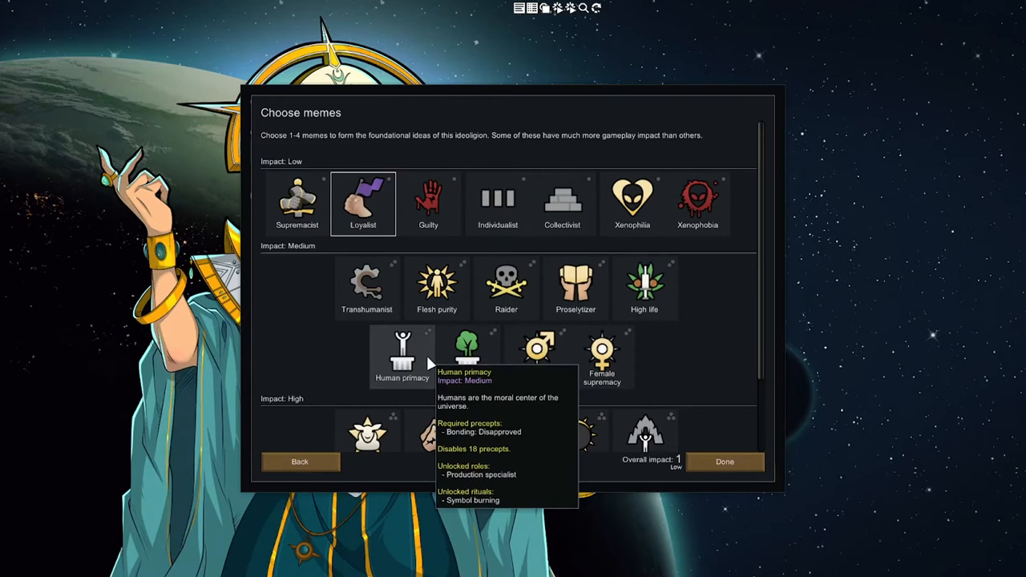
{"action": "left_click", "coordinate": [401, 356]}
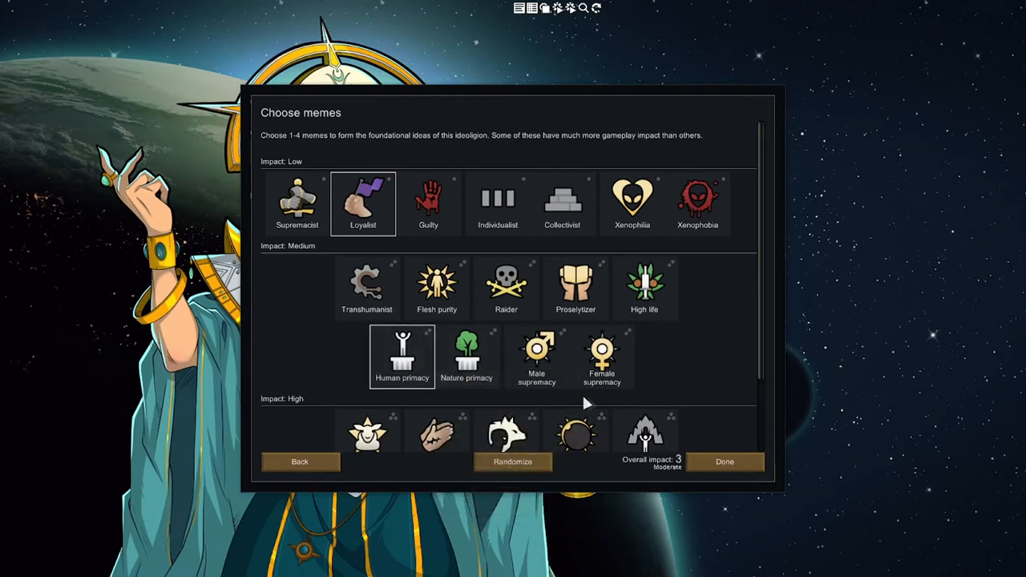
{"action": "mouse_move", "coordinate": [536, 353]}
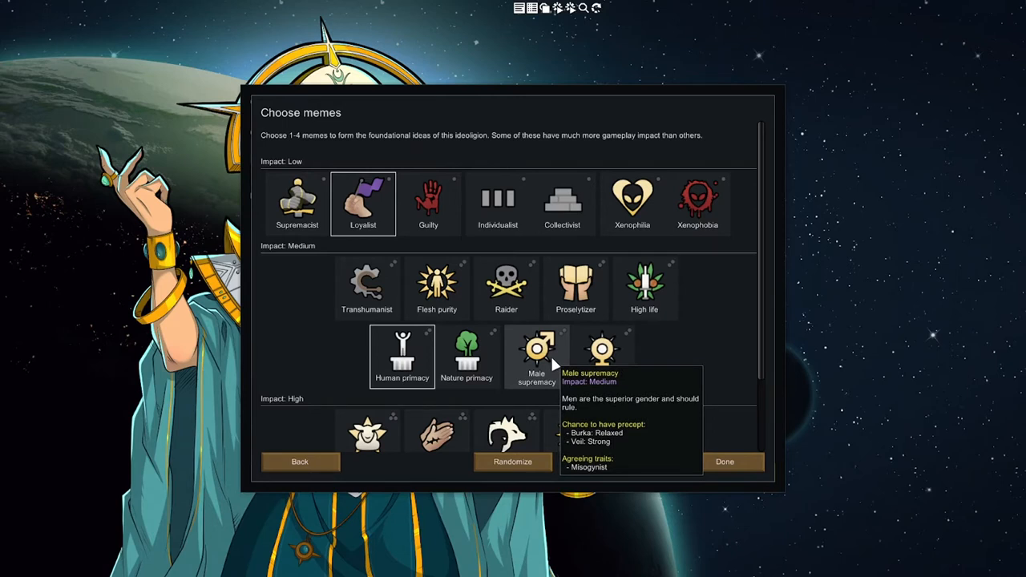
{"action": "mouse_move", "coordinate": [553, 366]}
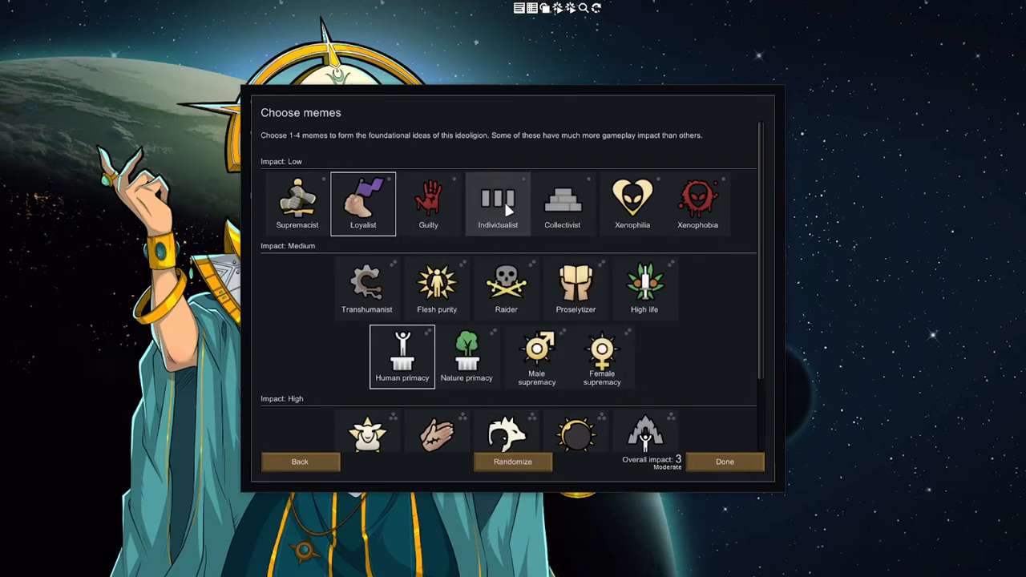
{"action": "mouse_move", "coordinate": [561, 202]}
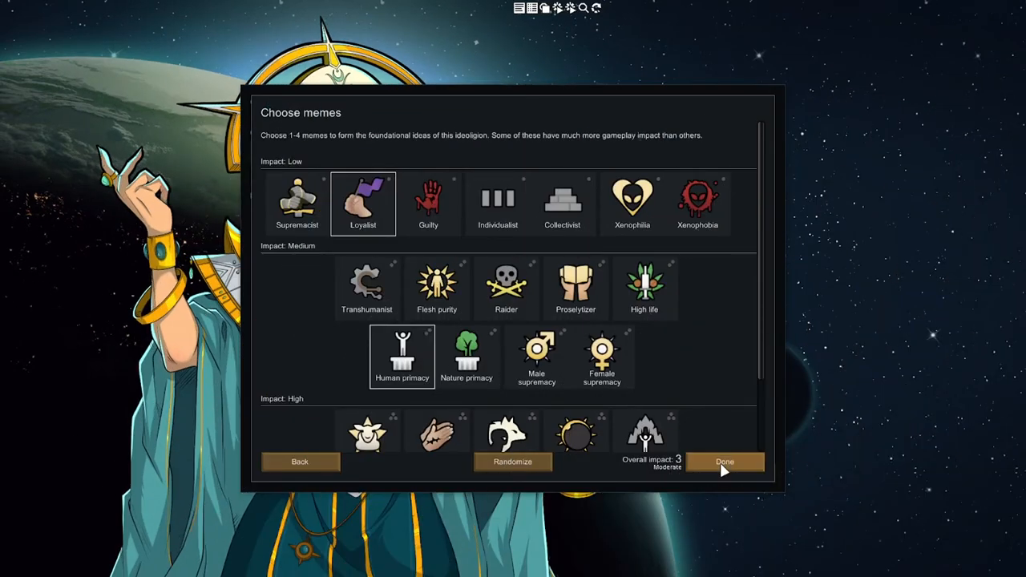
- Confirm the memes, review the Awoken Ethics roles, rituals and relics, and bring up the venerated animal list
{"action": "left_click", "coordinate": [725, 461]}
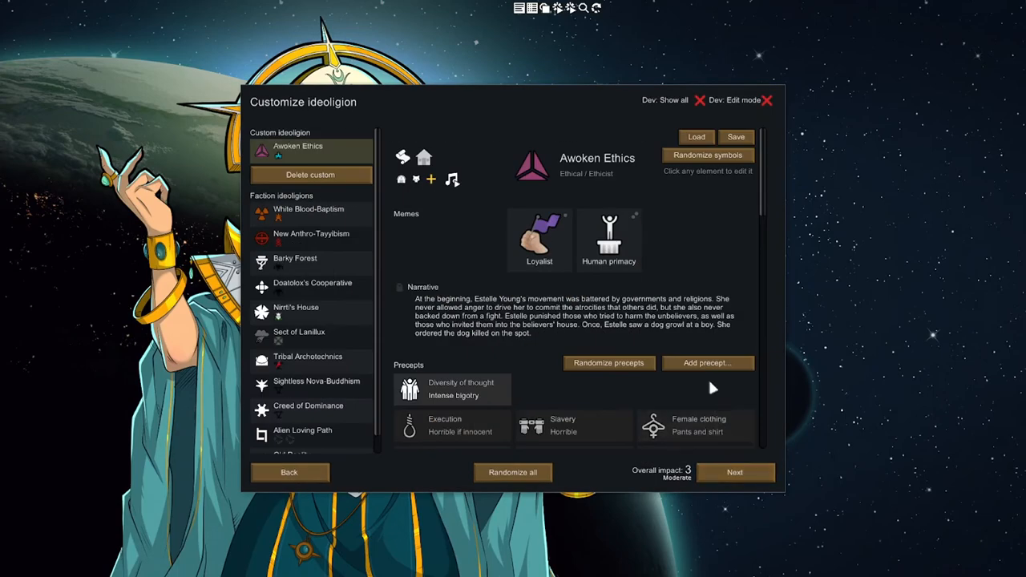
{"action": "scroll", "scroll_direction": "down", "scroll_amount": 3}
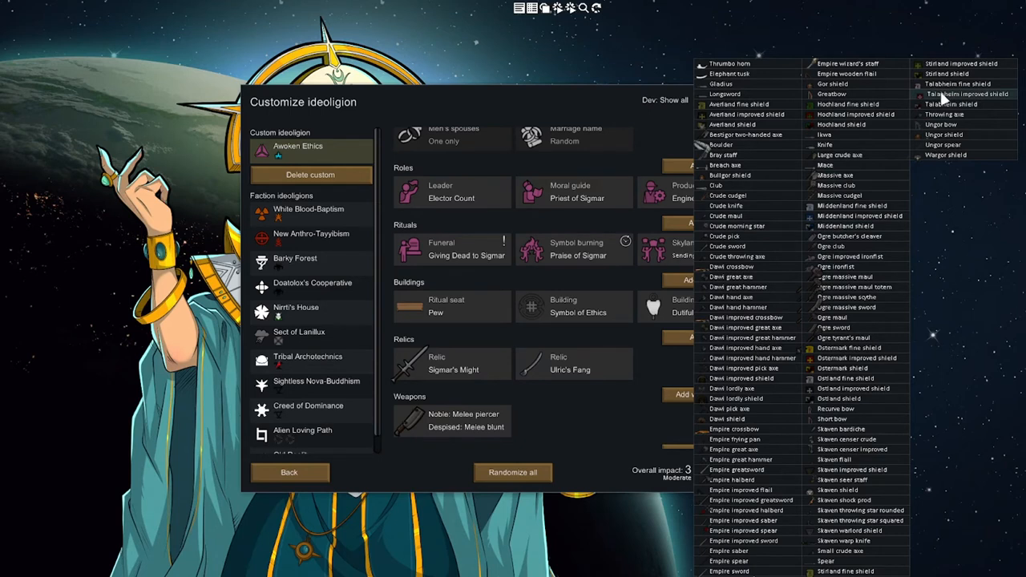
{"action": "mouse_move", "coordinate": [942, 97]}
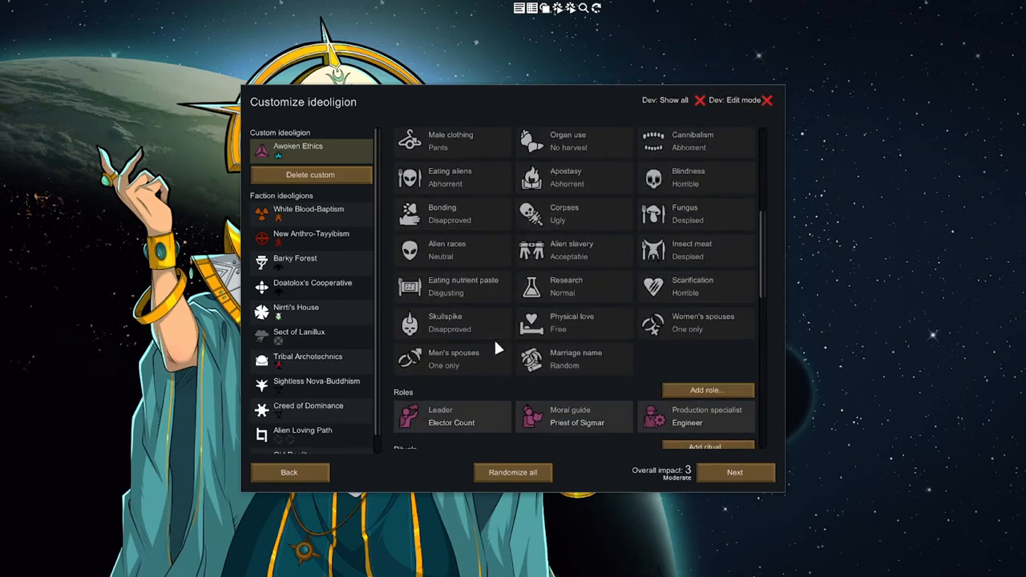
{"action": "mouse_move", "coordinate": [713, 322]}
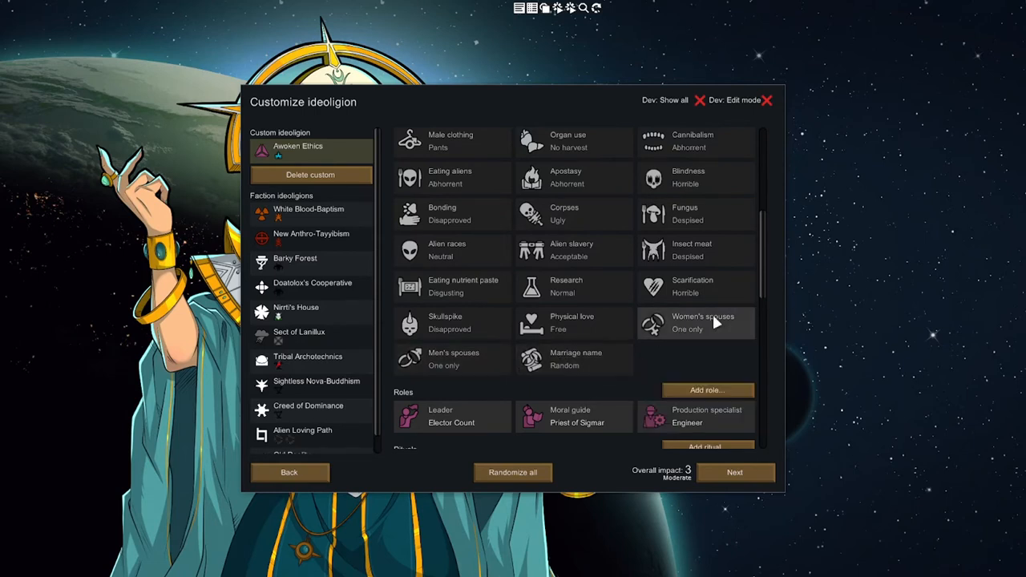
{"action": "scroll", "scroll_direction": "down", "scroll_amount": 3}
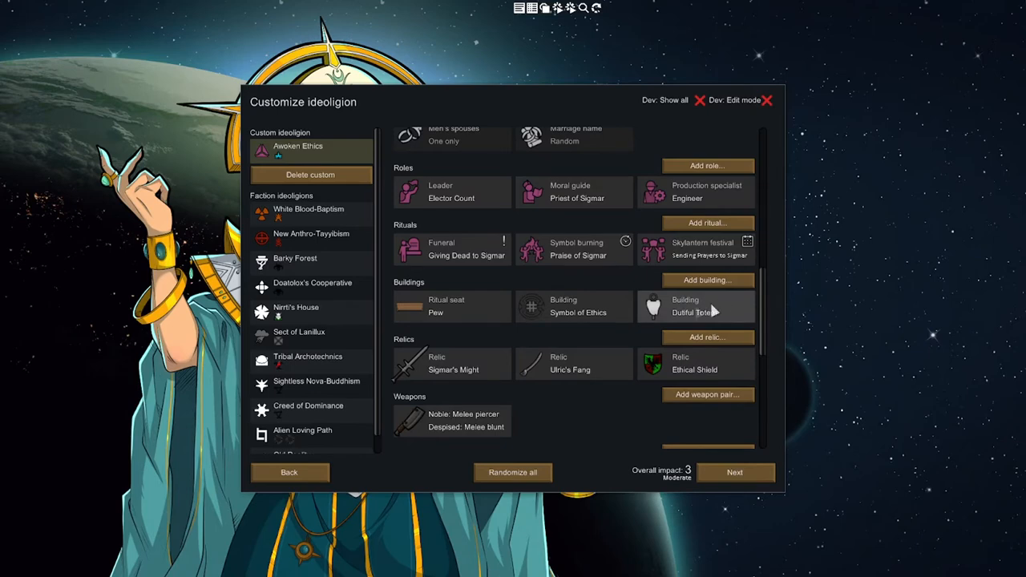
{"action": "scroll", "scroll_direction": "down", "scroll_amount": 3}
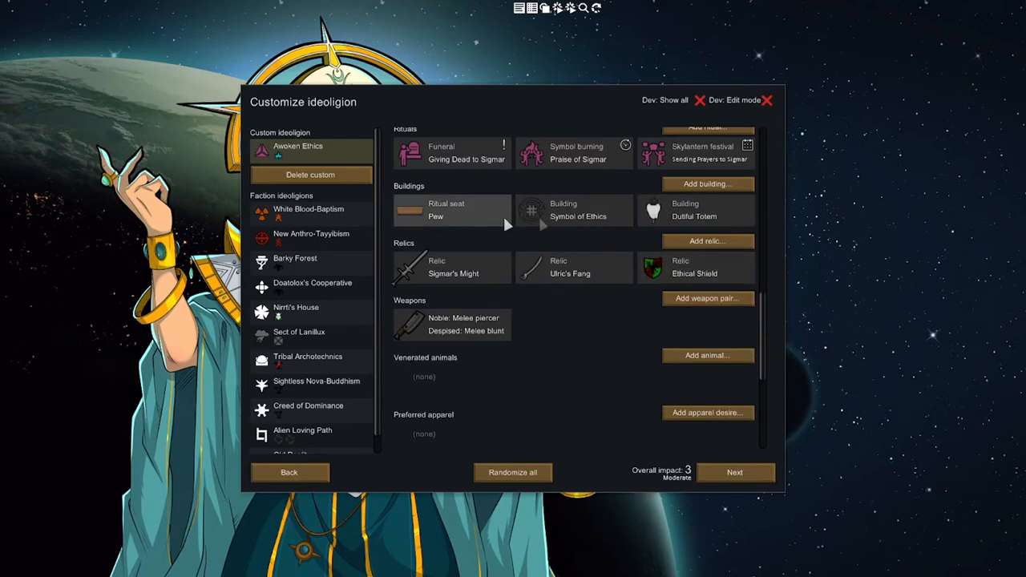
{"action": "mouse_move", "coordinate": [441, 340]}
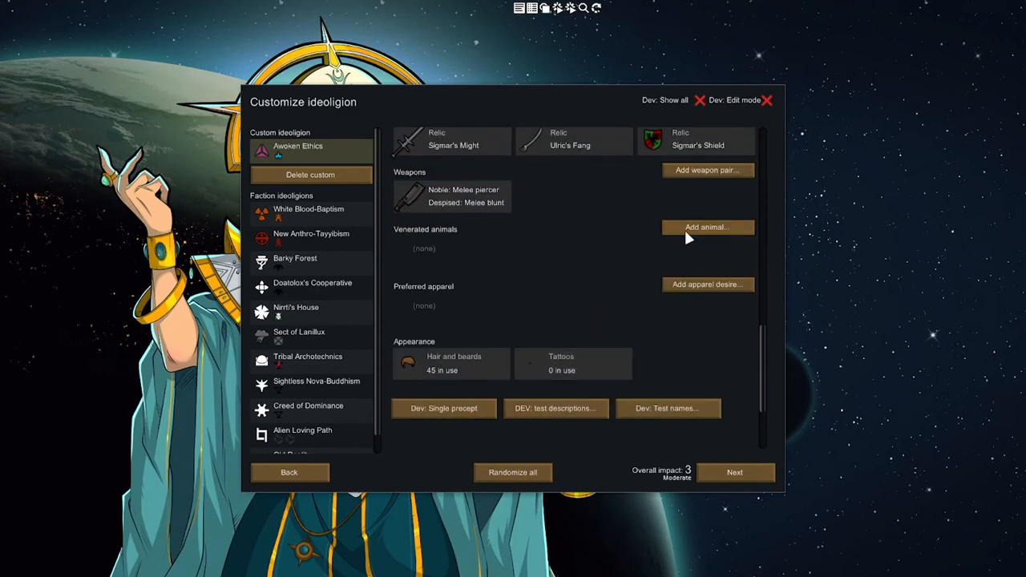
{"action": "left_click", "coordinate": [707, 228]}
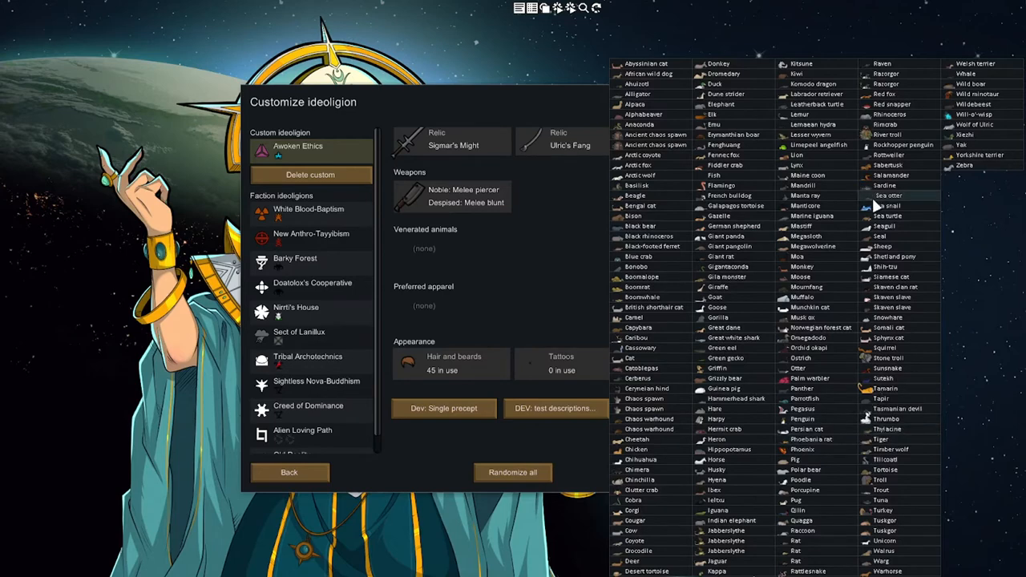
{"action": "mouse_move", "coordinate": [826, 263]}
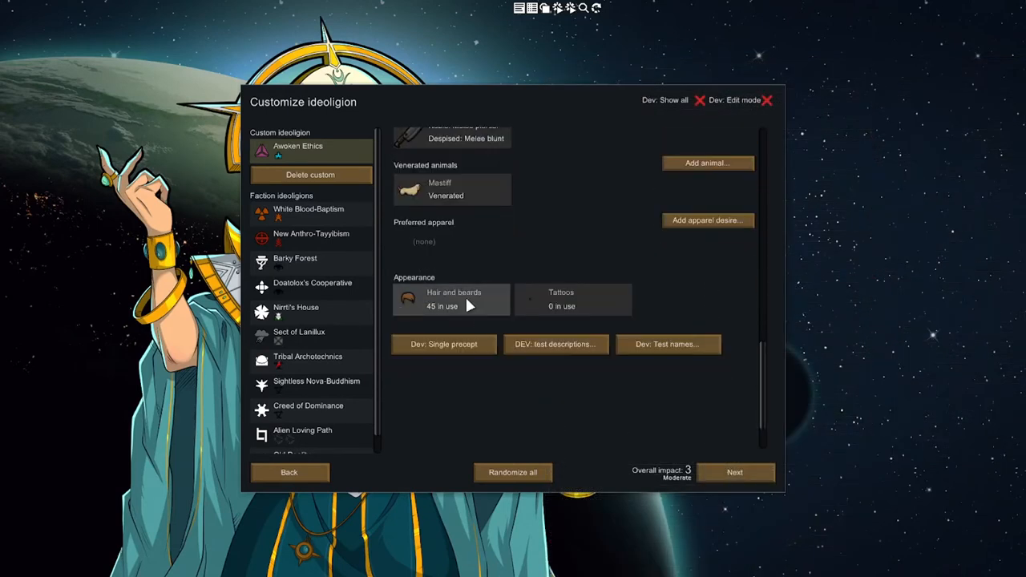
- In Hair and beards, set face tattoo styles to Never, expand the Minimal face and Misc body groups, and confirm
{"action": "left_click", "coordinate": [561, 300]}
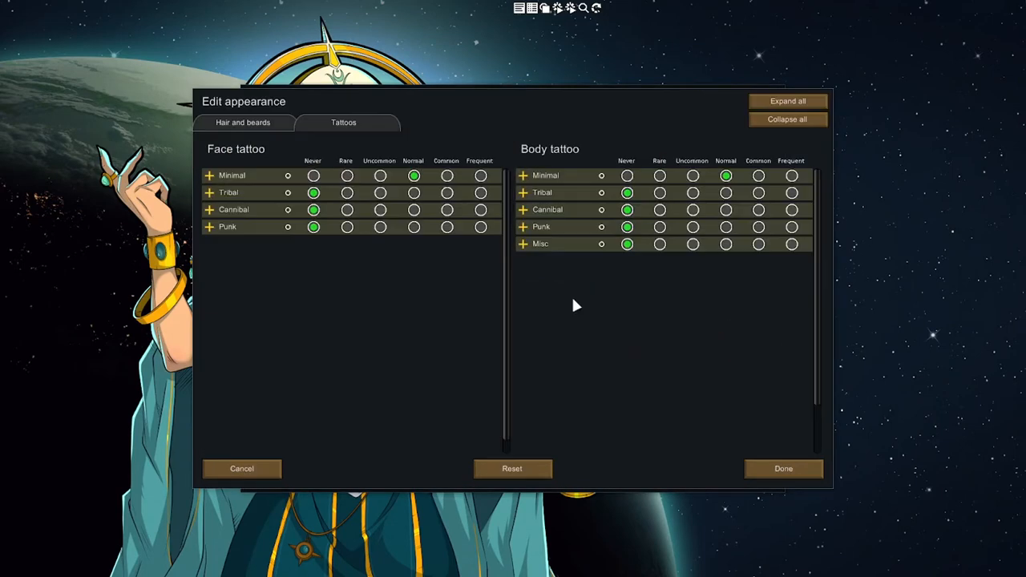
{"action": "mouse_move", "coordinate": [536, 317]}
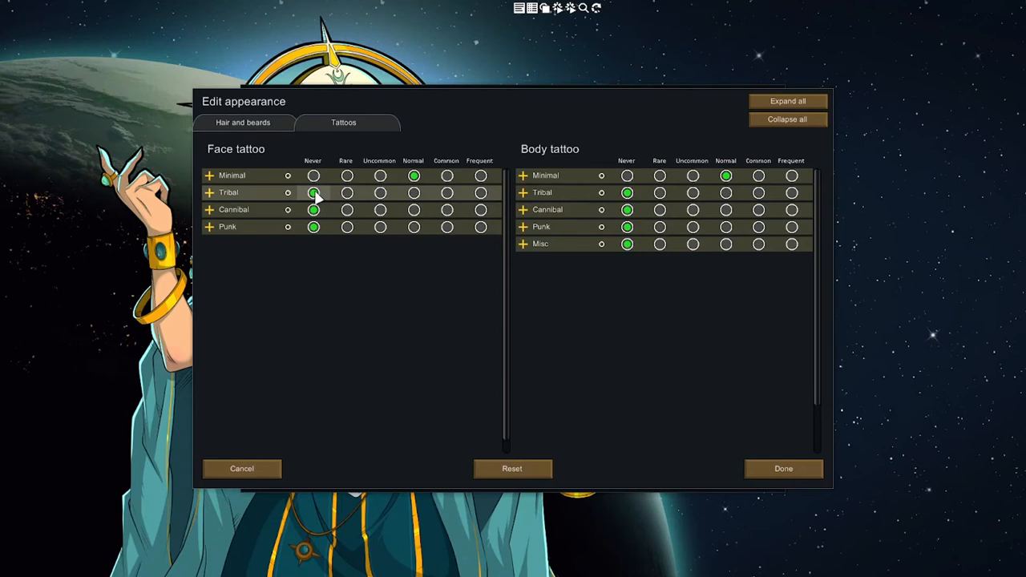
{"action": "left_click", "coordinate": [313, 192]}
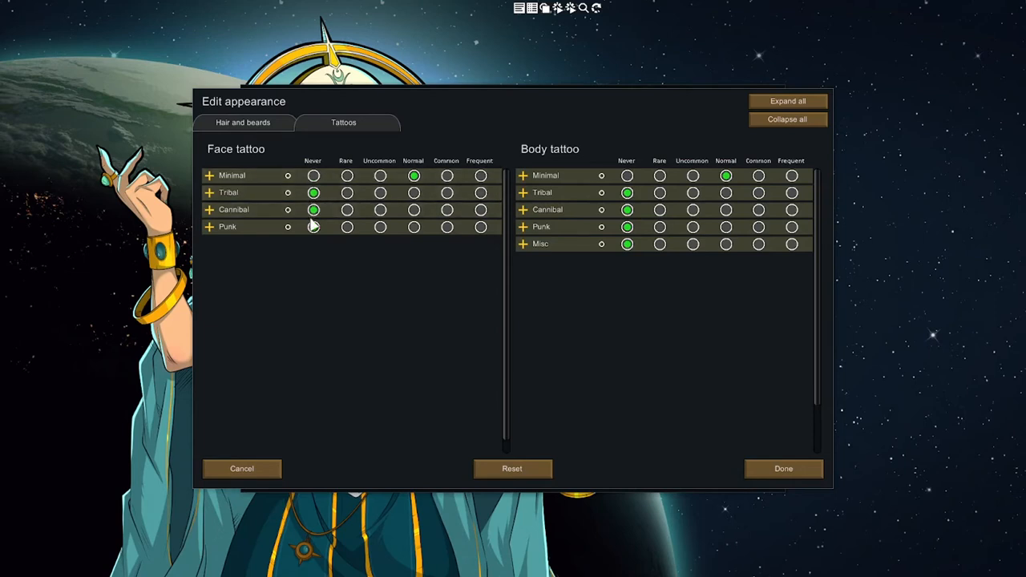
{"action": "left_click", "coordinate": [314, 228]}
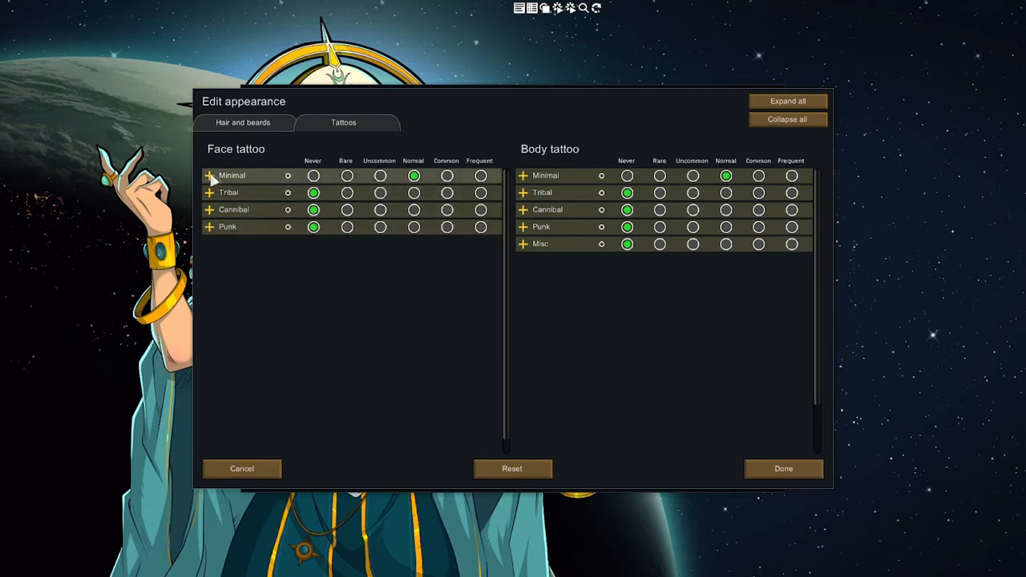
{"action": "left_click", "coordinate": [208, 175]}
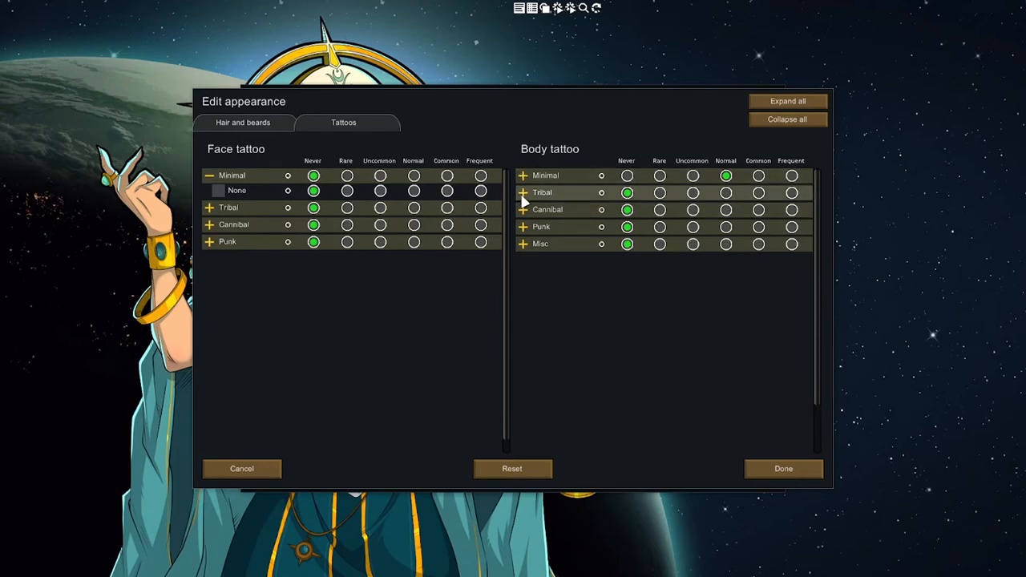
{"action": "left_click", "coordinate": [523, 243]}
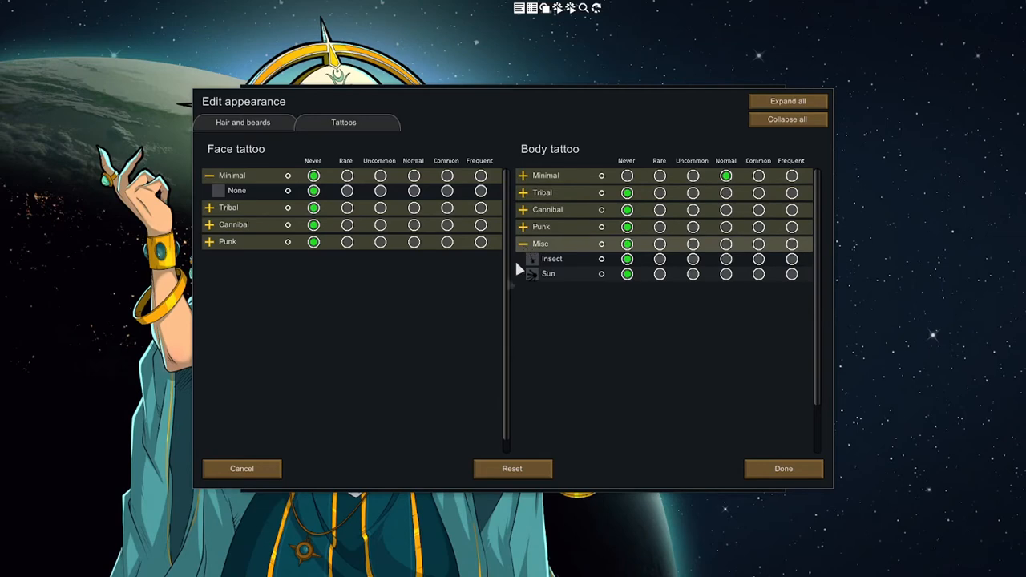
{"action": "mouse_move", "coordinate": [736, 247]}
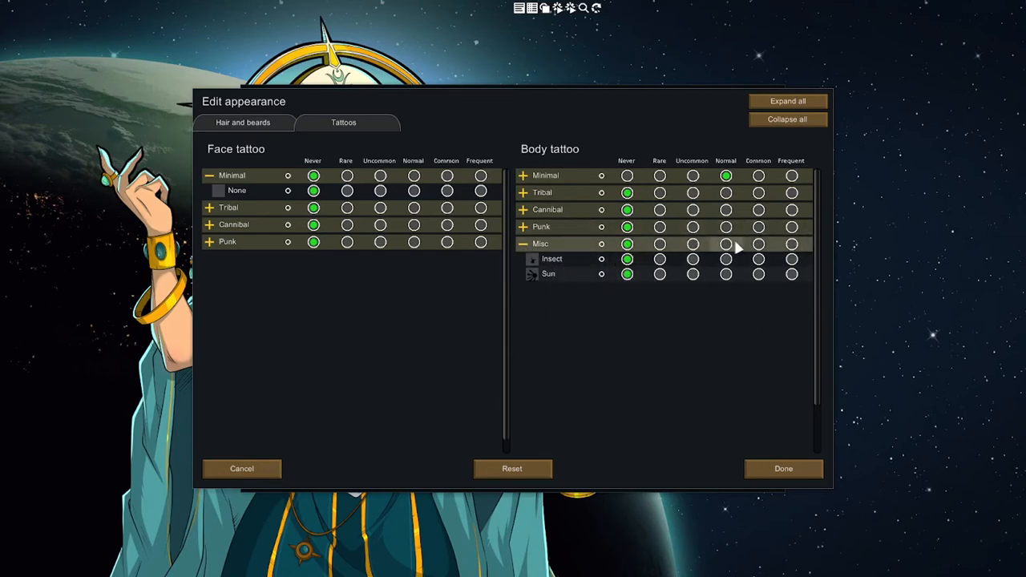
{"action": "left_click", "coordinate": [244, 122]}
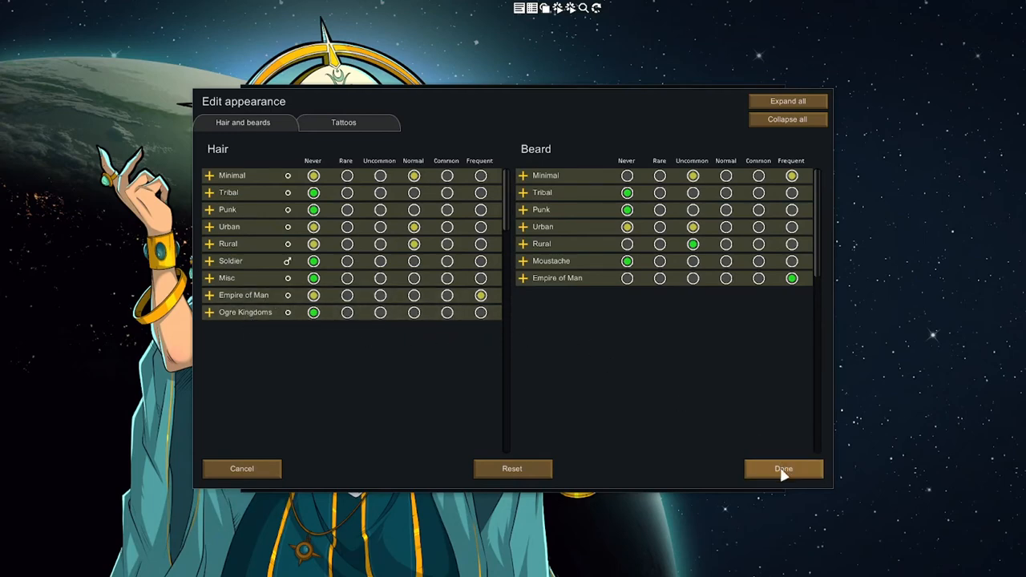
{"action": "left_click", "coordinate": [783, 468]}
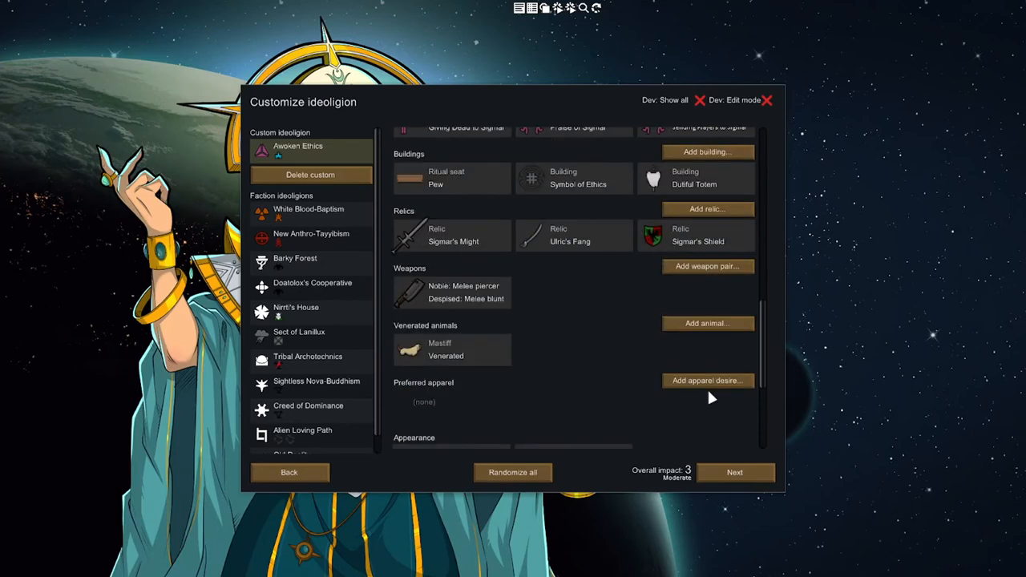
- Finalize the ideoligion and review the Smuggler and Paola the Pick pocket in Create characters
{"action": "left_click", "coordinate": [734, 472]}
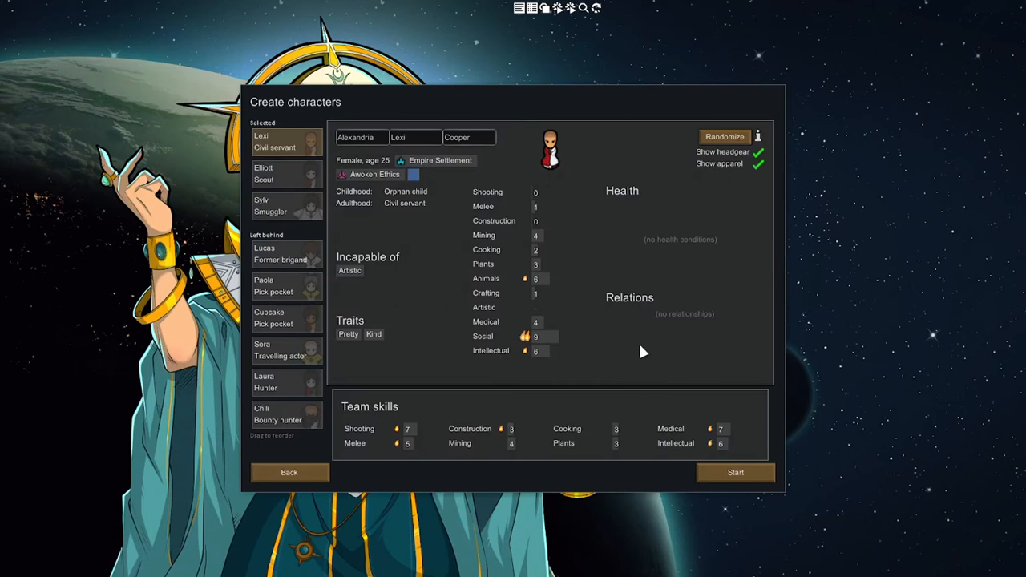
{"action": "mouse_move", "coordinate": [635, 224]}
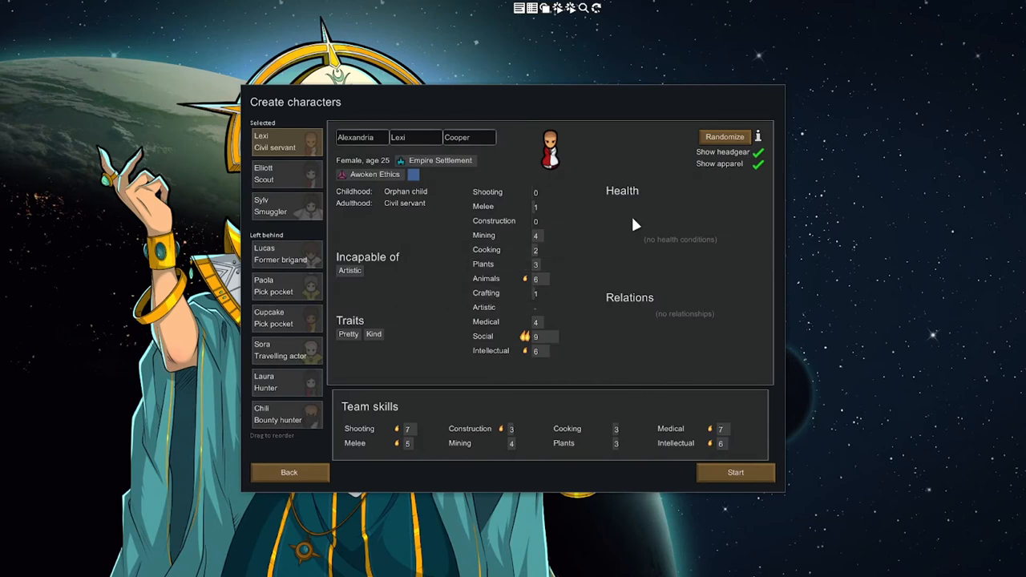
{"action": "mouse_move", "coordinate": [489, 207]}
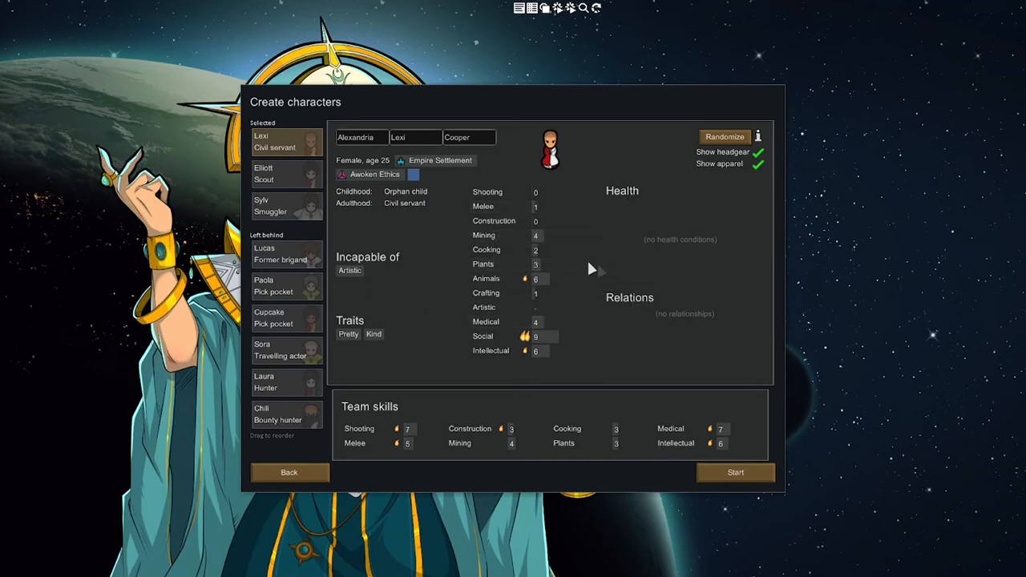
{"action": "mouse_move", "coordinate": [708, 208]}
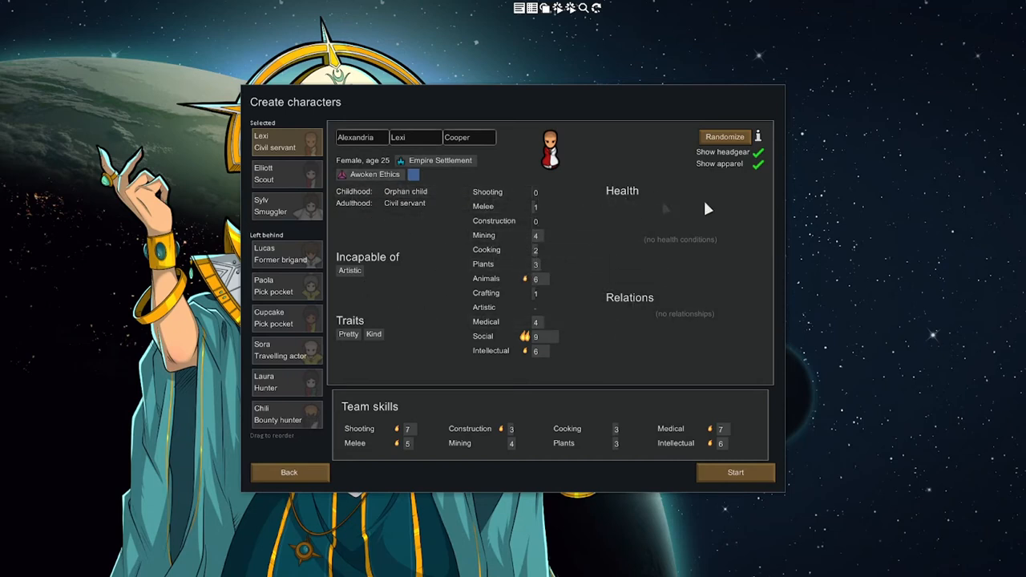
{"action": "left_click", "coordinate": [270, 205]}
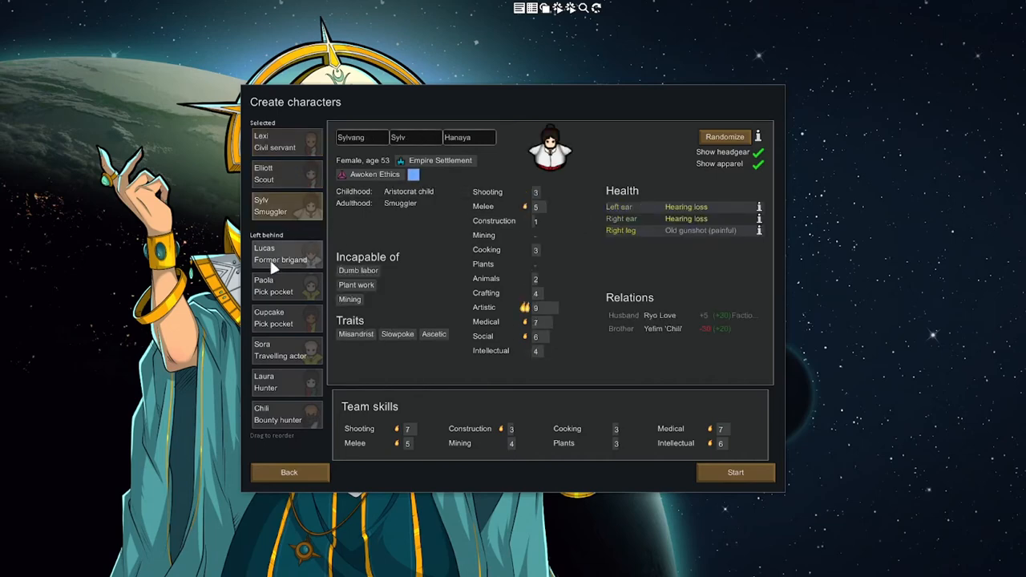
{"action": "left_click", "coordinate": [276, 285]}
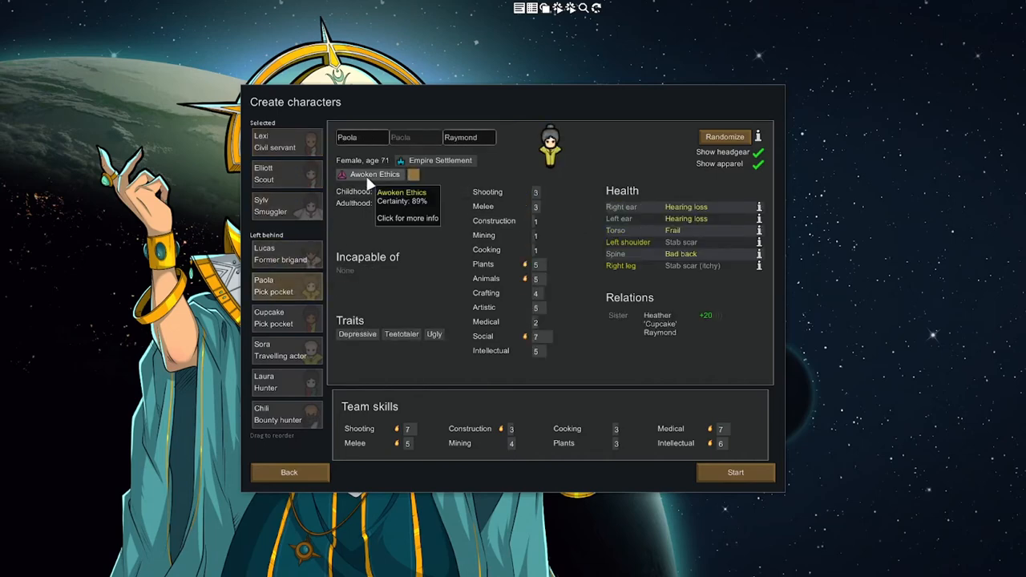
- Give the ideoligion the red hammer symbol and church as its ritual room name, then confirm
{"action": "left_click", "coordinate": [376, 175]}
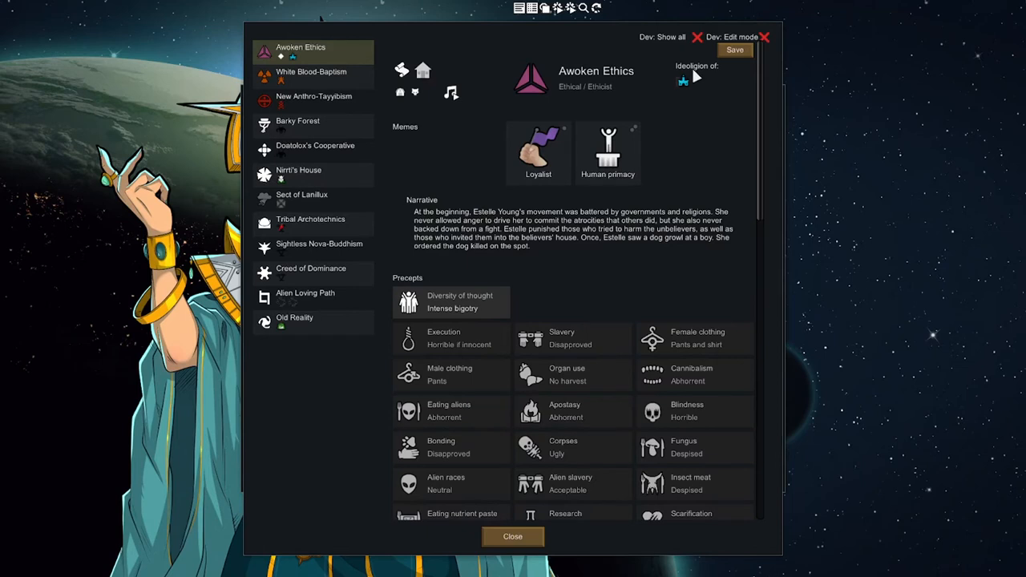
{"action": "mouse_move", "coordinate": [596, 73]}
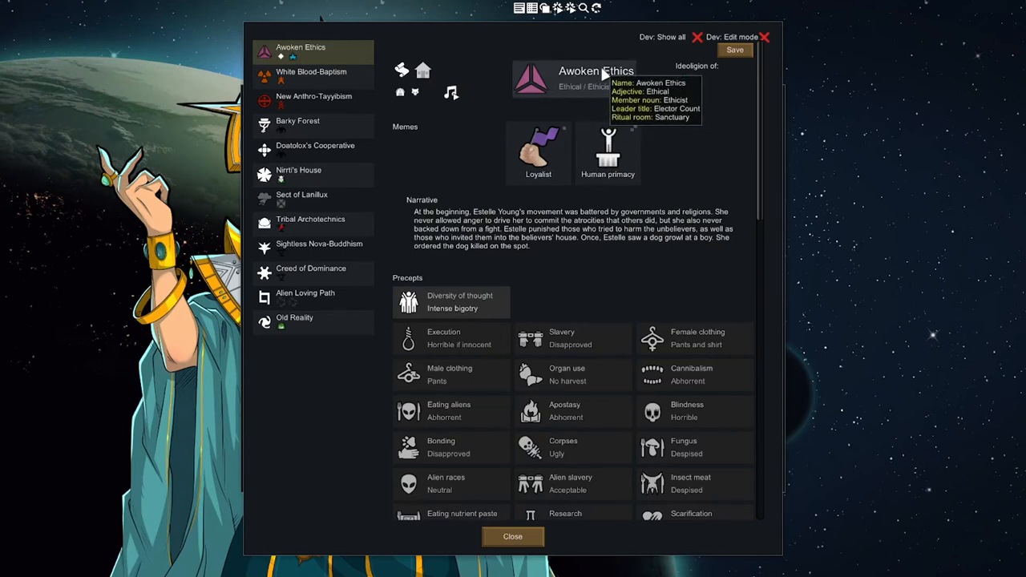
{"action": "mouse_move", "coordinate": [417, 129]}
{"action": "type", "text": "church"}
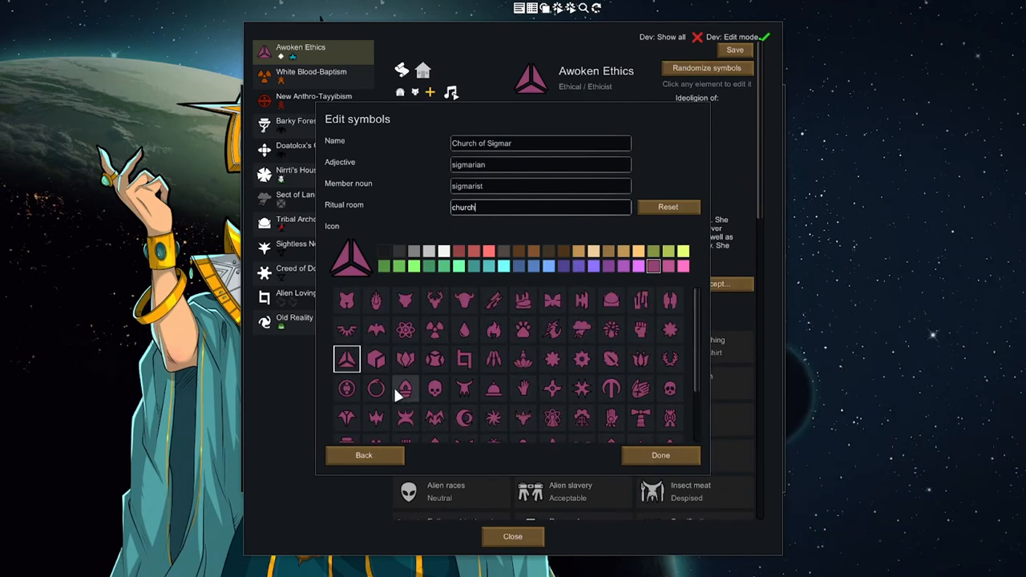
{"action": "mouse_move", "coordinate": [464, 391]}
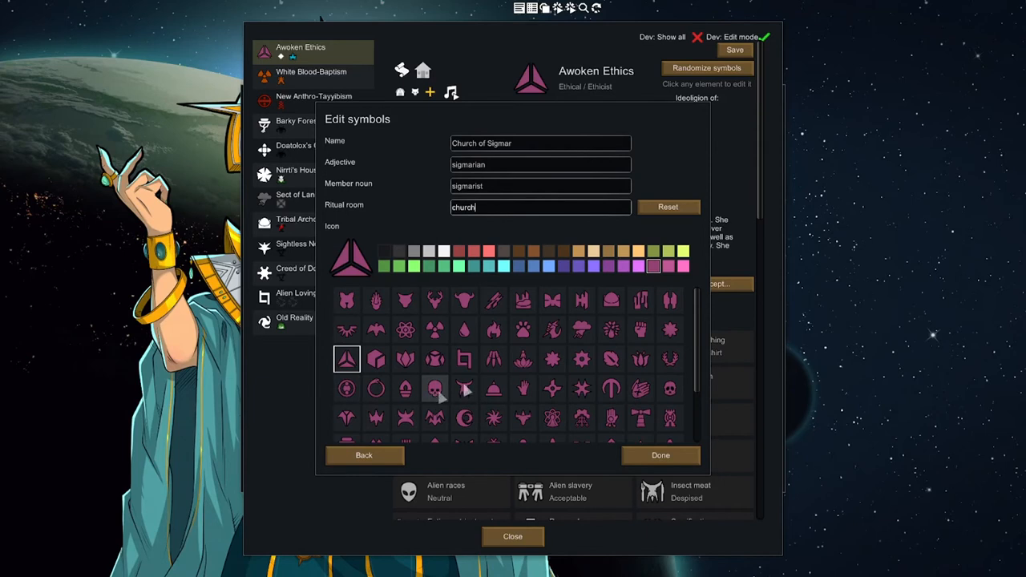
{"action": "left_click", "coordinate": [552, 331]}
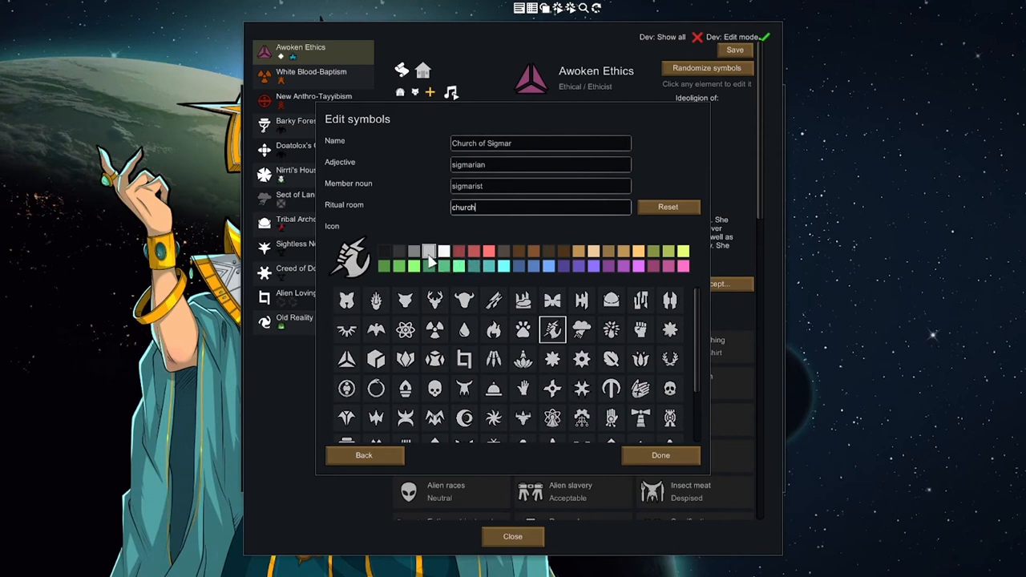
{"action": "mouse_move", "coordinate": [673, 227]}
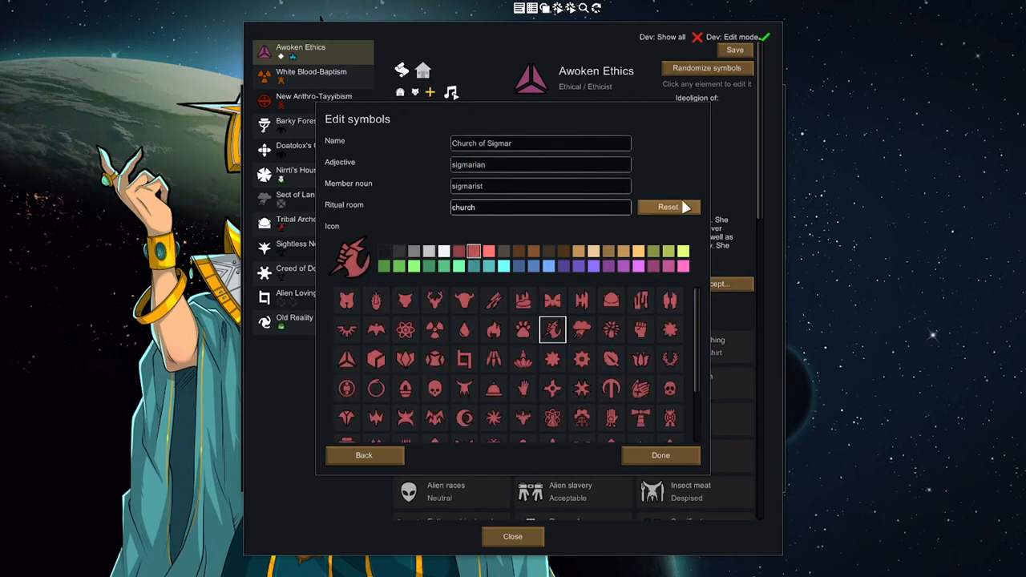
{"action": "left_click", "coordinate": [686, 206]}
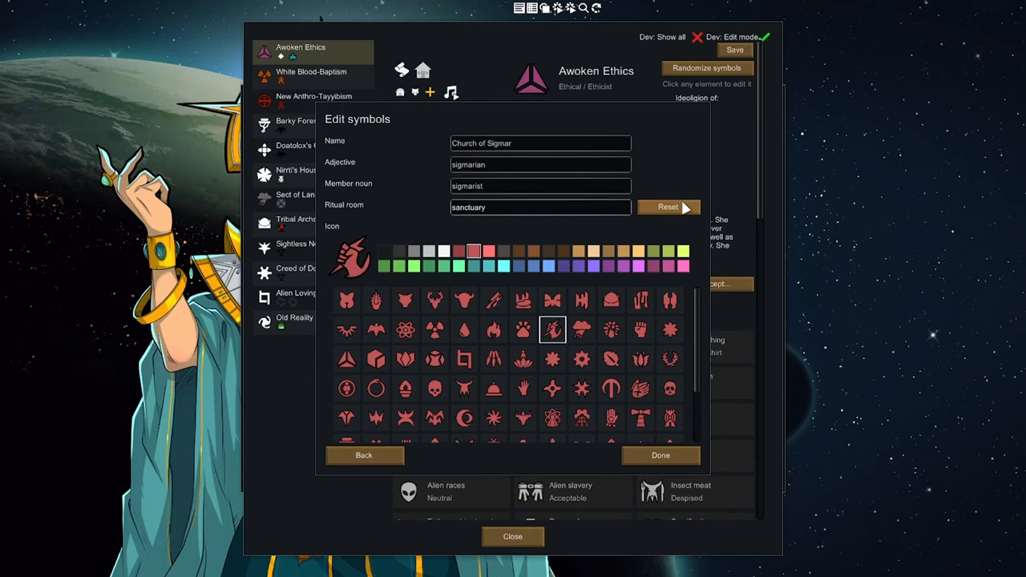
{"action": "type", "text": "churc"}
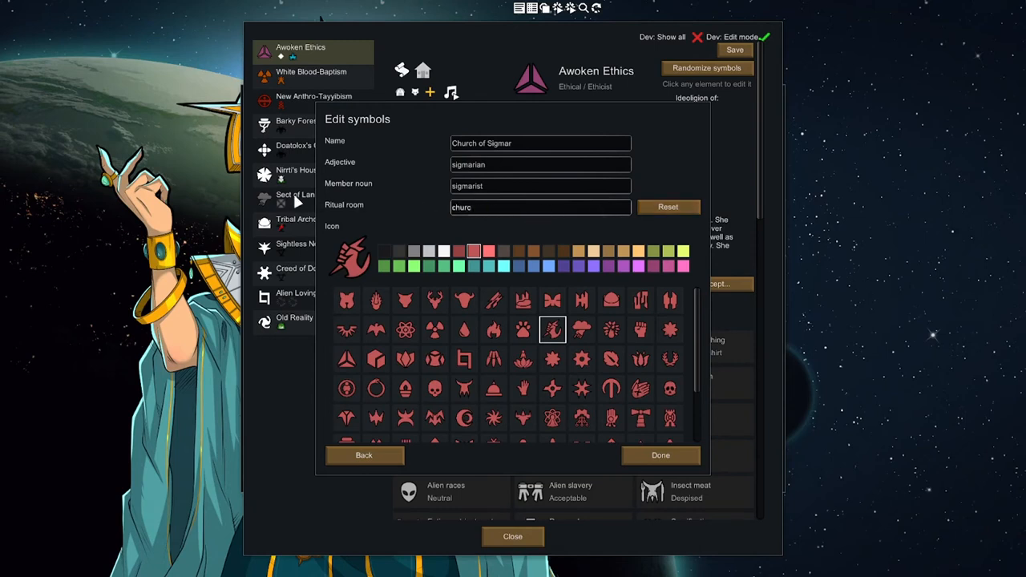
{"action": "left_click", "coordinate": [660, 455]}
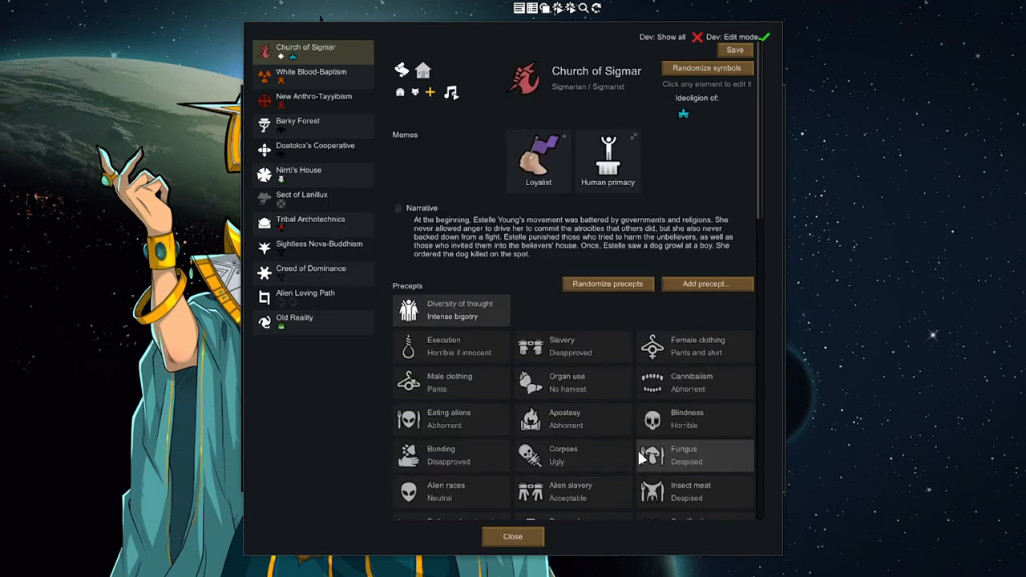
- Review the civil servant, blacksmith and street rat colonists on the Create characters screen
{"action": "left_click", "coordinate": [513, 536]}
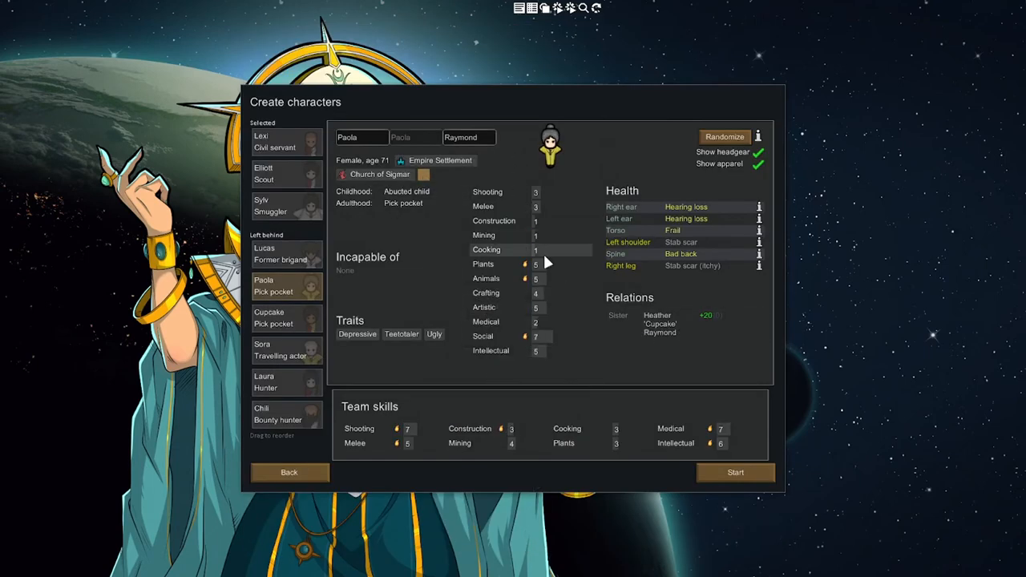
{"action": "left_click", "coordinate": [285, 142]}
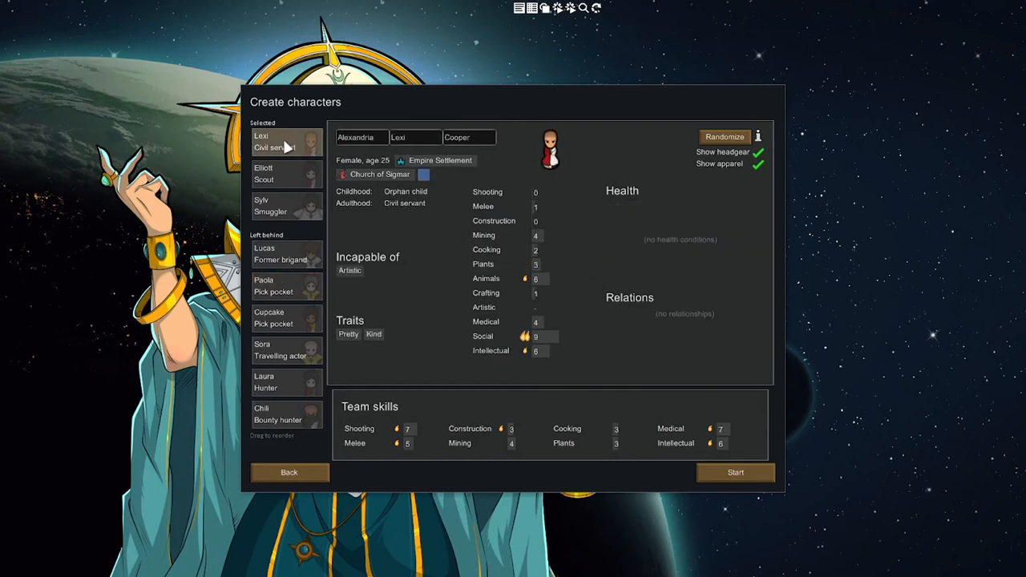
{"action": "mouse_move", "coordinate": [285, 147]}
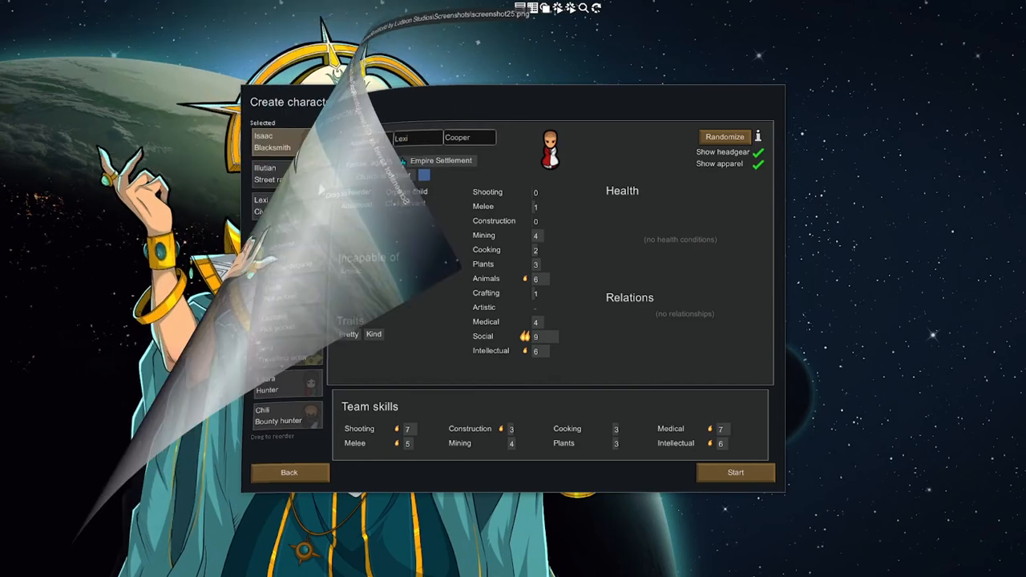
{"action": "left_click", "coordinate": [273, 141]}
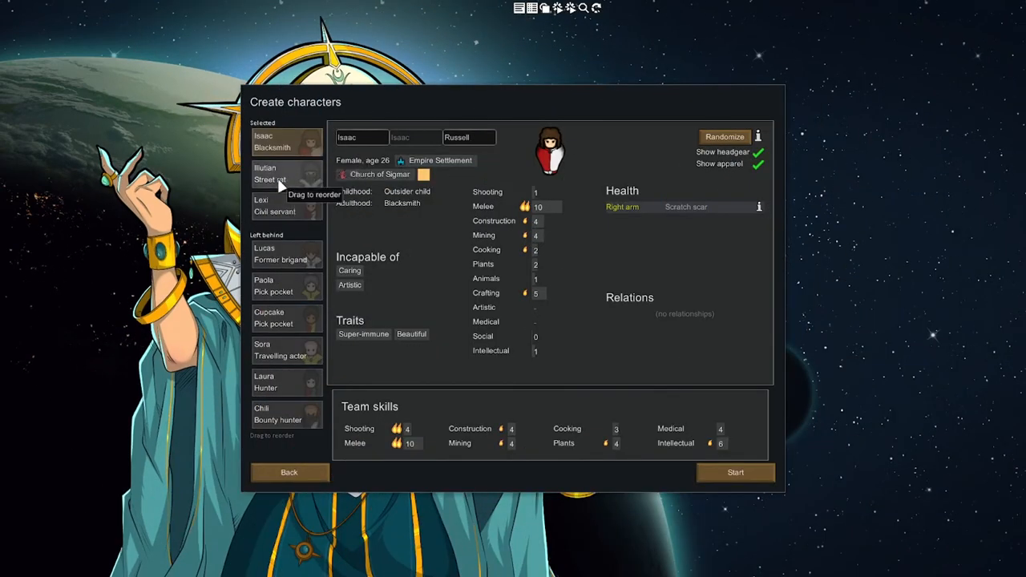
{"action": "left_click", "coordinate": [282, 173]}
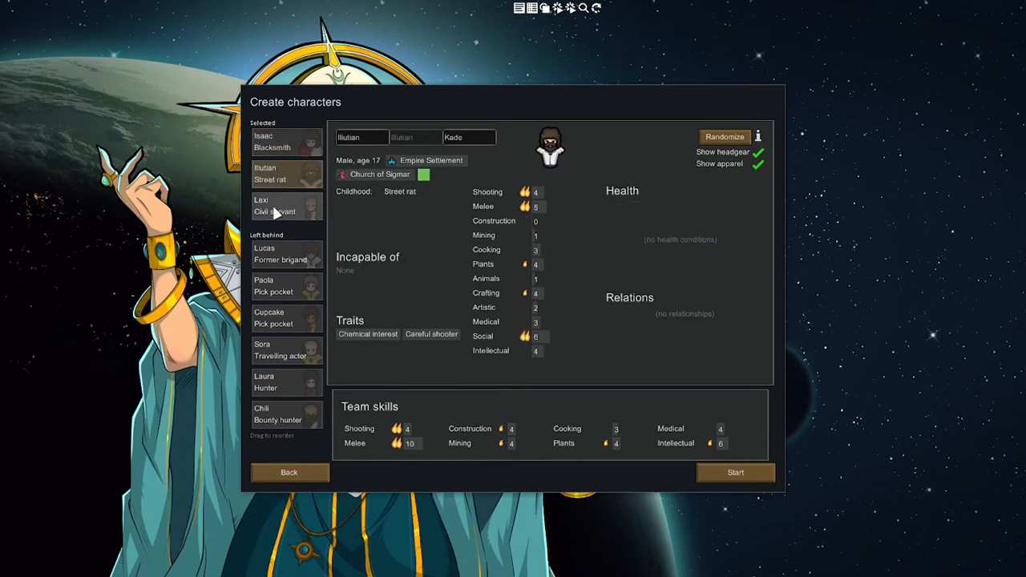
{"action": "mouse_move", "coordinate": [276, 212]}
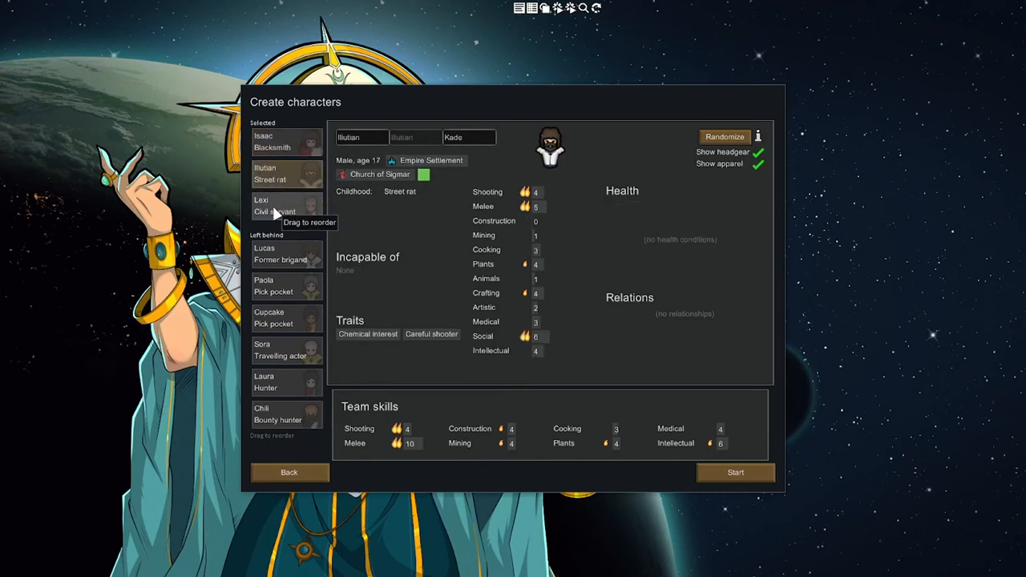
{"action": "left_click", "coordinate": [285, 206]}
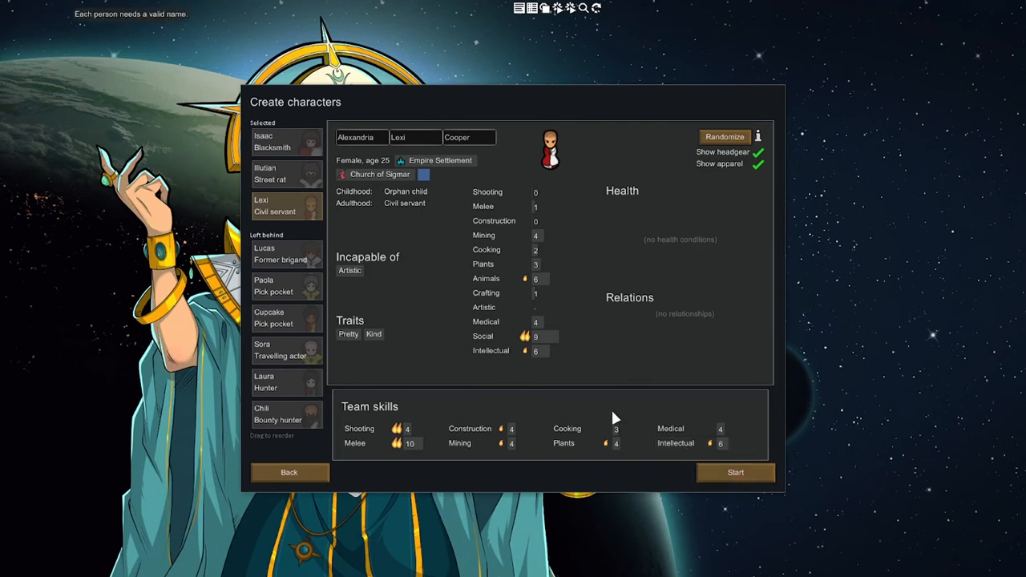
{"action": "left_click", "coordinate": [286, 141]}
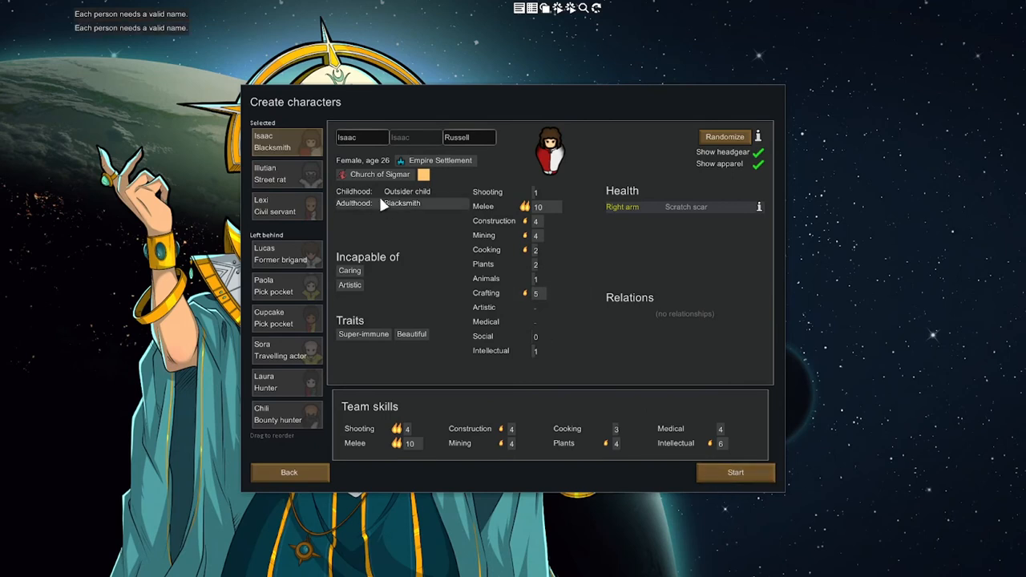
- Nickname the civil servant Alexandria 'Coop'
{"action": "left_click", "coordinate": [286, 205]}
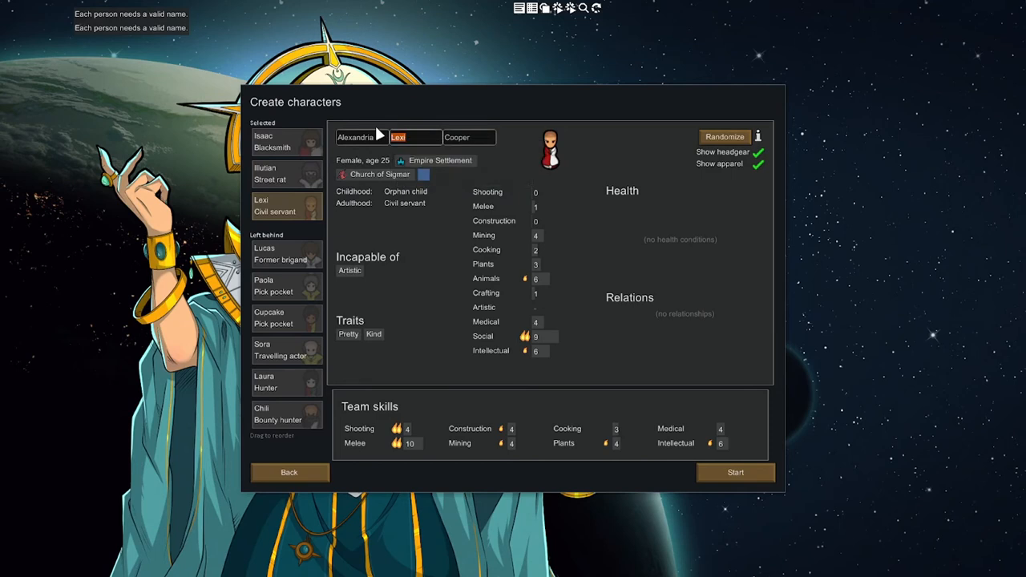
{"action": "type", "text": "Coop"}
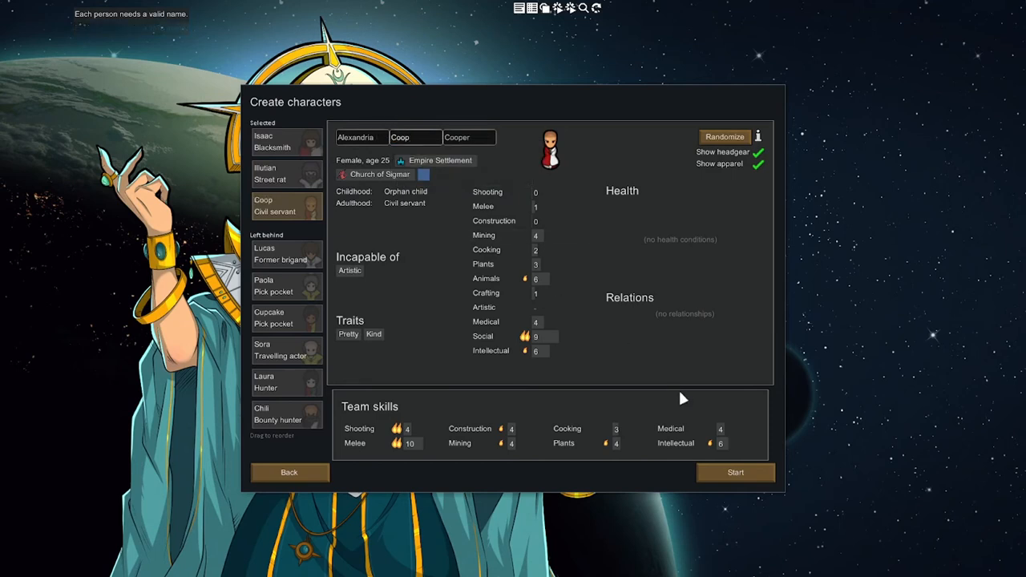
{"action": "mouse_move", "coordinate": [485, 320]}
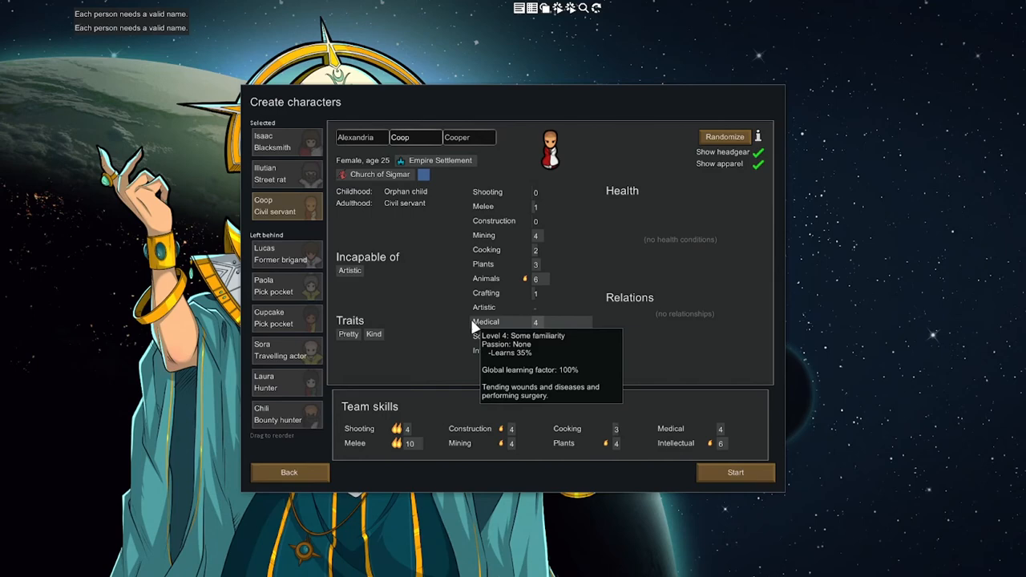
{"action": "mouse_move", "coordinate": [512, 164]}
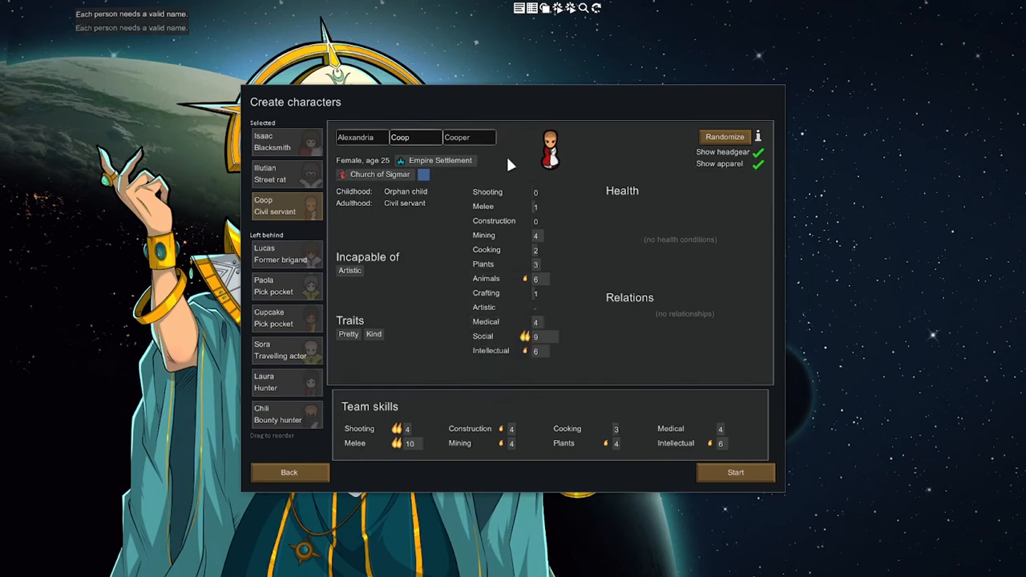
- Start the colony with Isaac, Rutan and Coop so the map generates
{"action": "left_click", "coordinate": [735, 471]}
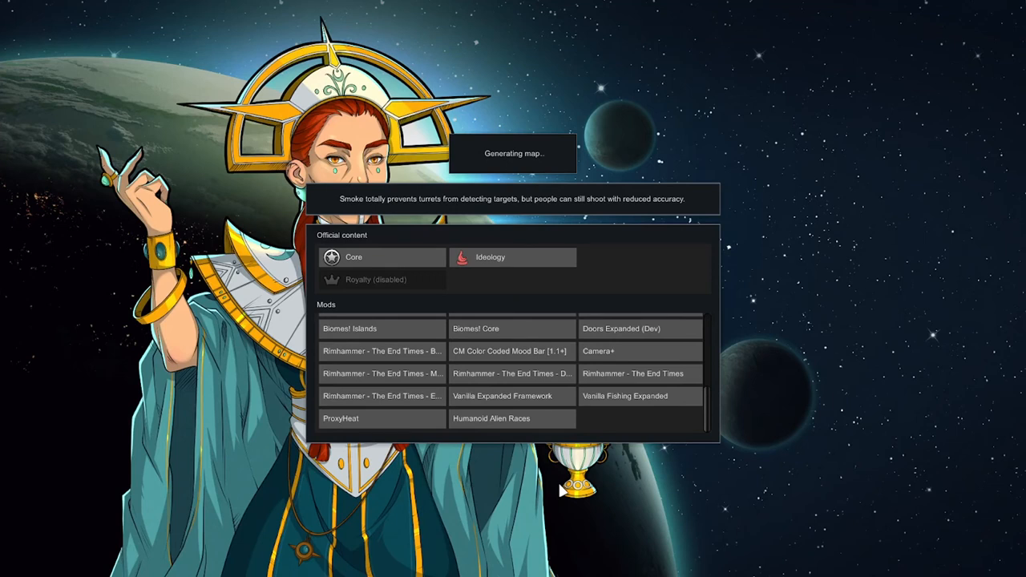
{"action": "mouse_move", "coordinate": [568, 494]}
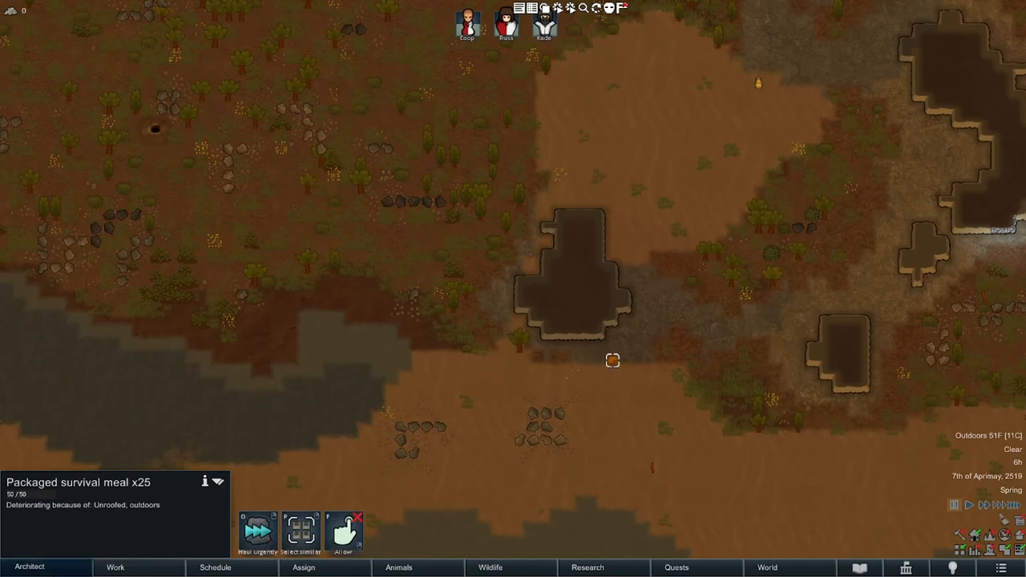
- Allow all dropped starting items on the map and show the colonists' Work priorities
{"action": "left_click", "coordinate": [29, 568]}
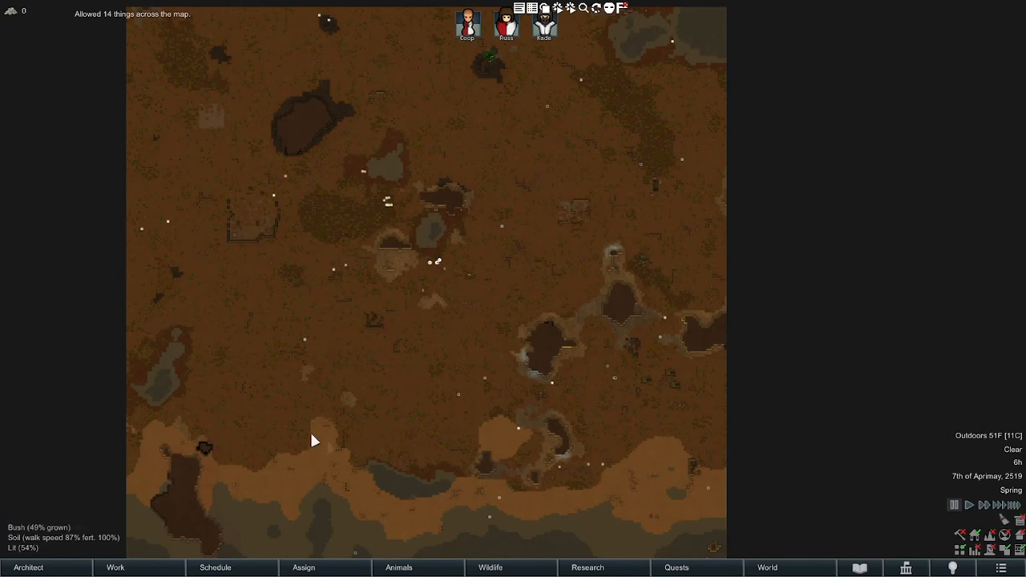
{"action": "mouse_move", "coordinate": [408, 120]}
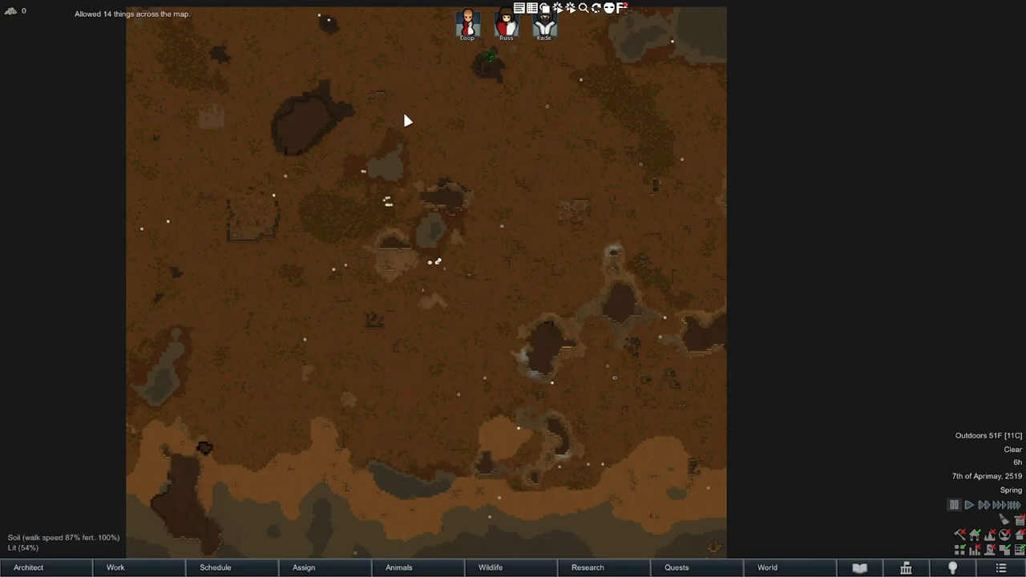
{"action": "mouse_move", "coordinate": [328, 287]}
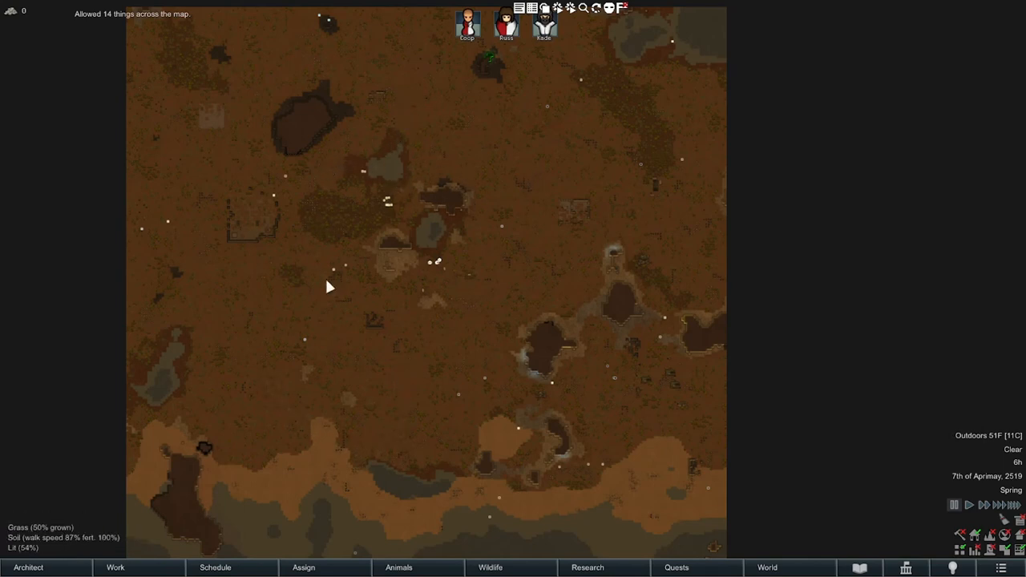
{"action": "mouse_move", "coordinate": [601, 195]}
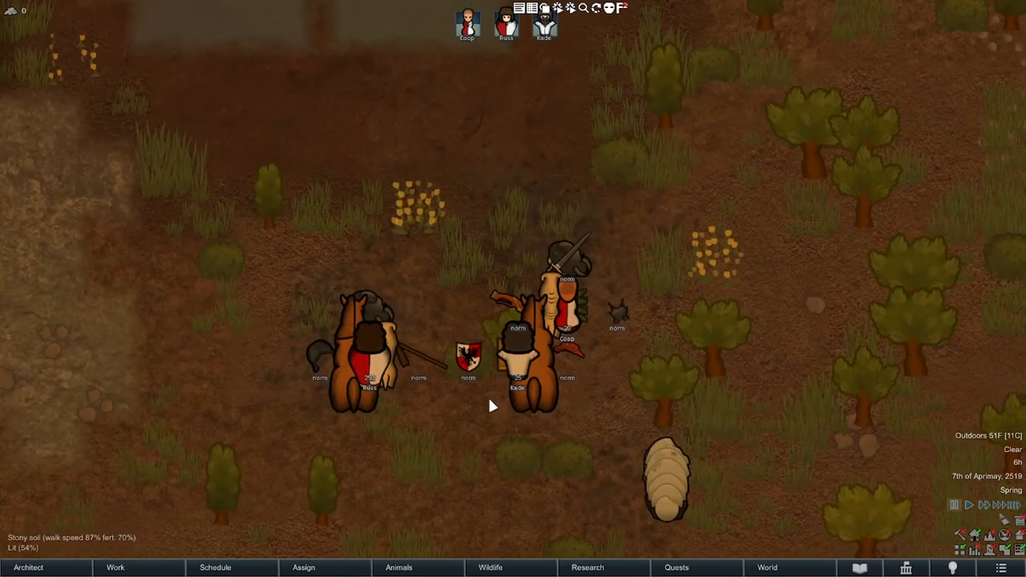
{"action": "left_click", "coordinate": [369, 308]}
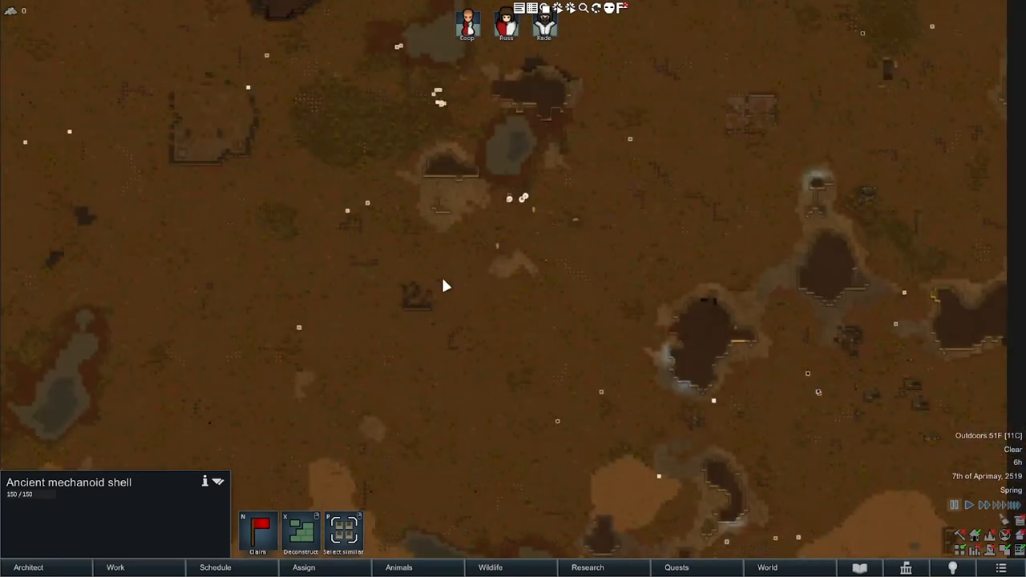
{"action": "left_click", "coordinate": [115, 568]}
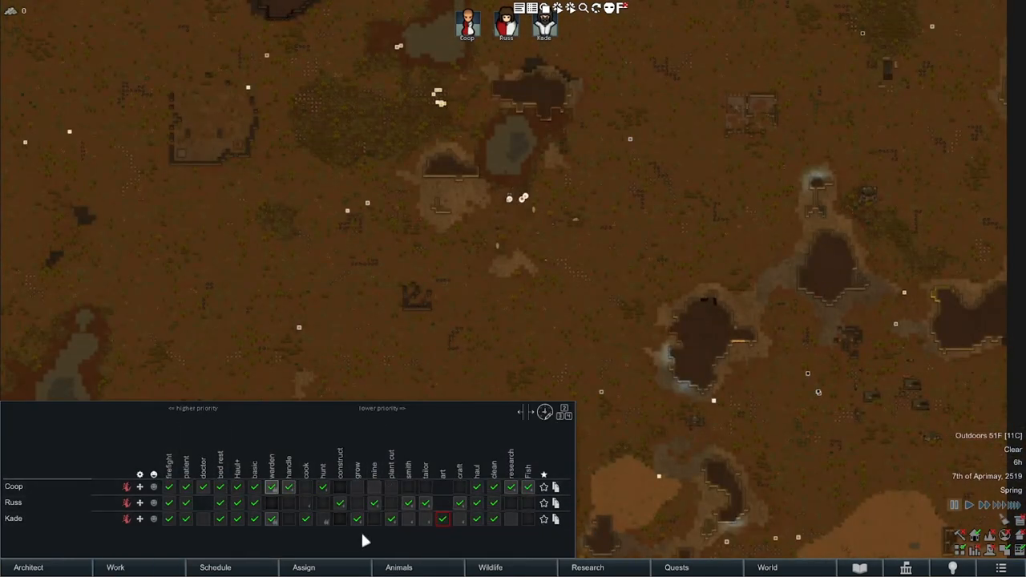